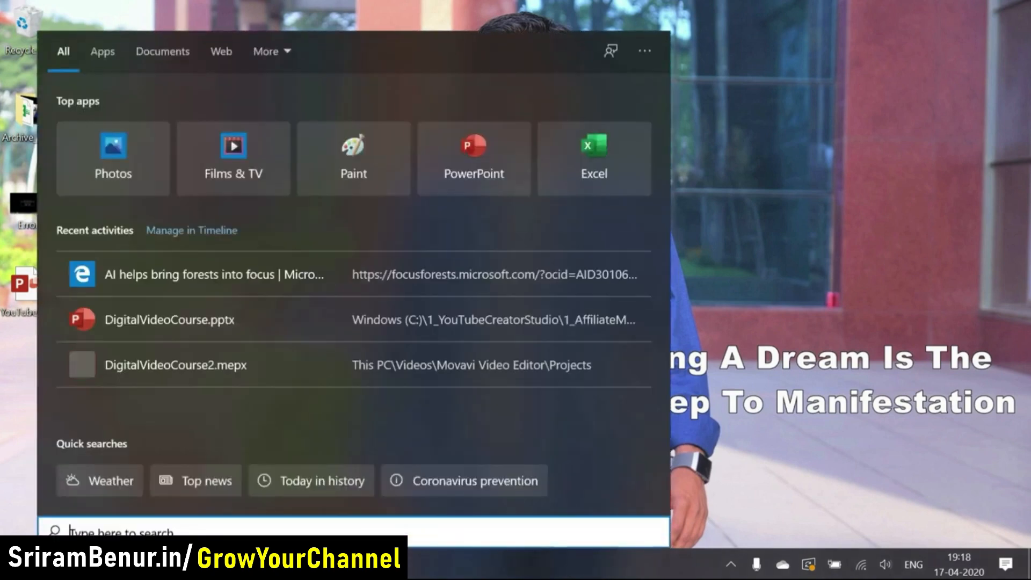
# Launch the Camera app from Start search; it reports it can't find the camera
pyautogui.write('camer')
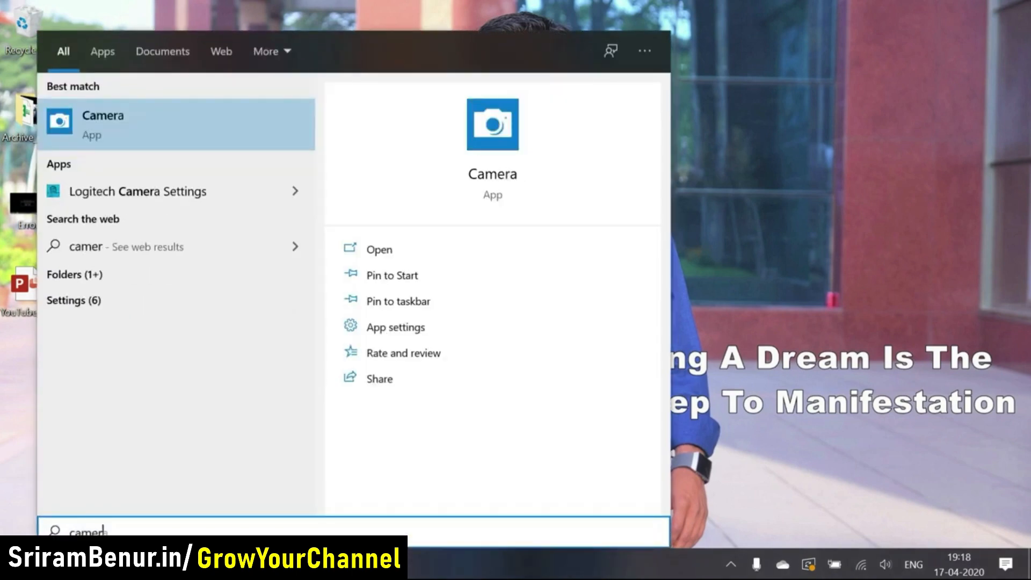
pyautogui.click(103, 115)
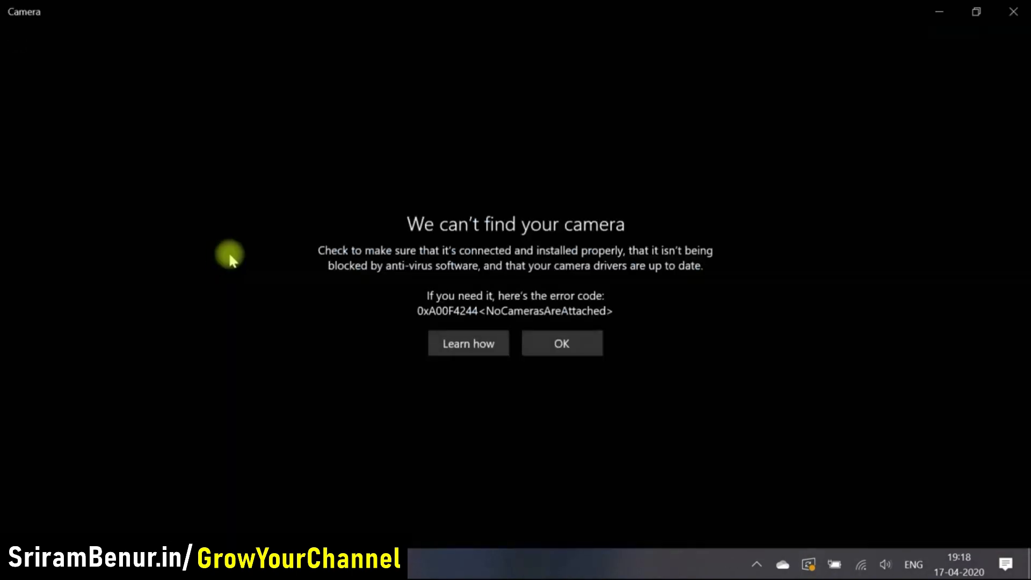
pyautogui.moveTo(415, 247)
pyautogui.write('privacy')
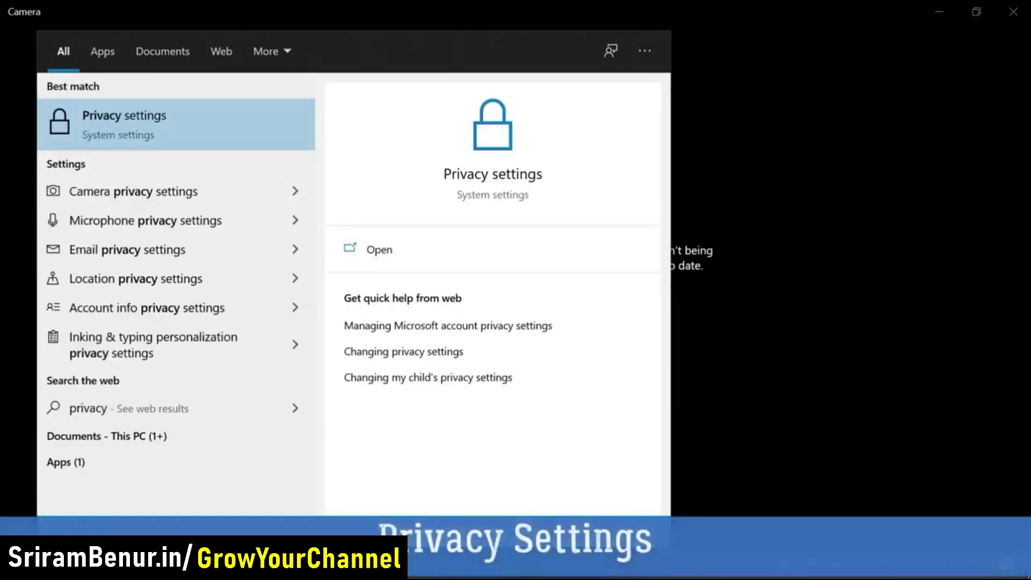
pyautogui.click(378, 250)
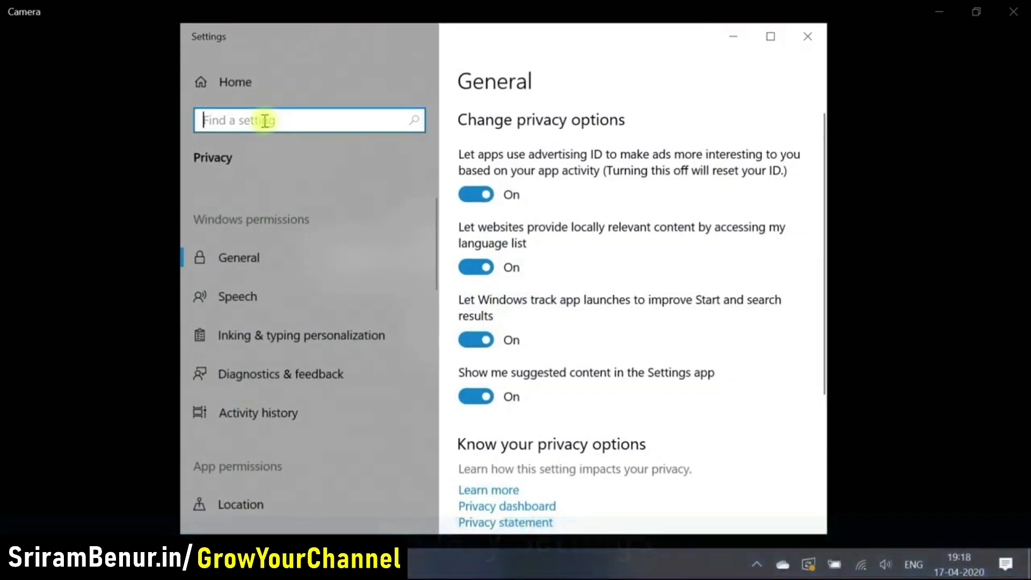
pyautogui.write('camera')
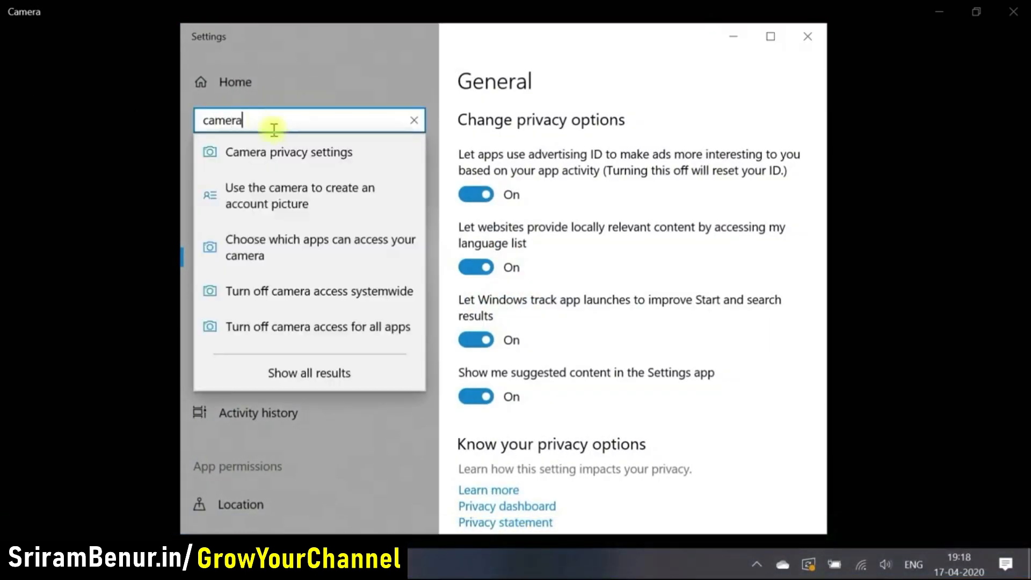
pyautogui.click(288, 152)
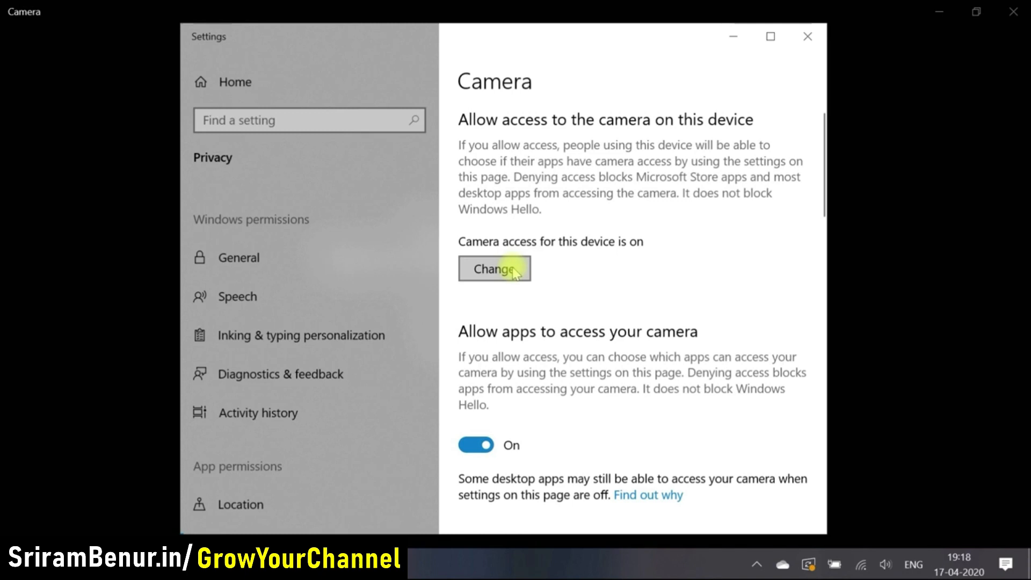
pyautogui.click(495, 269)
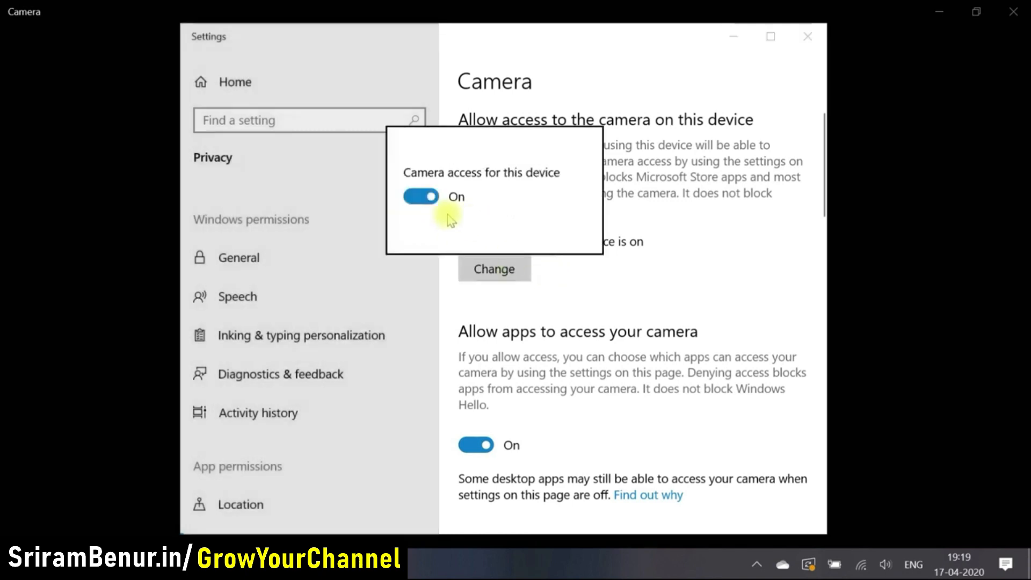
pyautogui.click(421, 195)
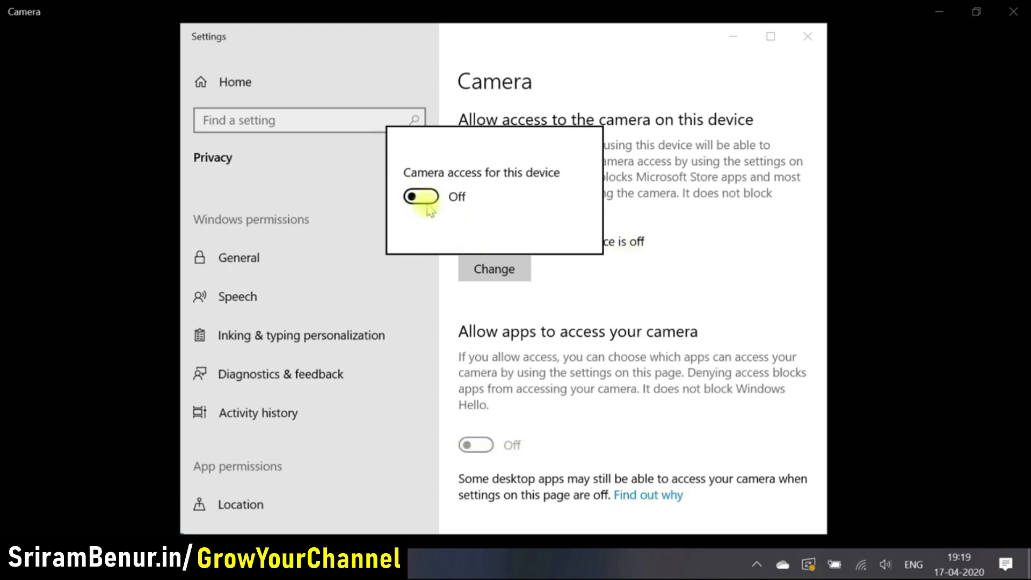
pyautogui.click(420, 195)
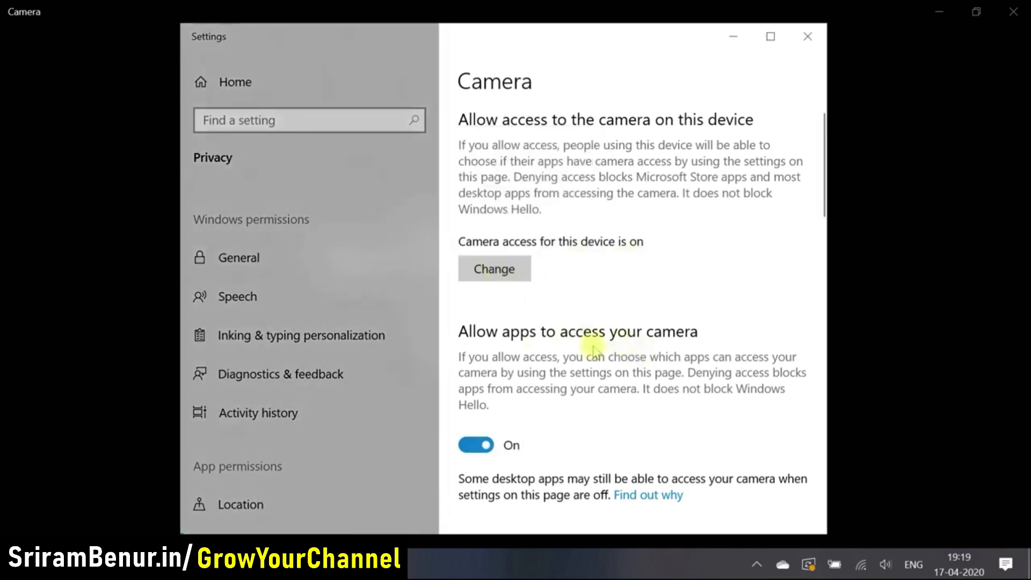
pyautogui.scroll(-3)
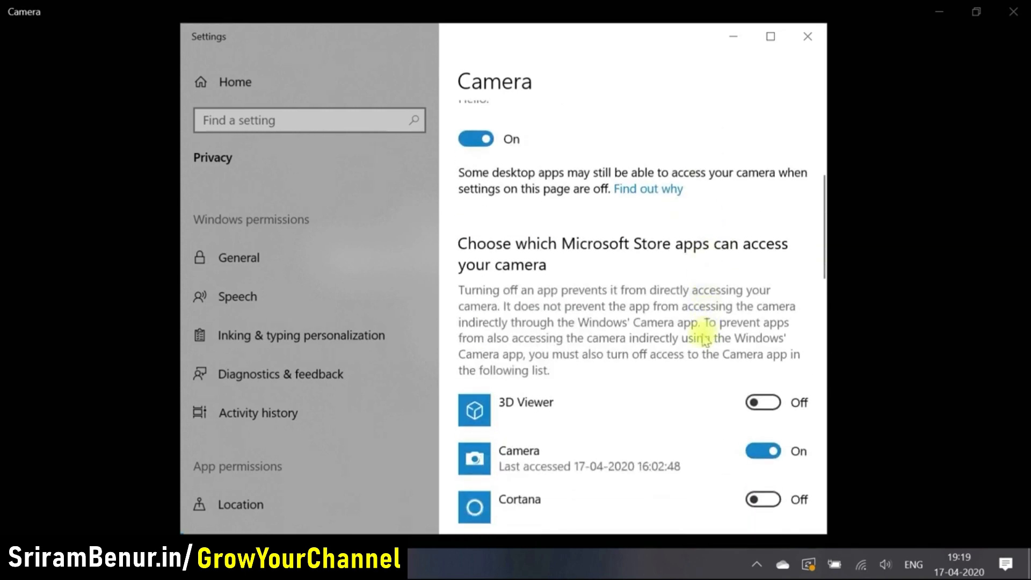
pyautogui.scroll(-3)
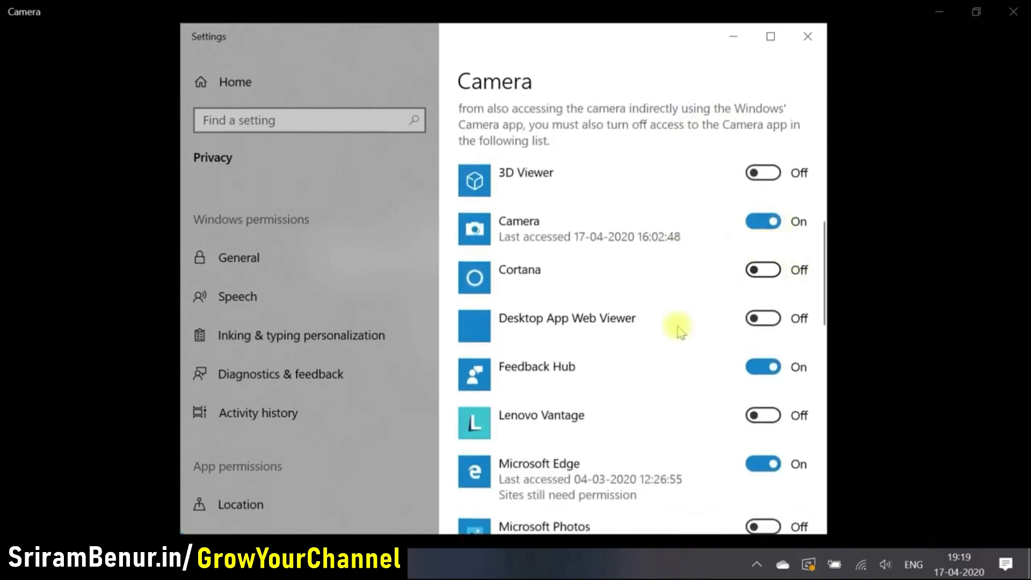
pyautogui.moveTo(674, 250)
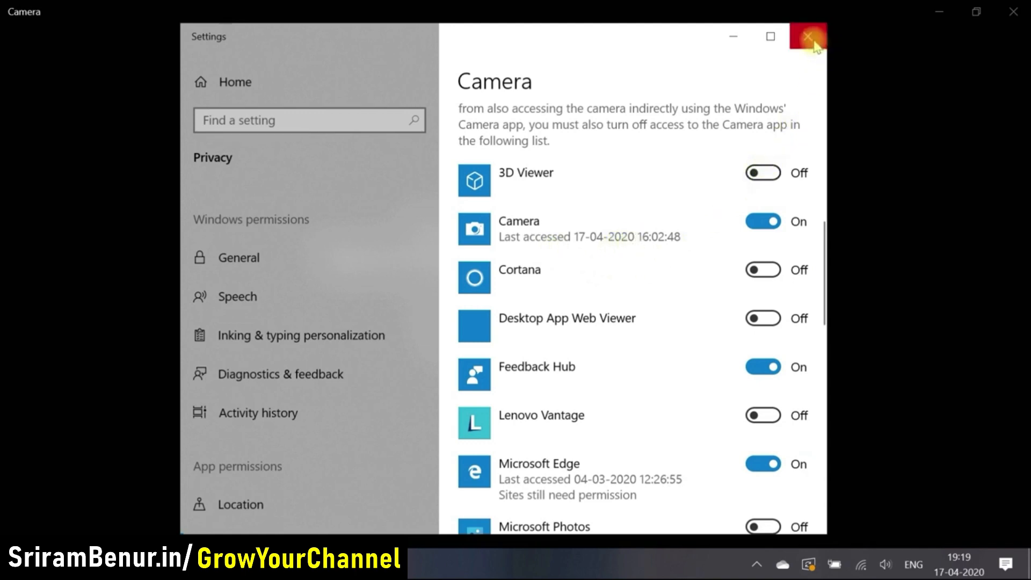
pyautogui.click(808, 36)
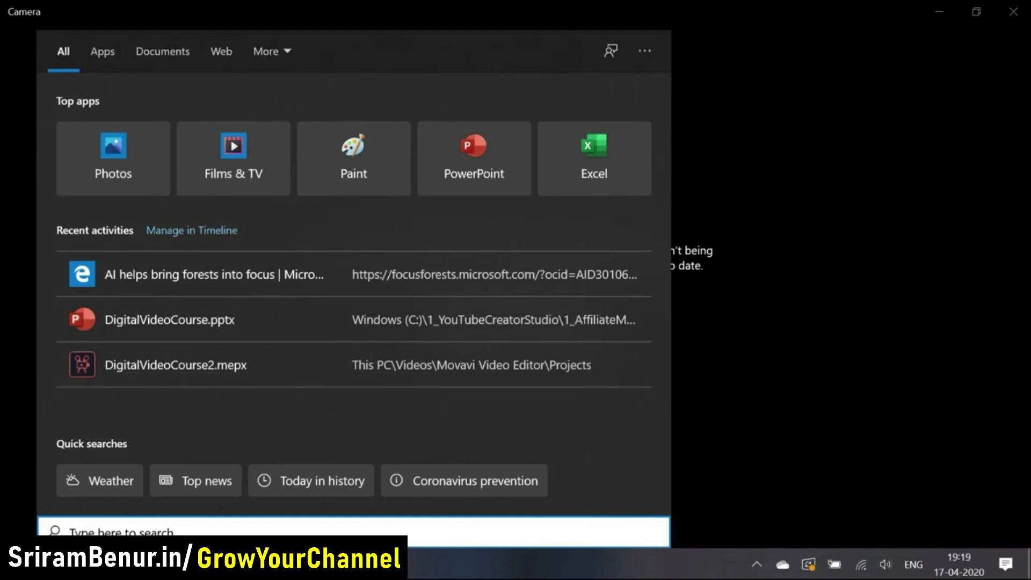
# Reset the Camera app from its advanced App settings and confirm clearing its data
pyautogui.write('camera')
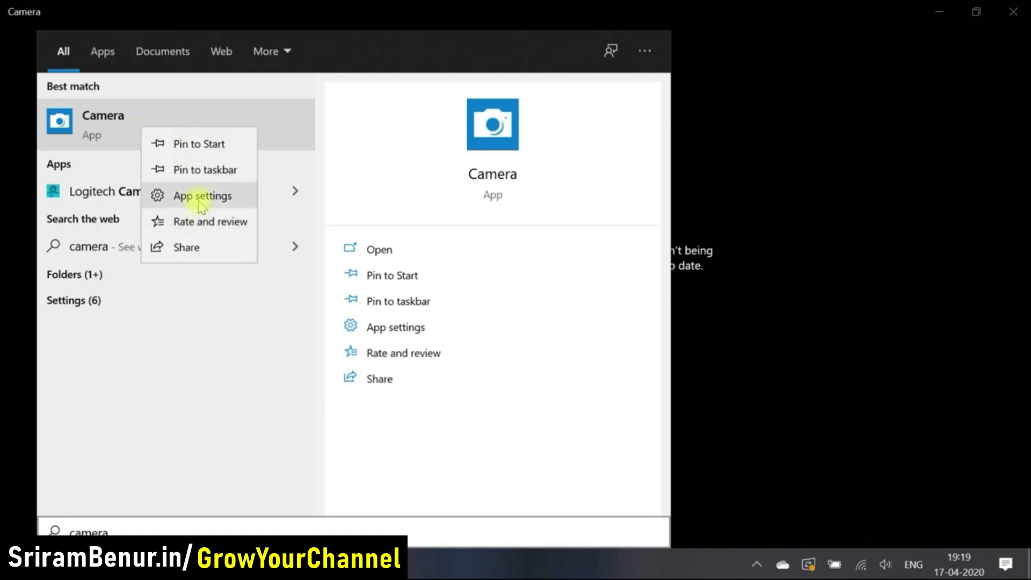
pyautogui.click(202, 195)
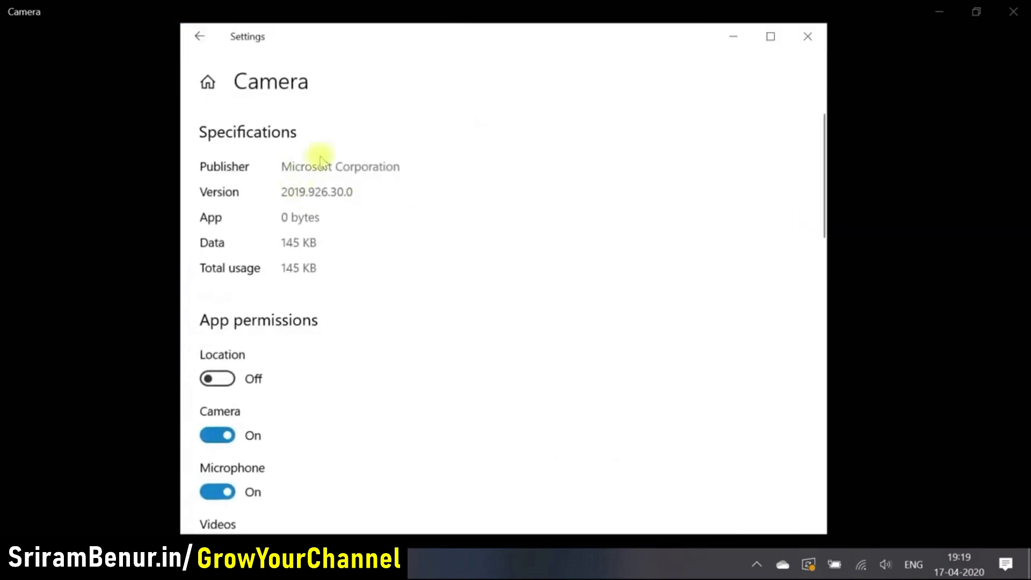
pyautogui.scroll(-3)
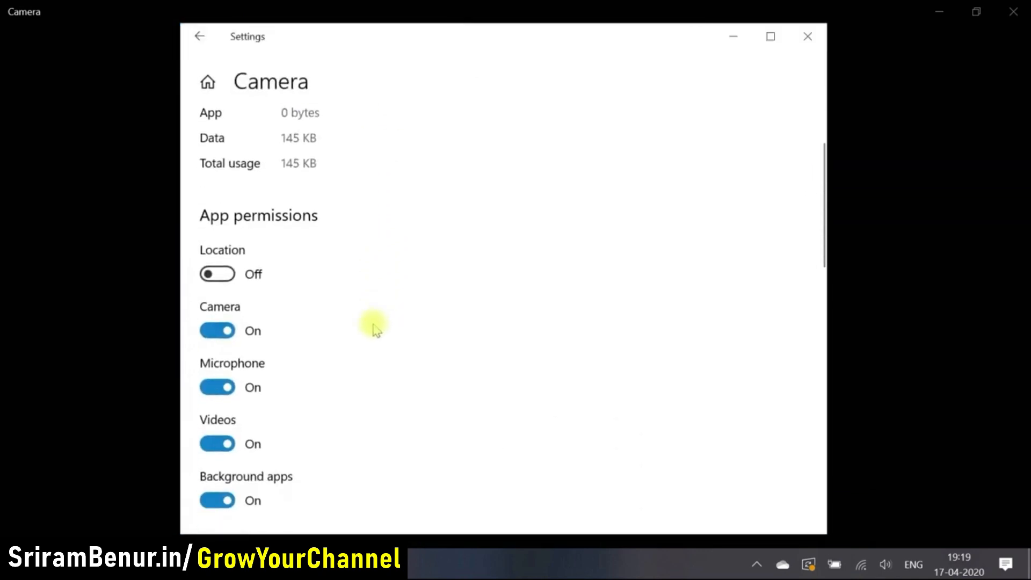
pyautogui.scroll(-3)
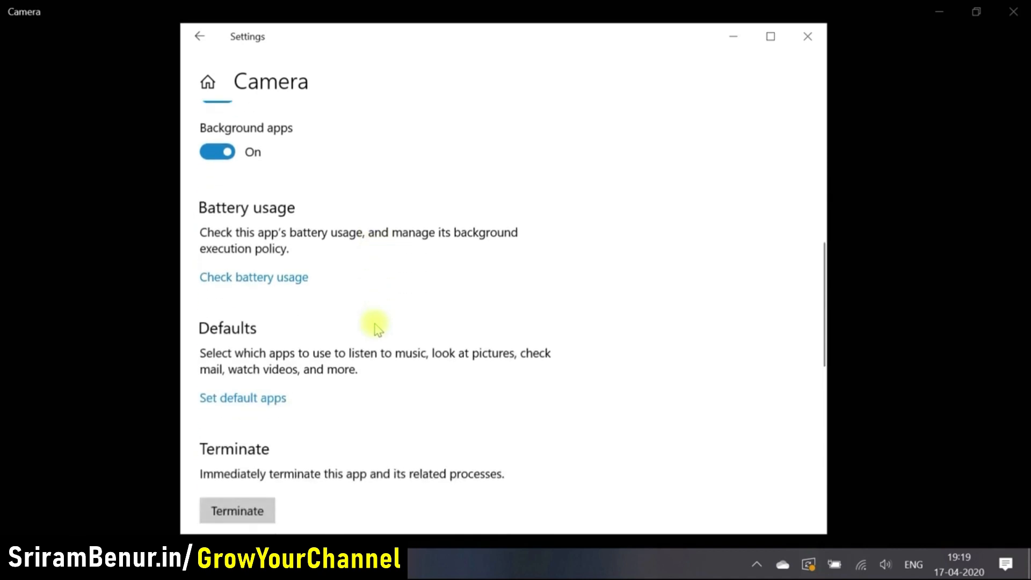
pyautogui.scroll(-3)
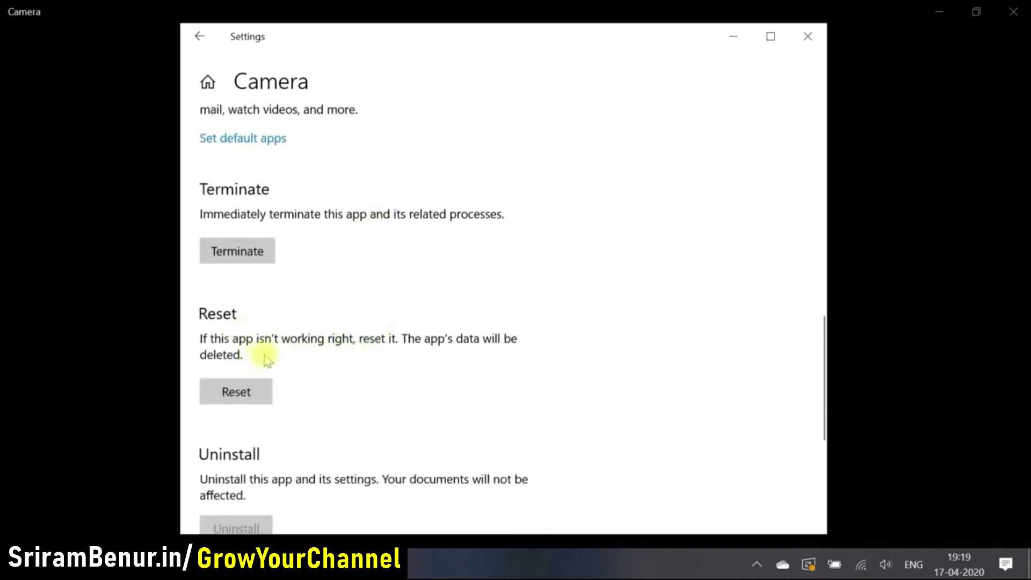
pyautogui.moveTo(410, 383)
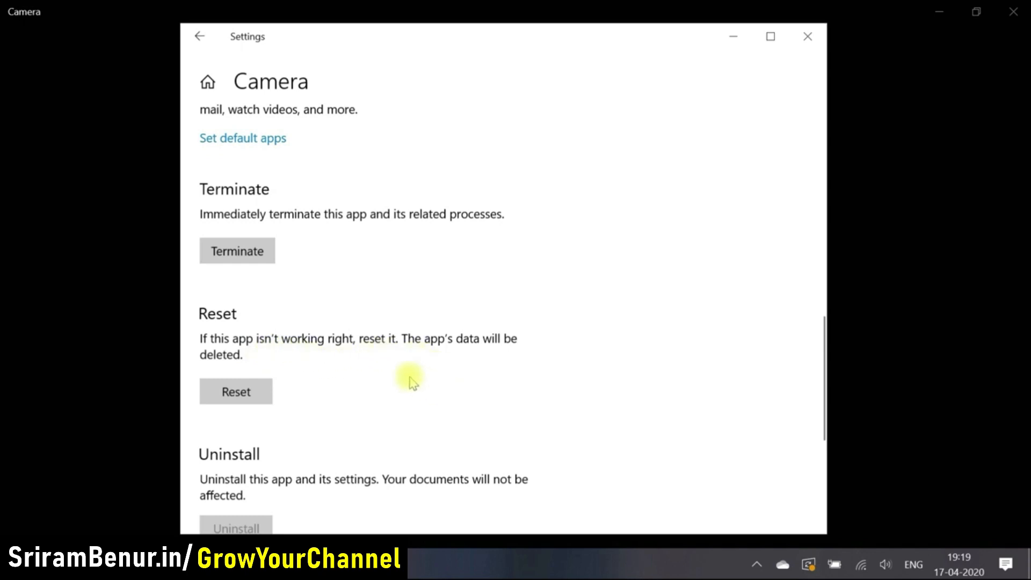
pyautogui.click(236, 391)
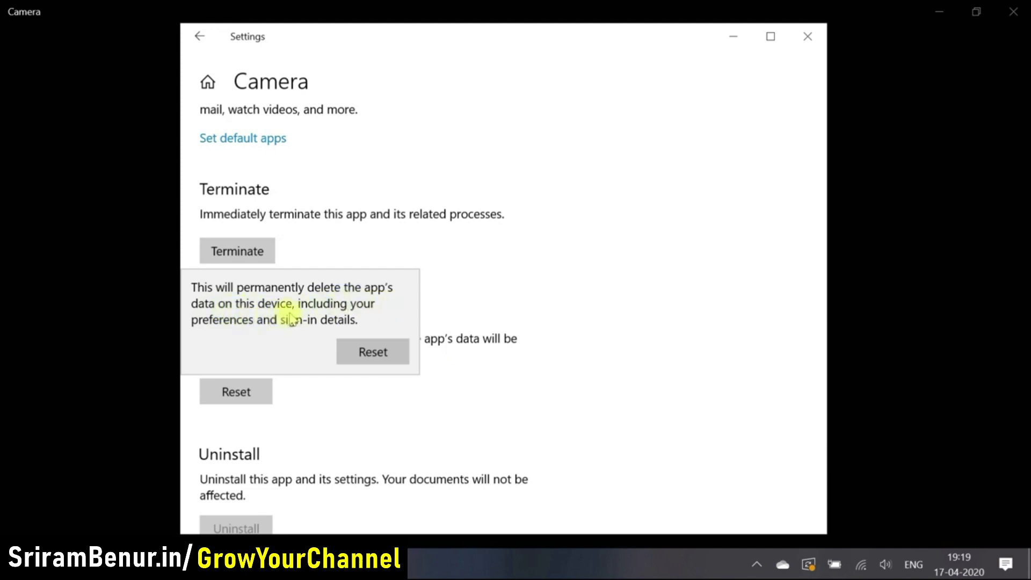
pyautogui.moveTo(244, 332)
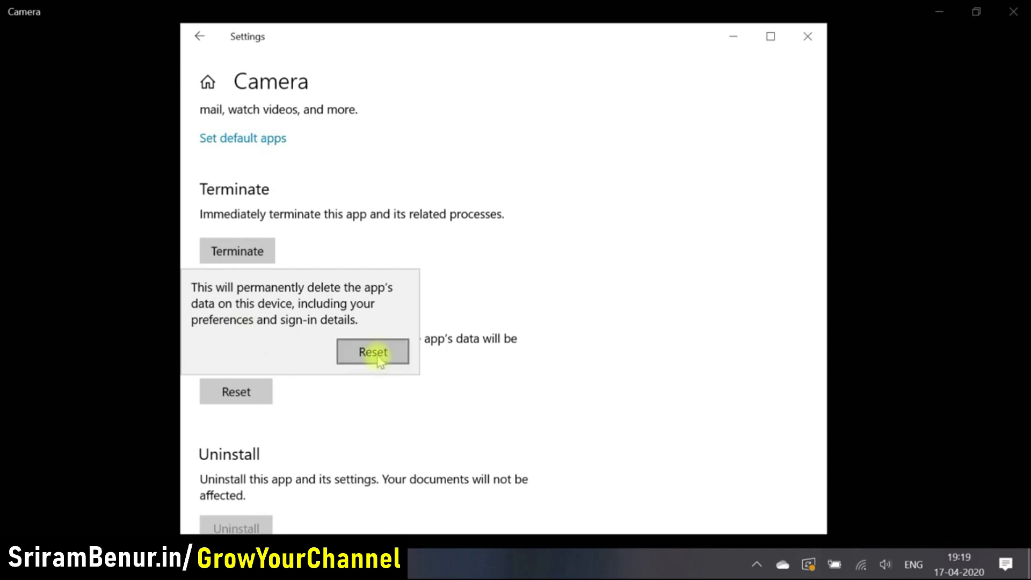
pyautogui.click(373, 352)
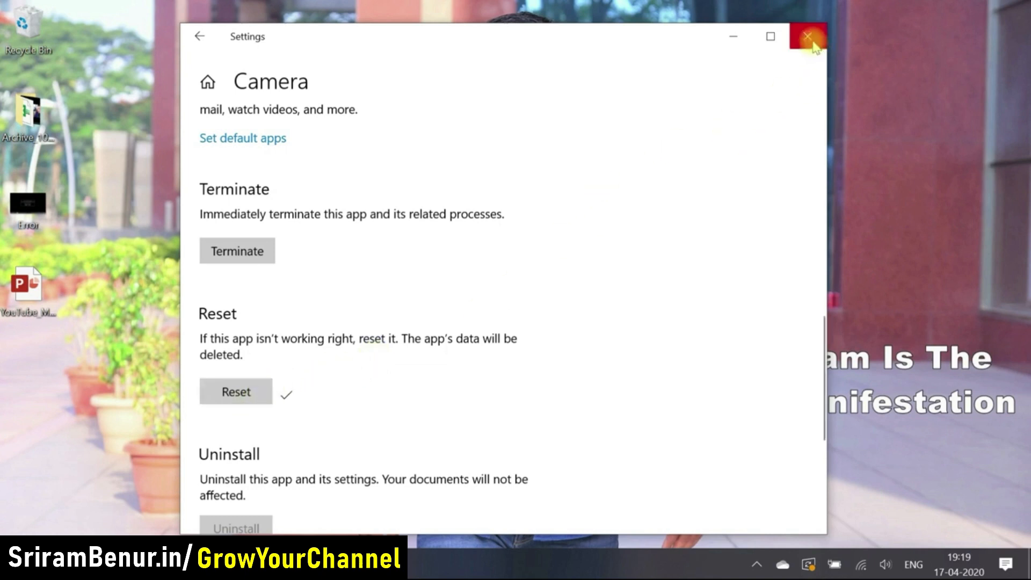
pyautogui.moveTo(808, 37)
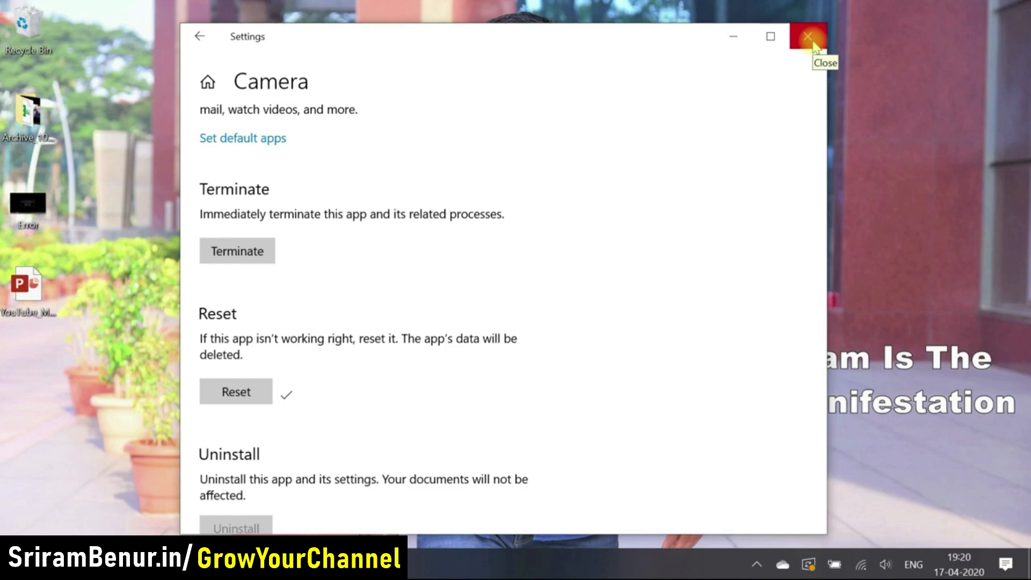
# Close Settings and relaunch the Camera app; it still can't find the camera
pyautogui.click(808, 36)
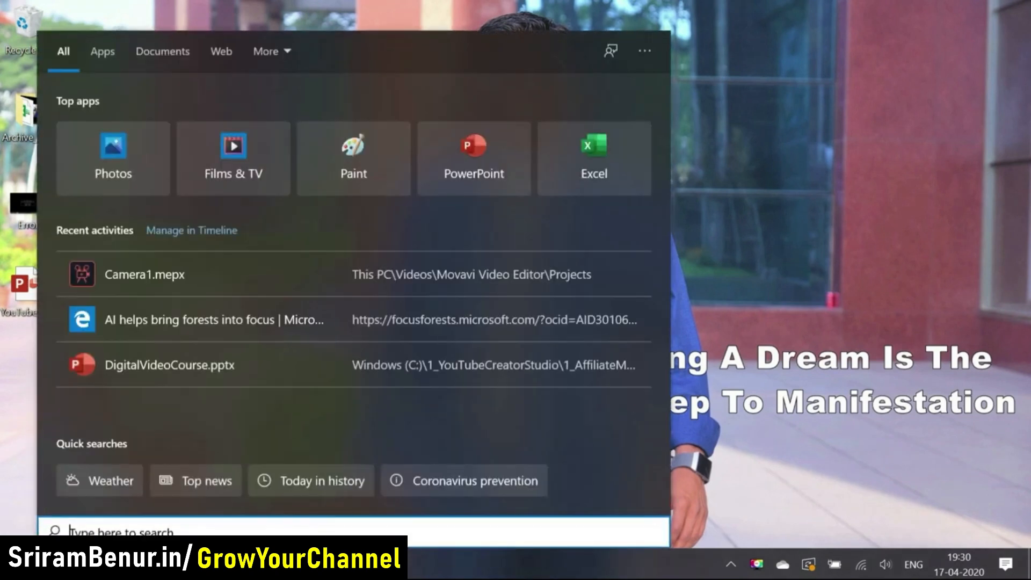
pyautogui.write('camera')
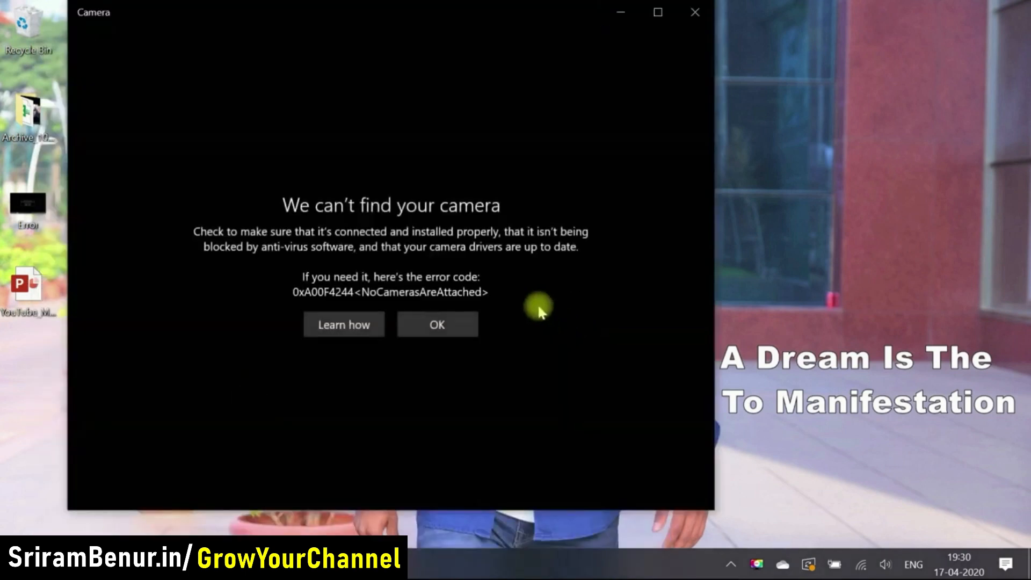
pyautogui.moveTo(695, 12)
pyautogui.write('device')
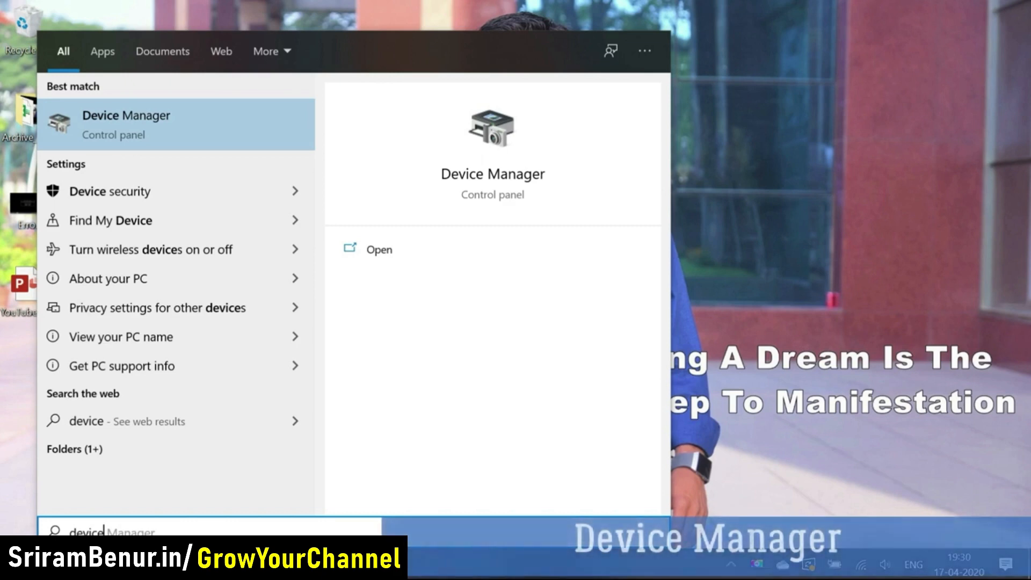
# Open Device Manager and browse the device list, collapsing Firmware and USB controllers
pyautogui.click(127, 125)
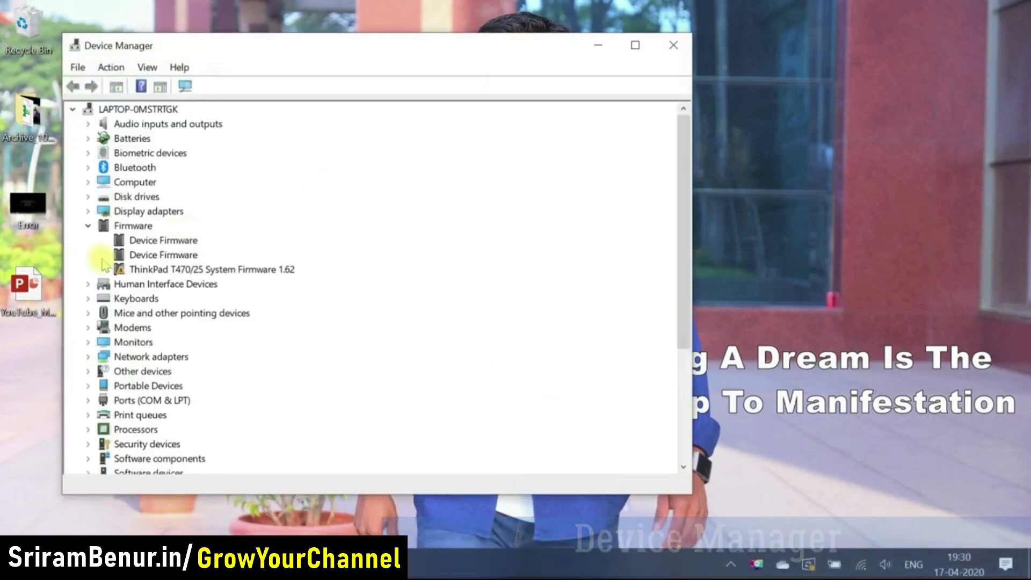
pyautogui.click(87, 225)
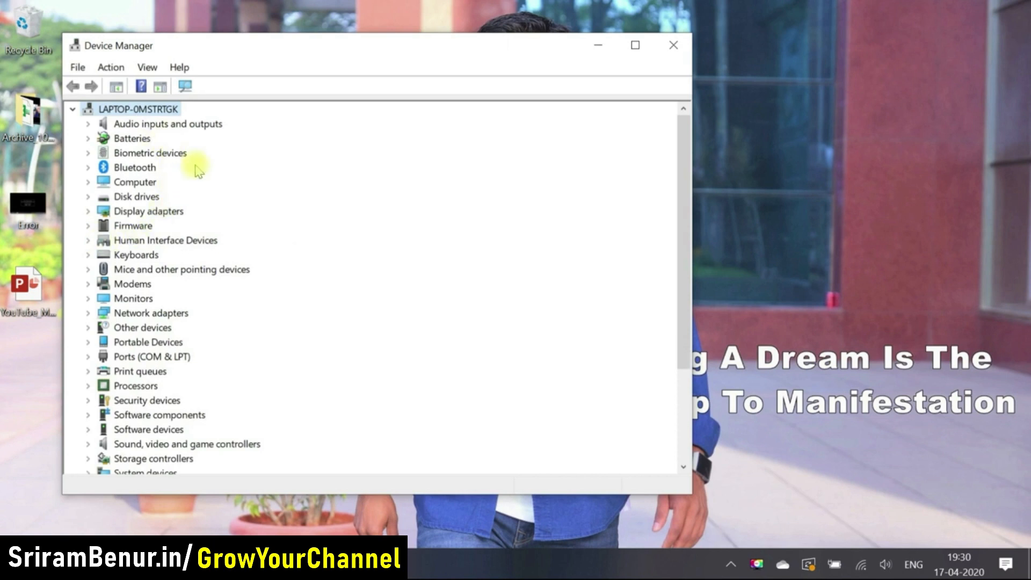
pyautogui.moveTo(143, 226)
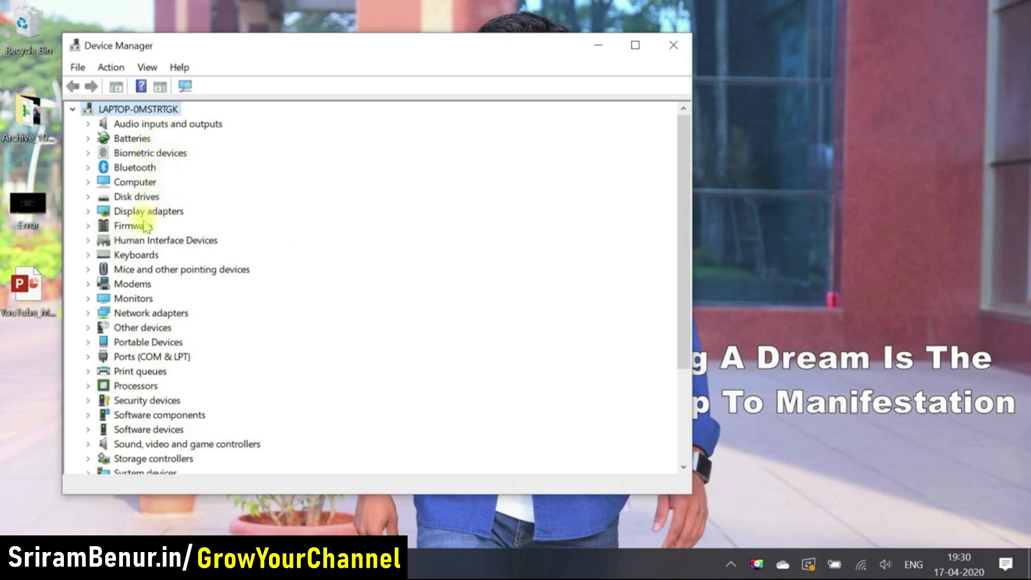
pyautogui.scroll(-3)
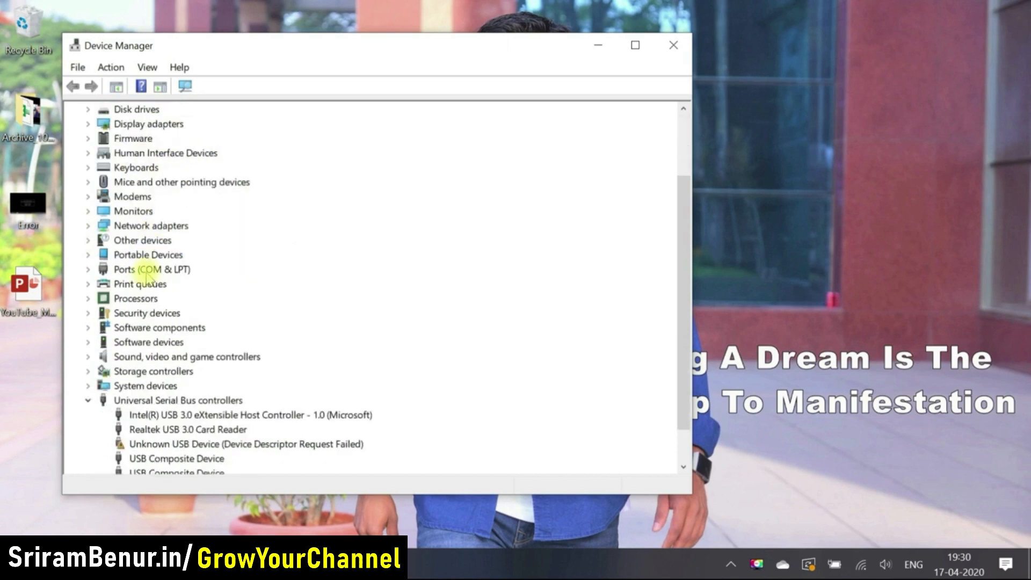
pyautogui.click(87, 399)
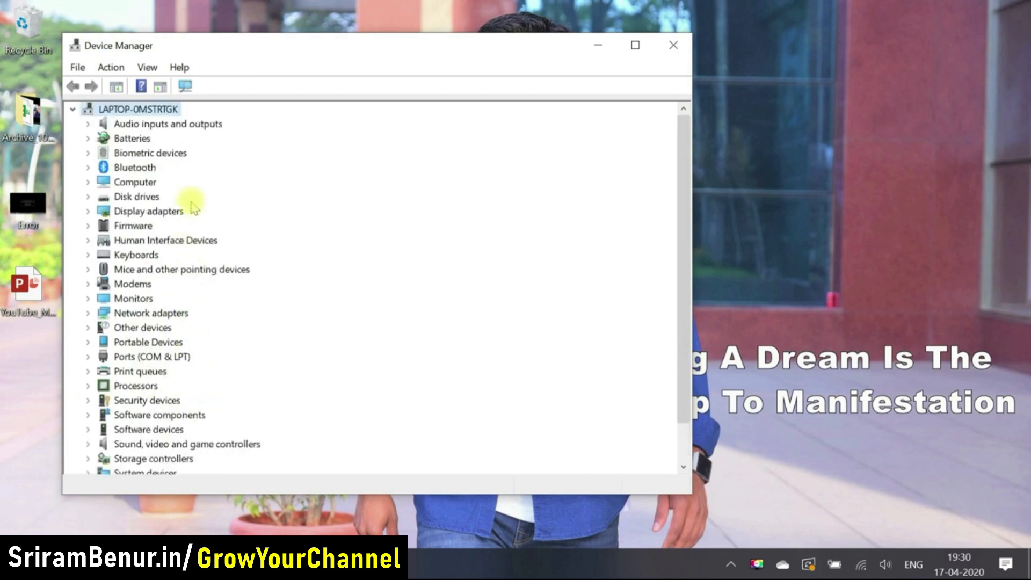
pyautogui.moveTo(187, 301)
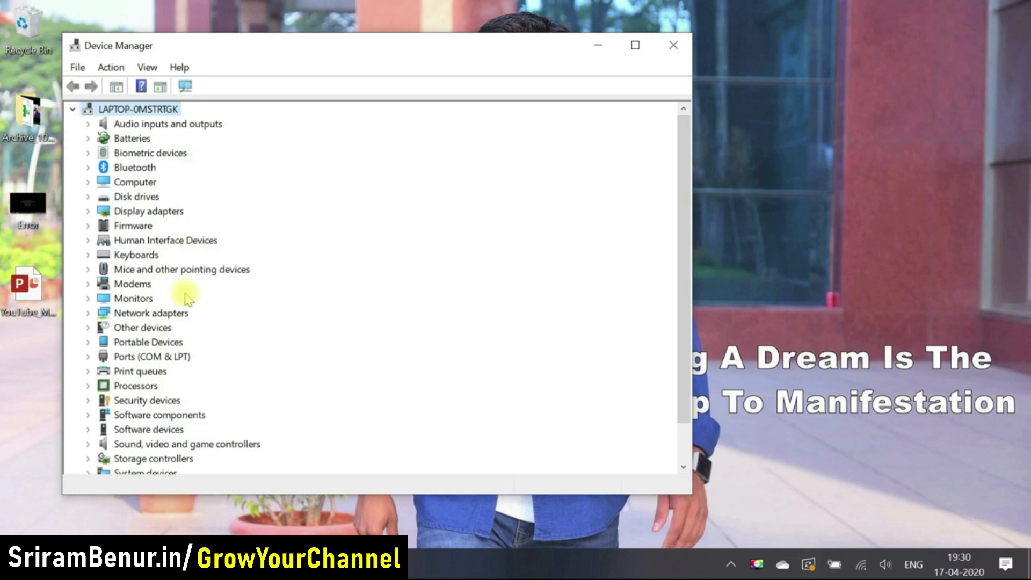
pyautogui.scroll(-3)
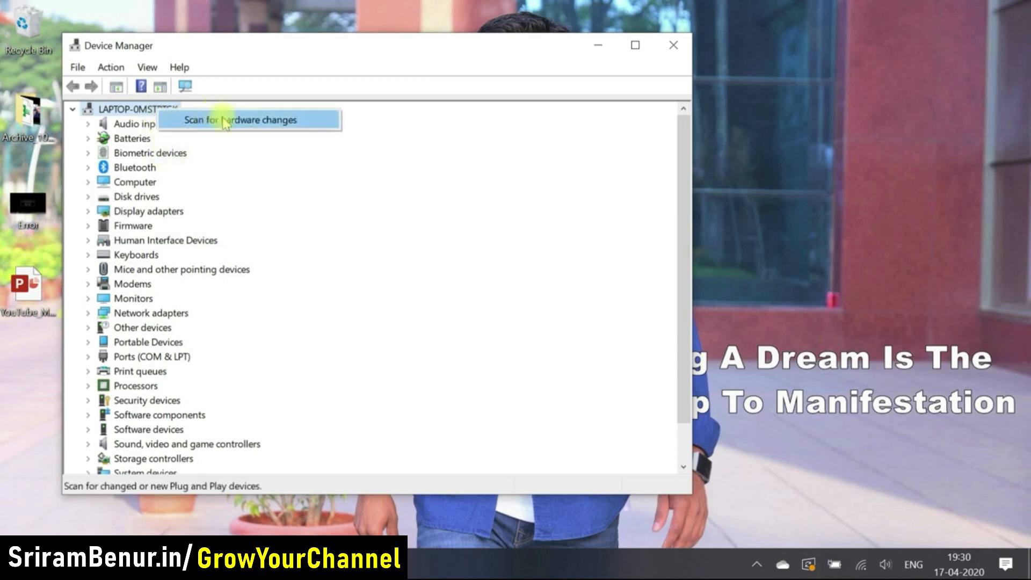
# Scan for hardware changes and check Firmware; still no Cameras category appears
pyautogui.click(242, 120)
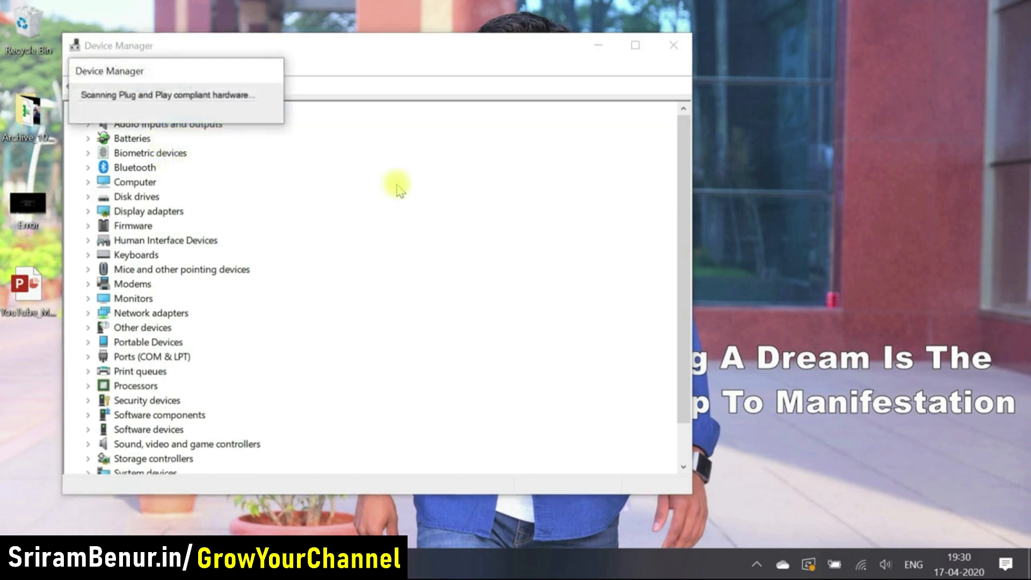
pyautogui.click(87, 225)
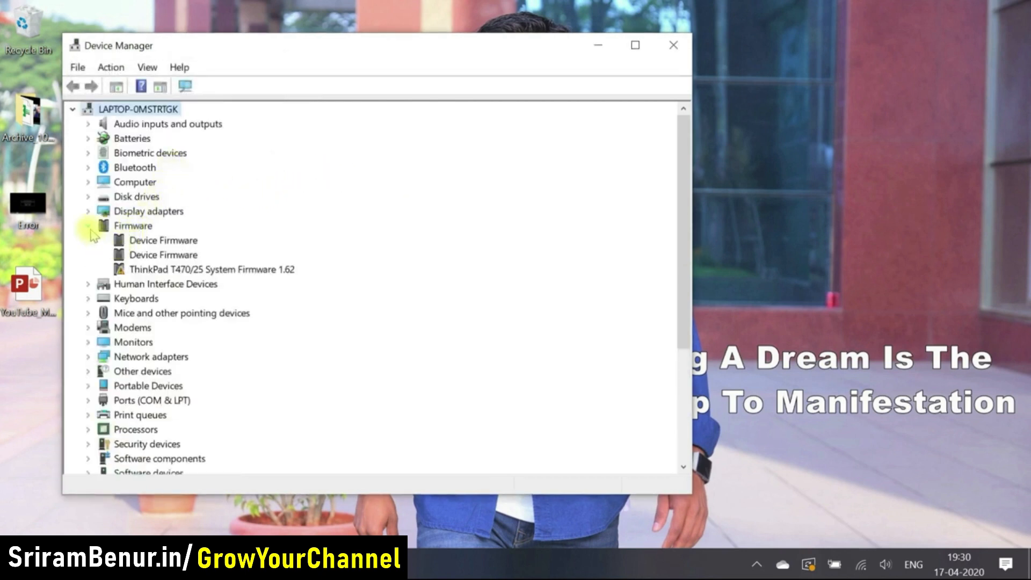
pyautogui.click(87, 226)
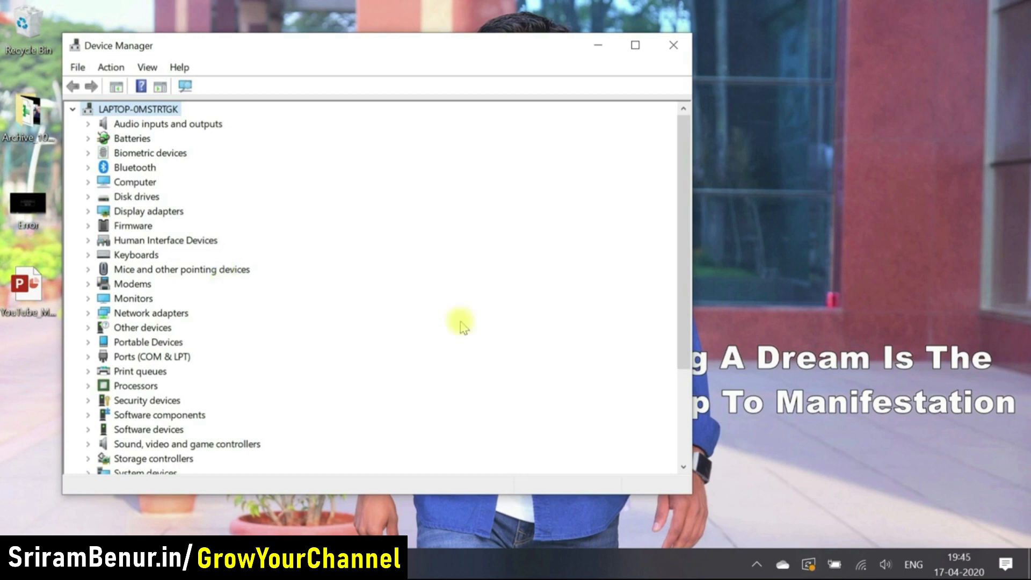
pyautogui.moveTo(245, 247)
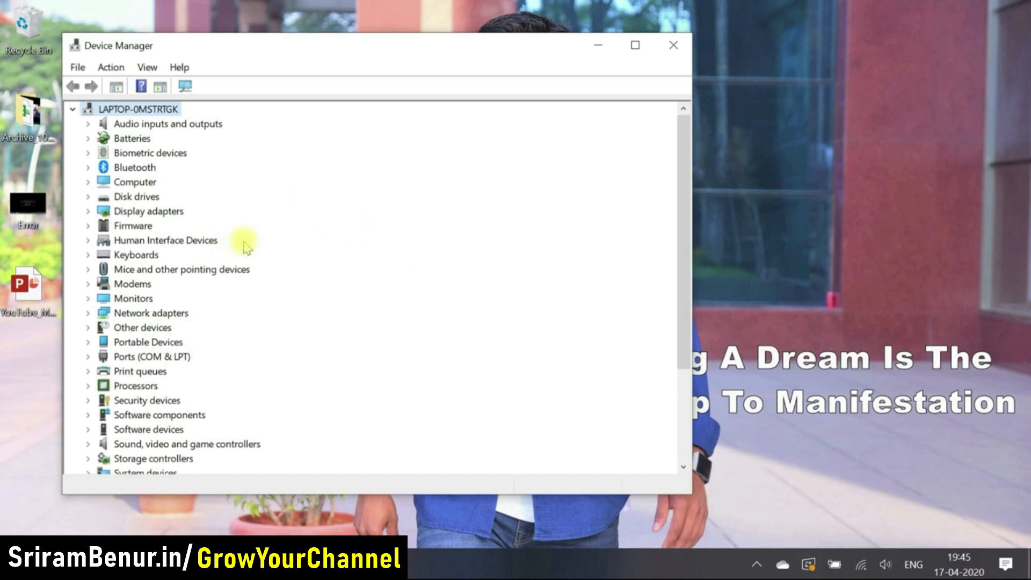
# Show hidden devices via the View menu, revealing Cameras with a greyed-out Integrated Camera
pyautogui.click(147, 66)
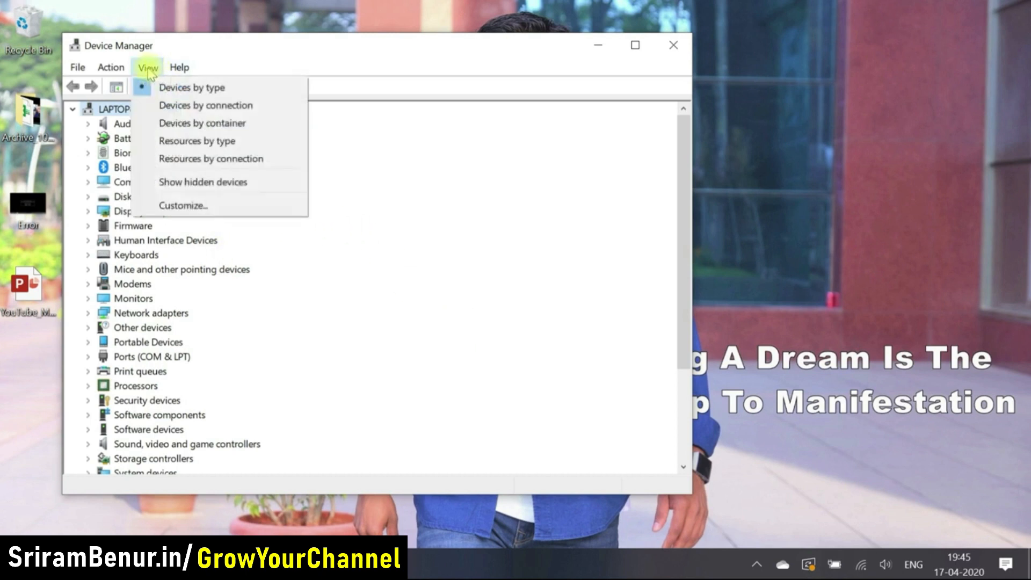
pyautogui.moveTo(191, 87)
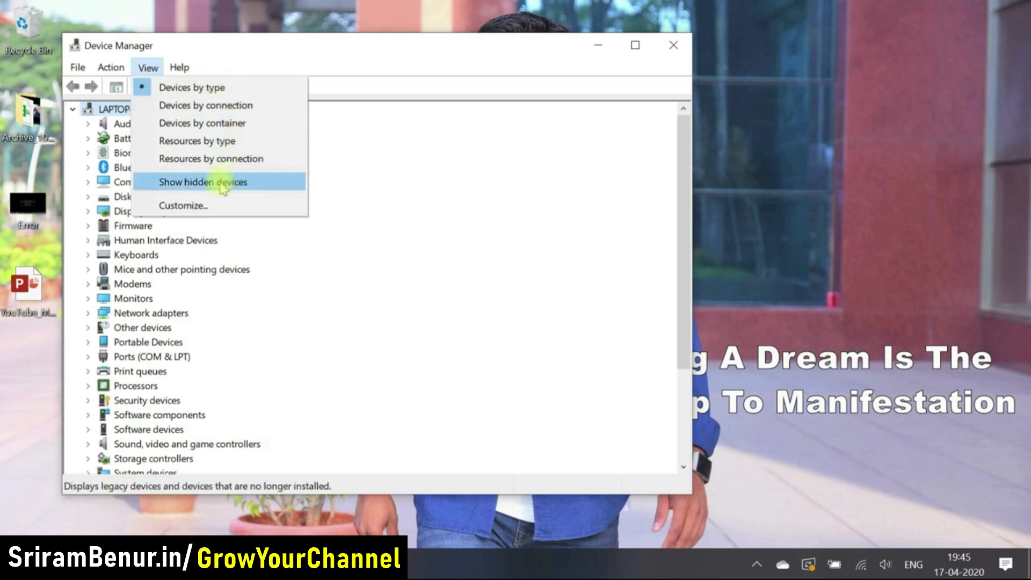
pyautogui.click(203, 182)
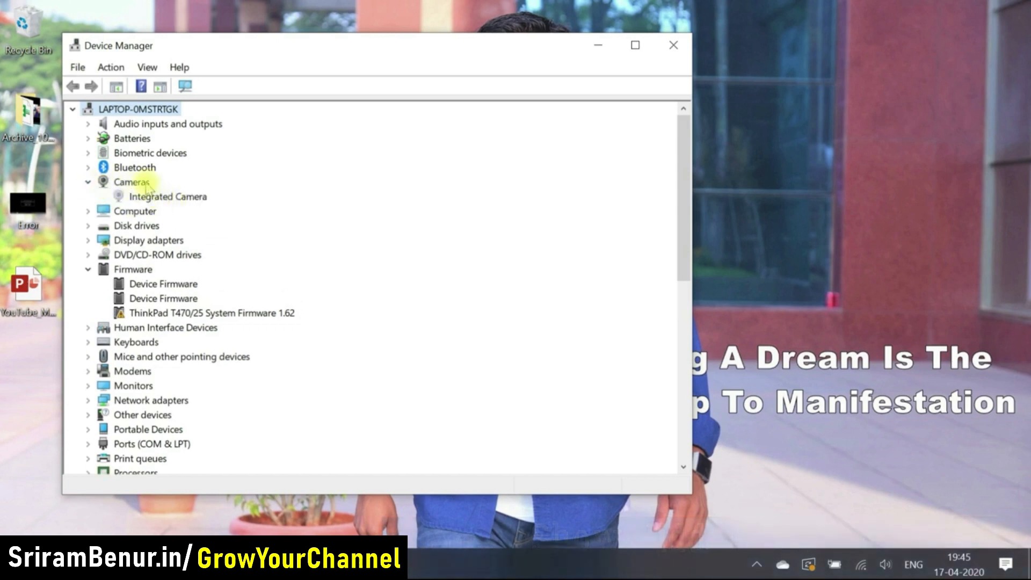
pyautogui.rightClick(131, 182)
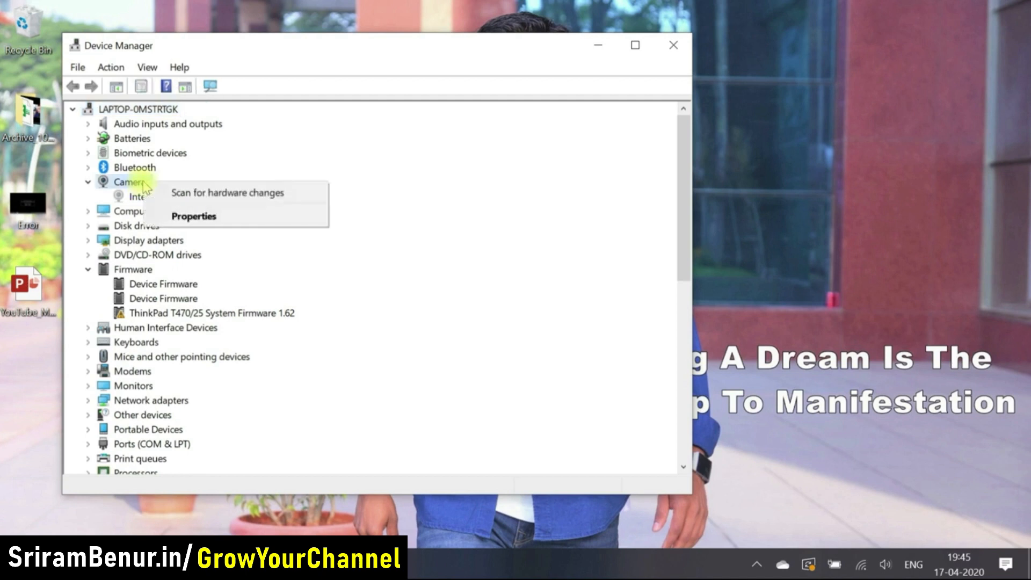
pyautogui.click(227, 192)
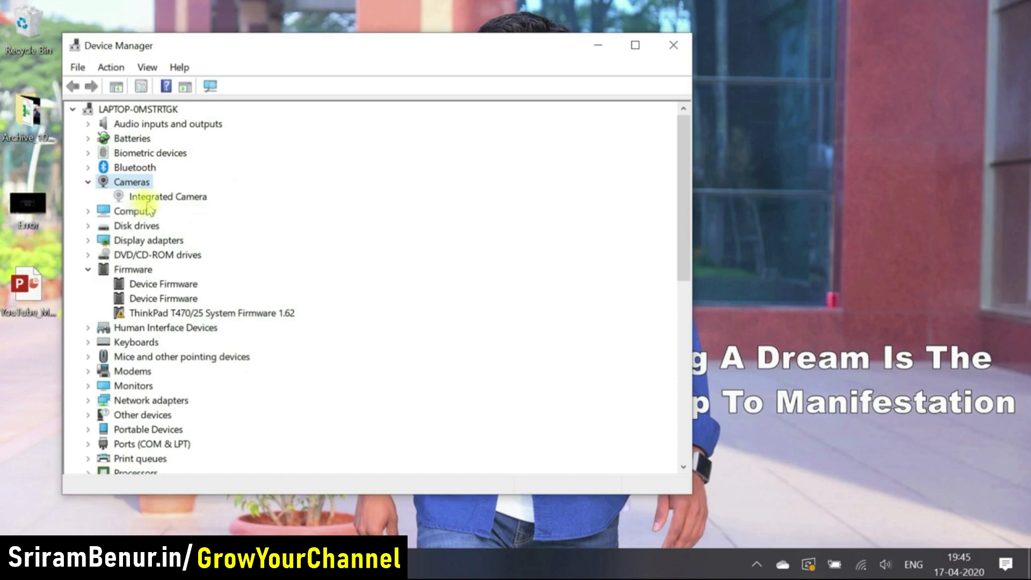
pyautogui.rightClick(169, 196)
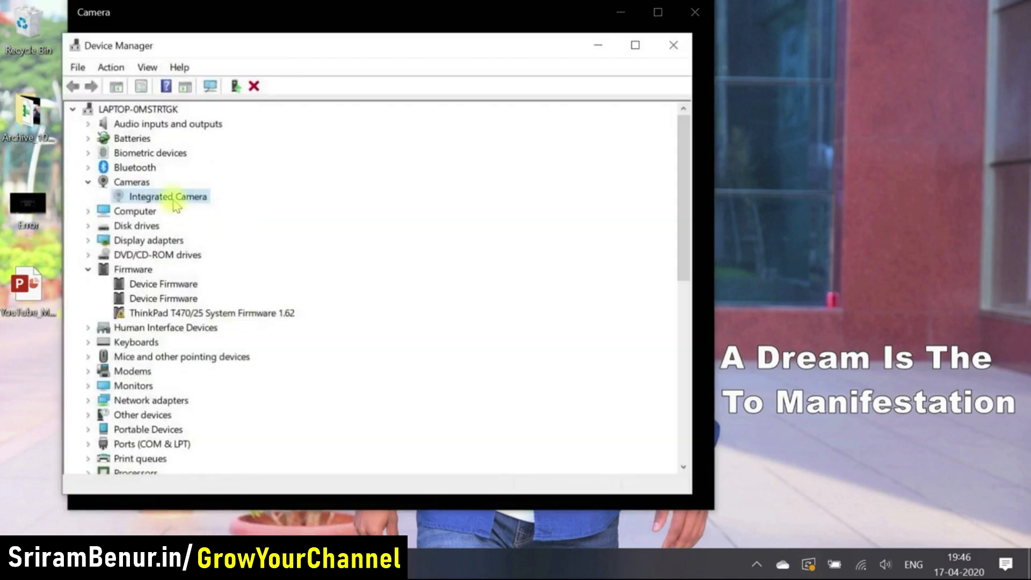
# Update the Integrated Camera driver with automatic search; Windows says the best driver is already installed
pyautogui.rightClick(169, 195)
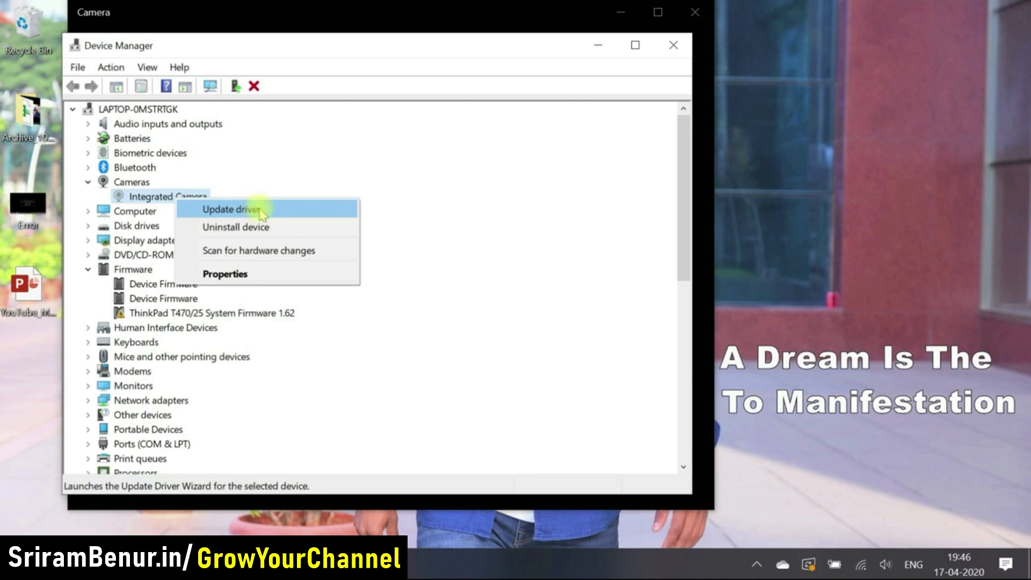
pyautogui.moveTo(272, 217)
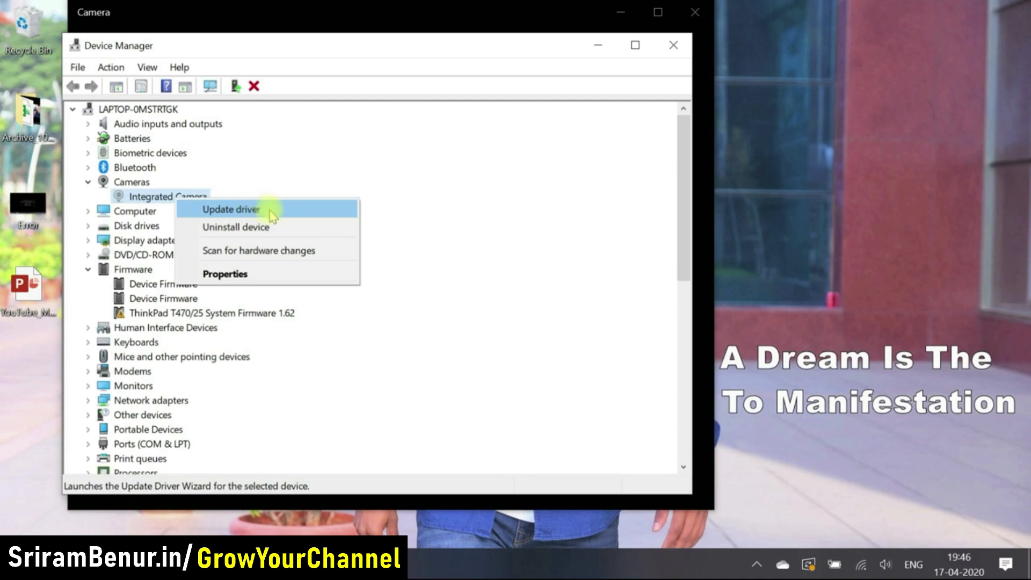
pyautogui.click(231, 209)
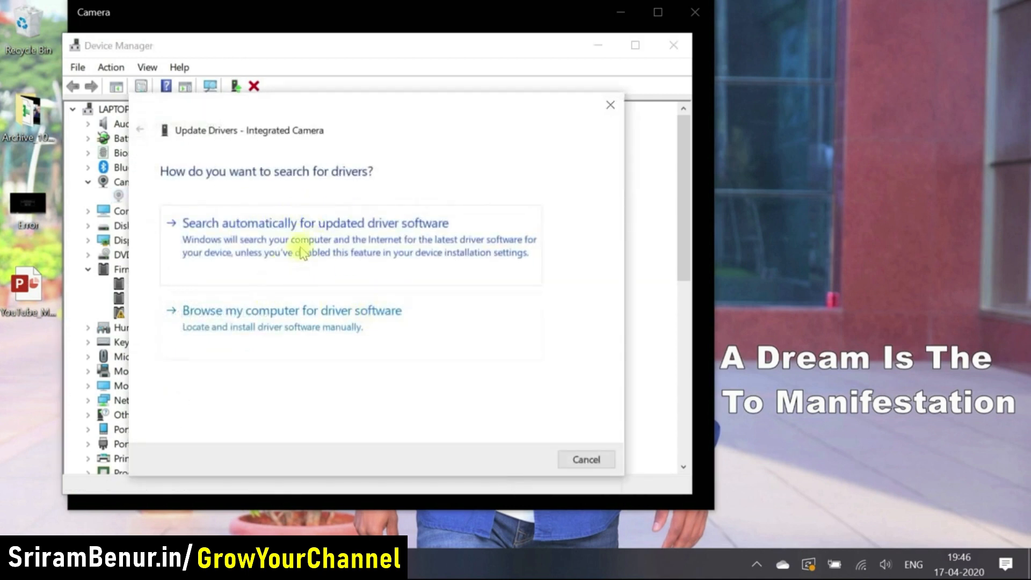
pyautogui.click(315, 224)
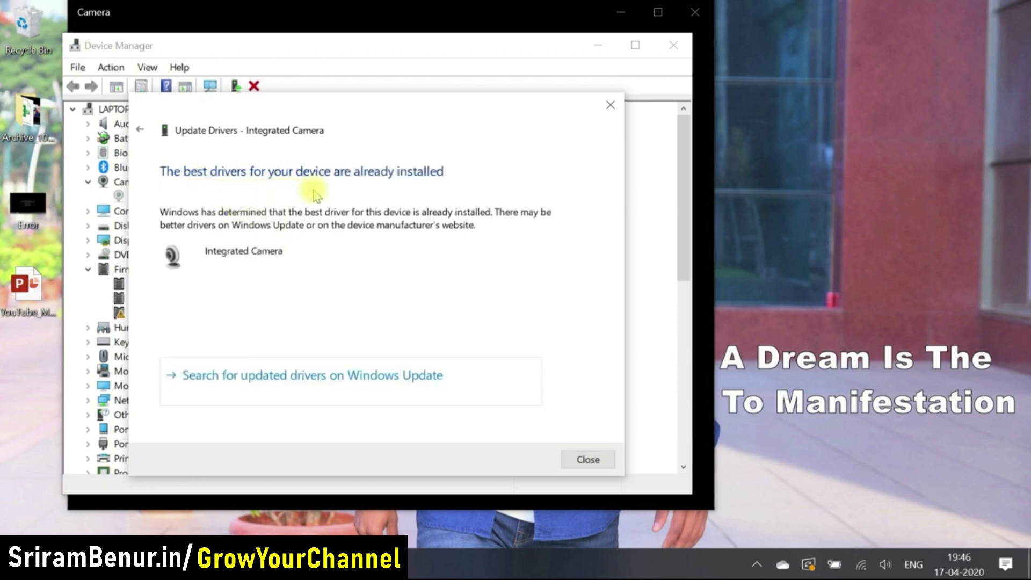
pyautogui.moveTo(555, 383)
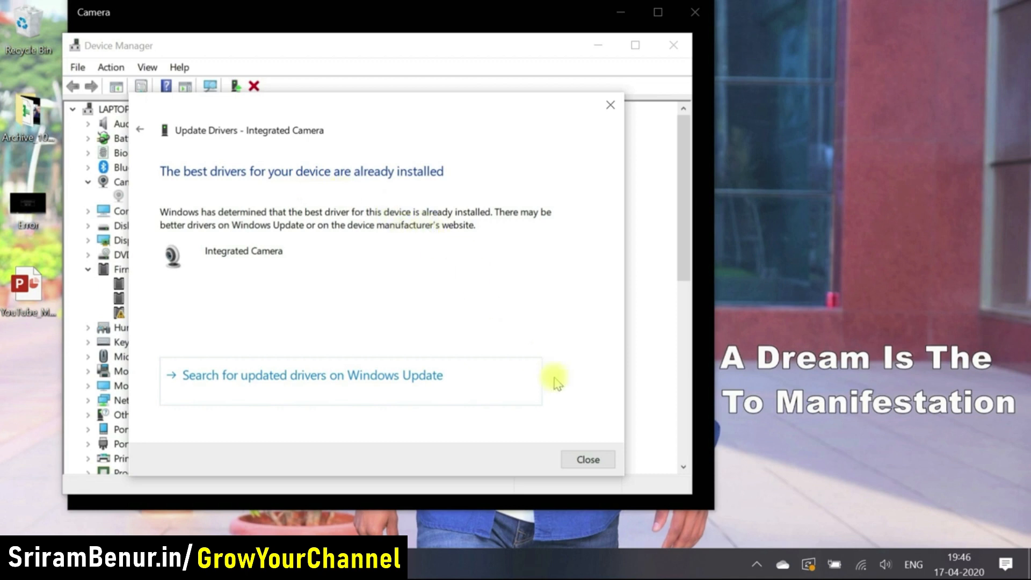
pyautogui.click(587, 459)
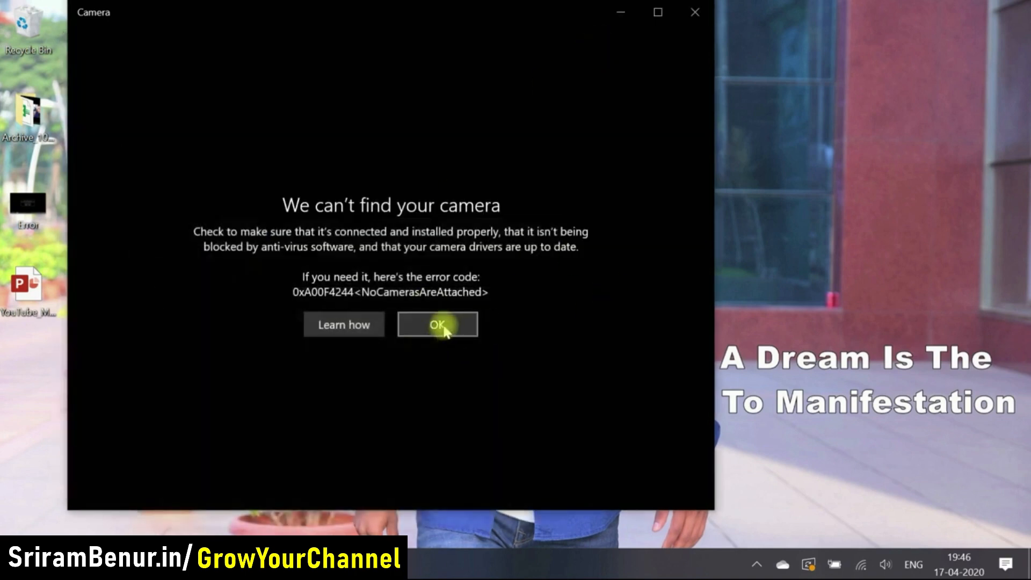
# Reset the Camera app again from its App settings, confirm, and close Settings
pyautogui.write('camer')
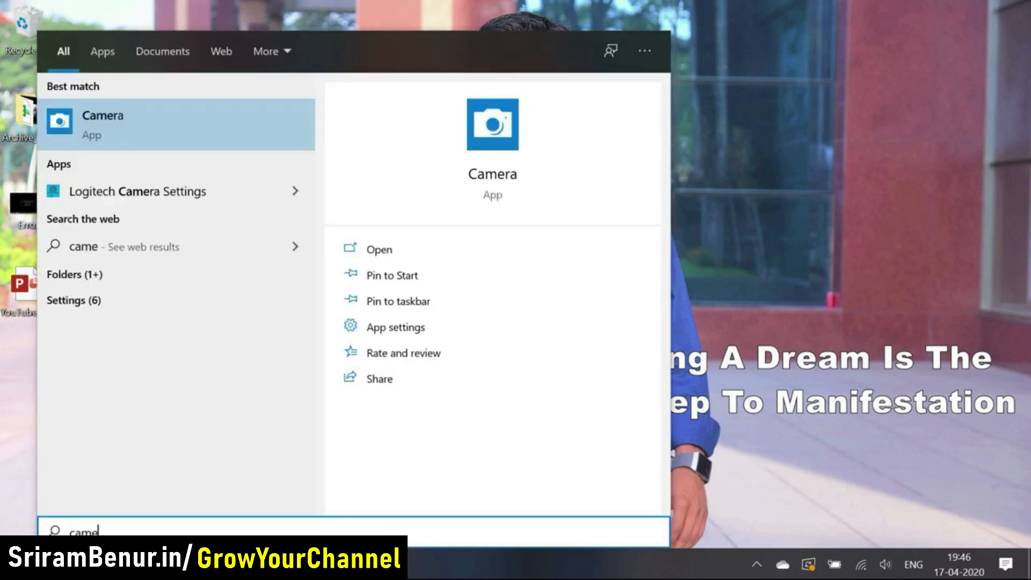
pyautogui.rightClick(102, 123)
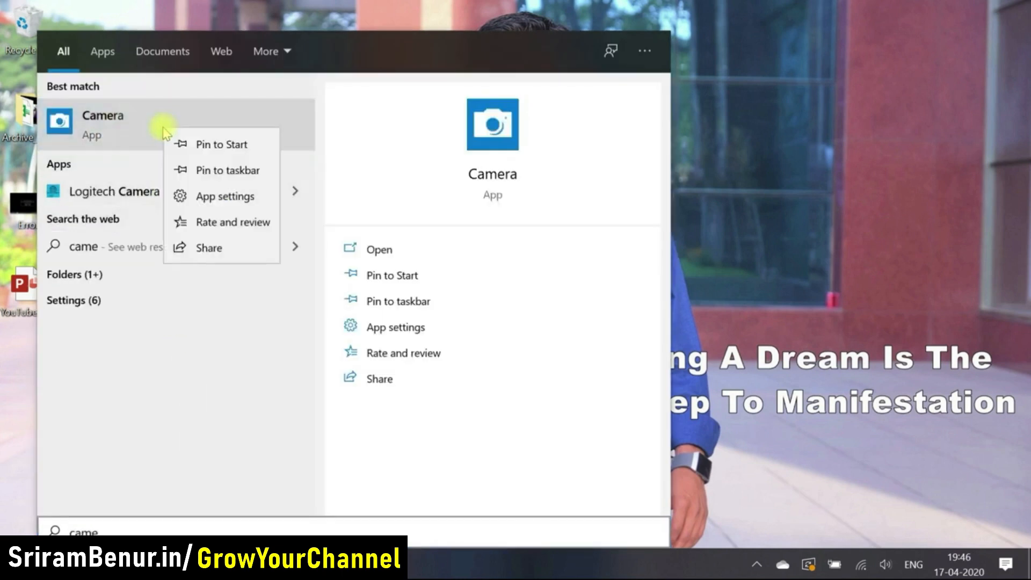
pyautogui.moveTo(229, 195)
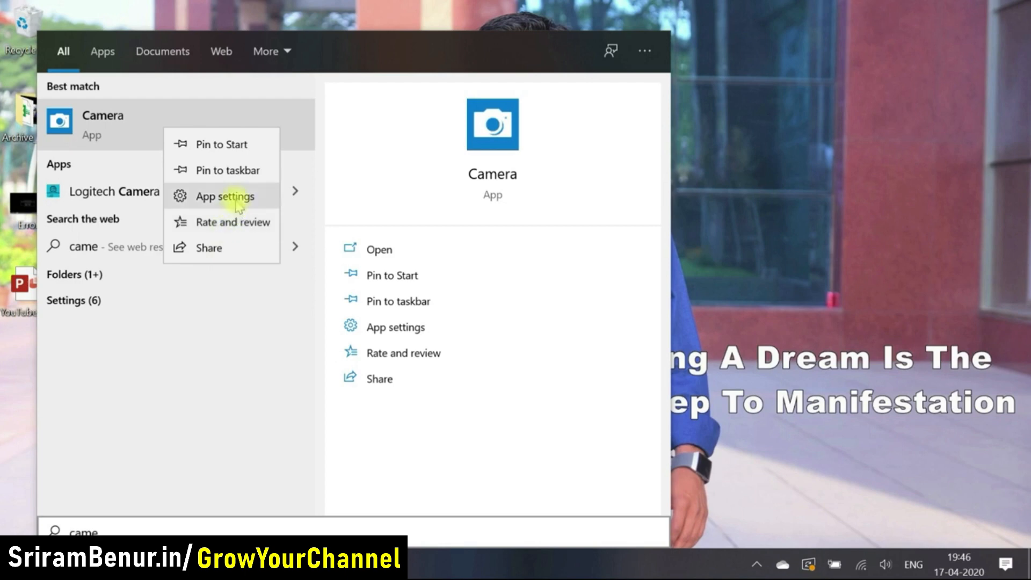
pyautogui.click(226, 196)
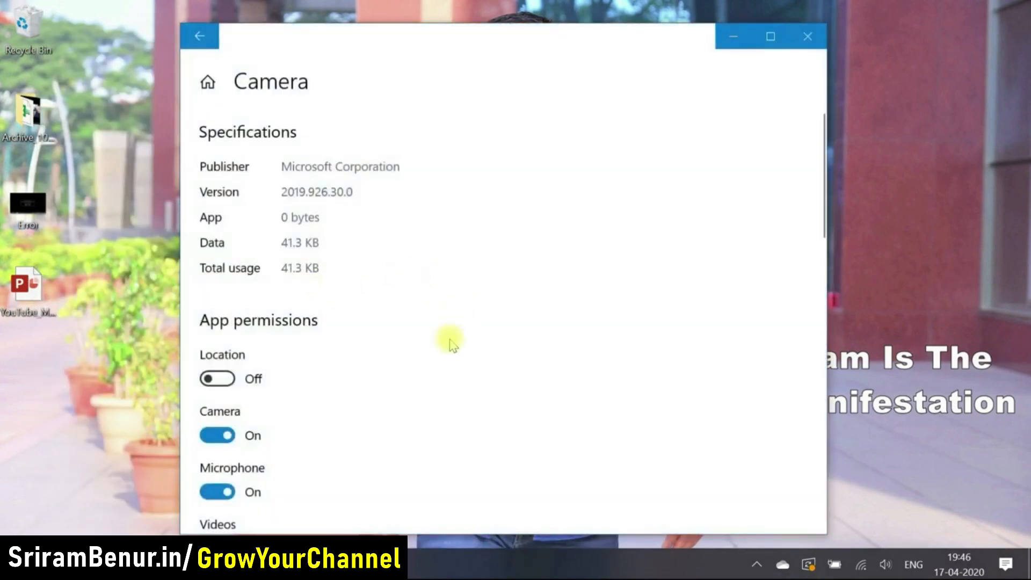
pyautogui.scroll(-3)
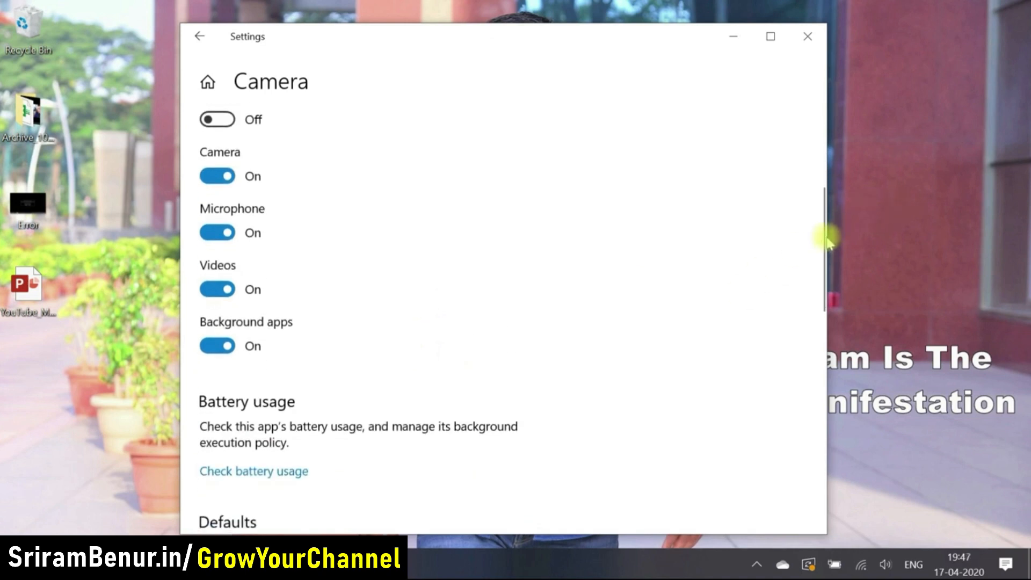
pyautogui.scroll(-3)
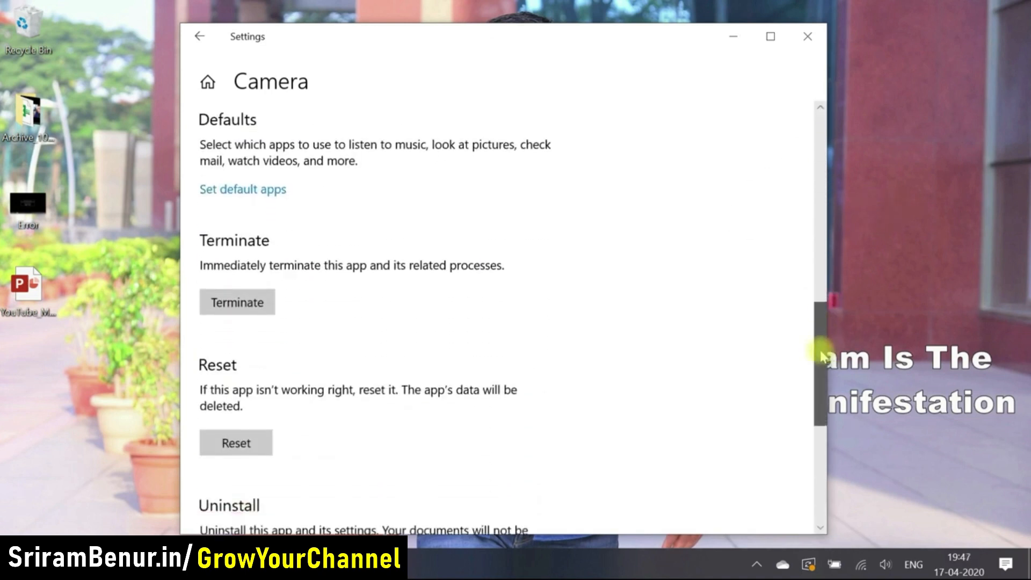
pyautogui.click(236, 441)
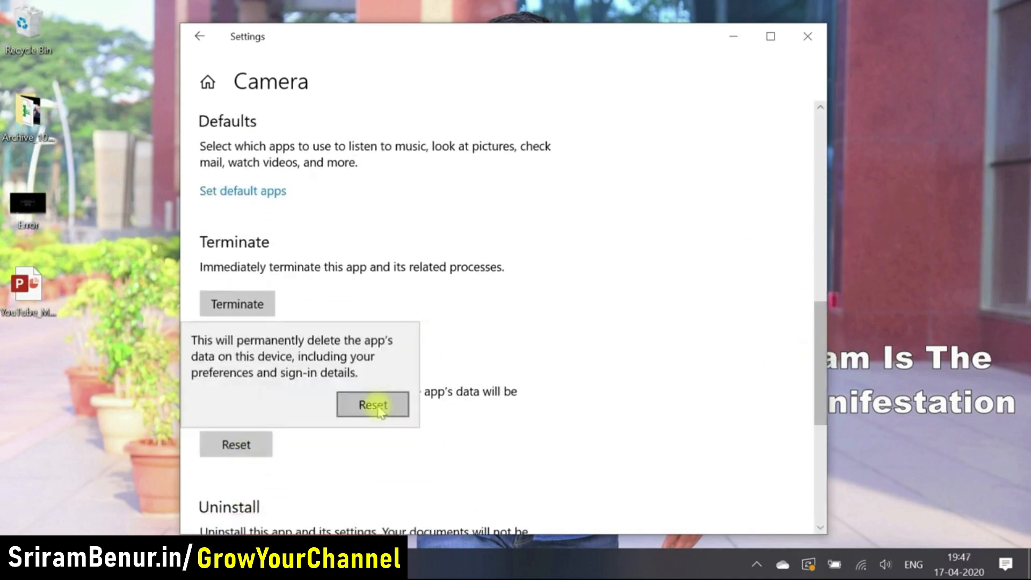
pyautogui.click(373, 405)
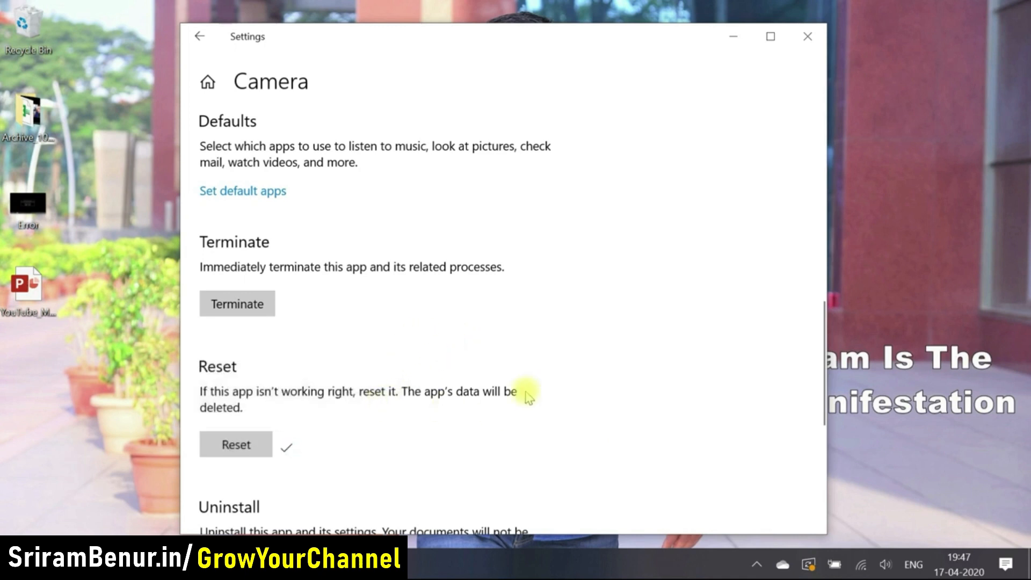
pyautogui.moveTo(808, 36)
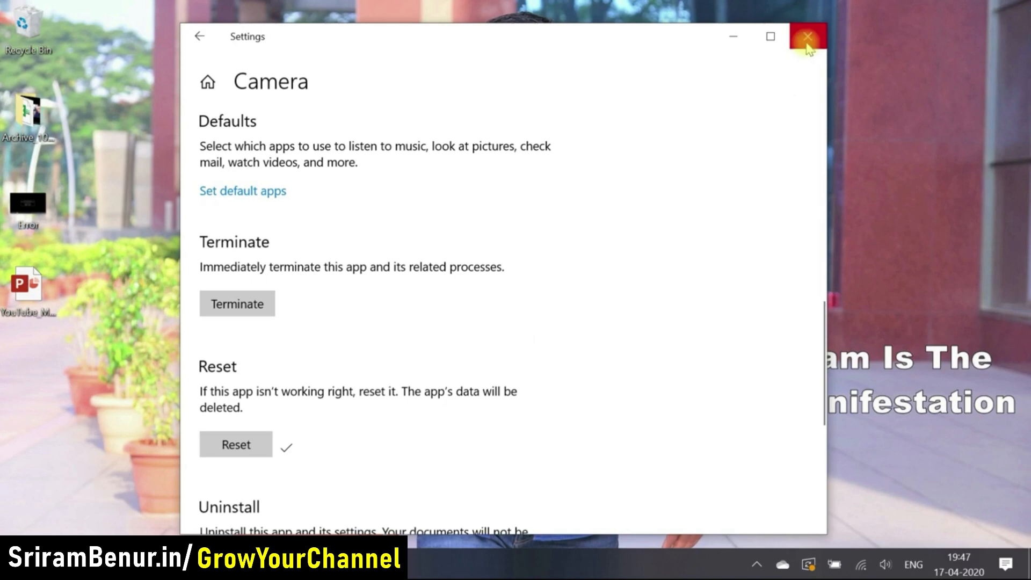
pyautogui.click(808, 36)
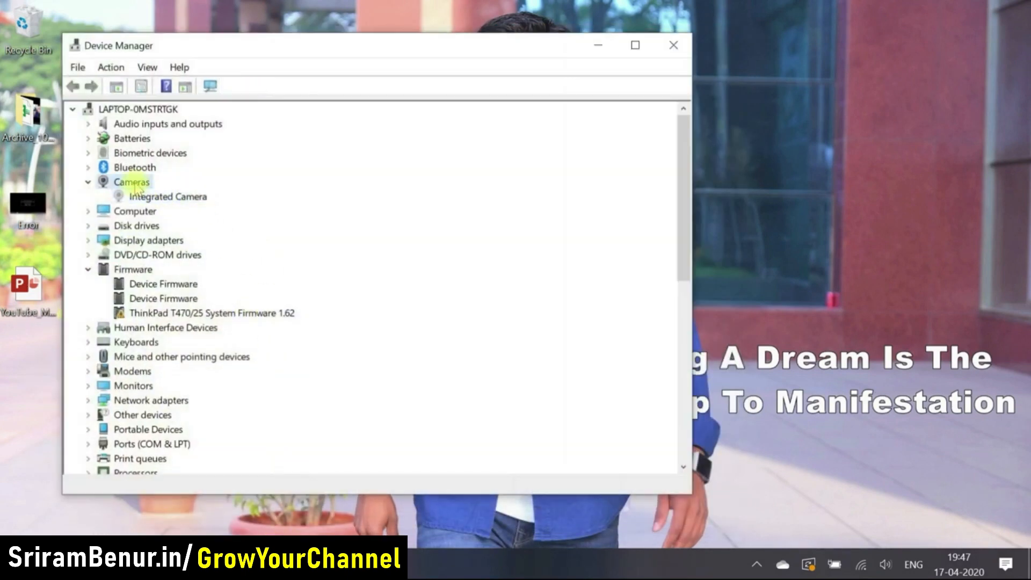
# Uninstall the Integrated Camera device and confirm its removal
pyautogui.click(167, 195)
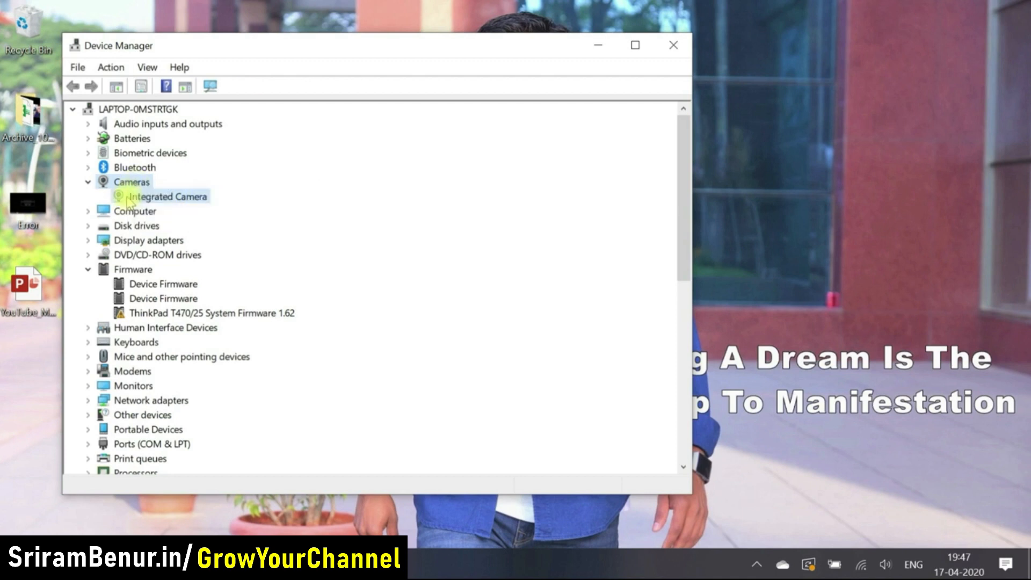
pyautogui.rightClick(167, 196)
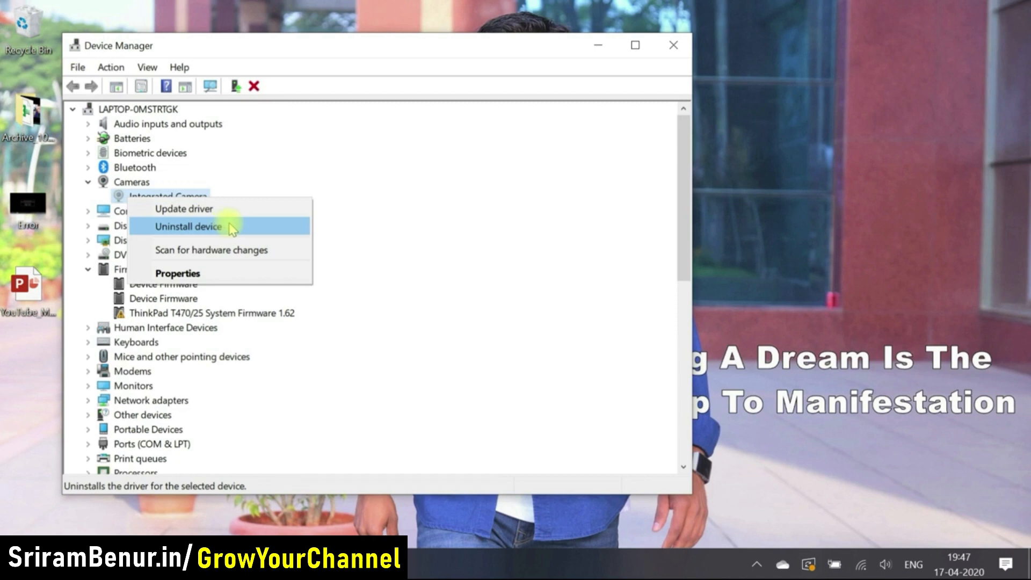
pyautogui.click(188, 226)
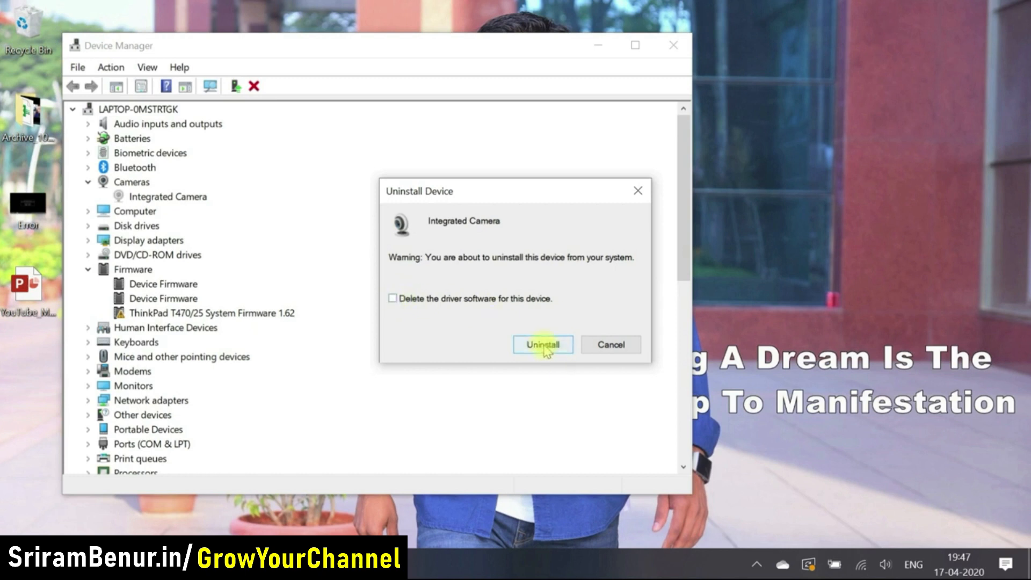
pyautogui.click(541, 345)
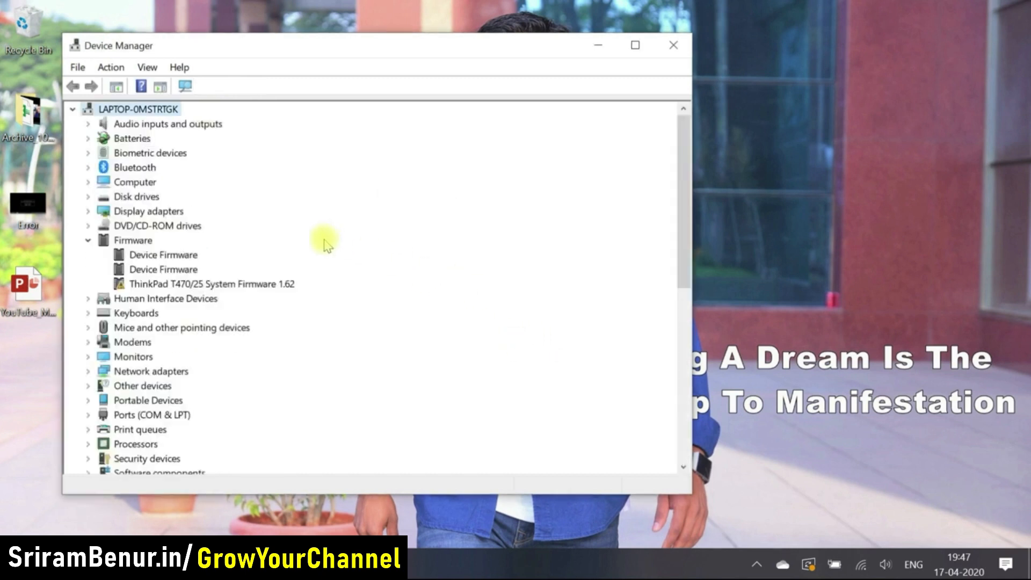
pyautogui.moveTo(257, 204)
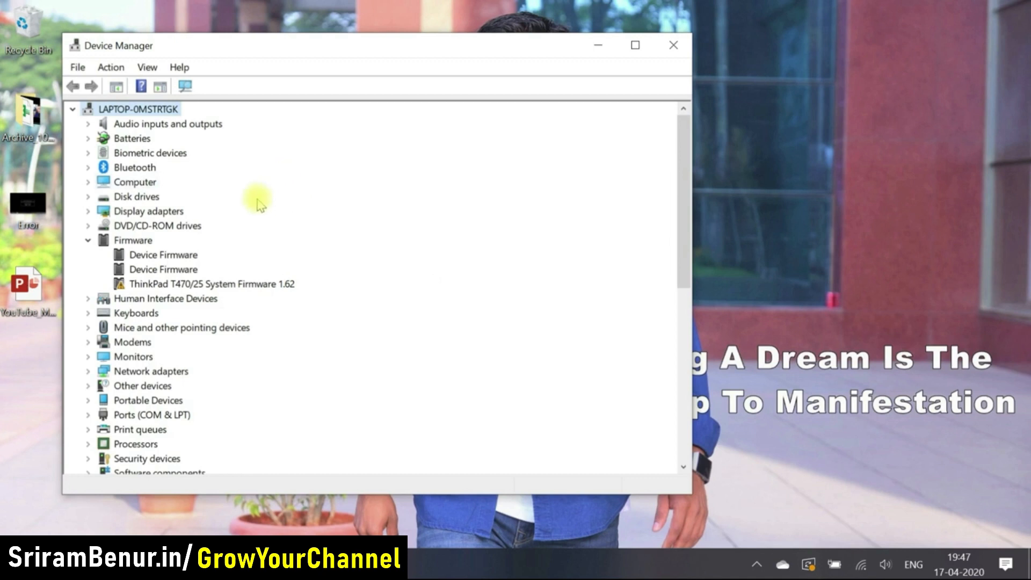
# Run Scan for hardware changes from the Action menu
pyautogui.click(110, 67)
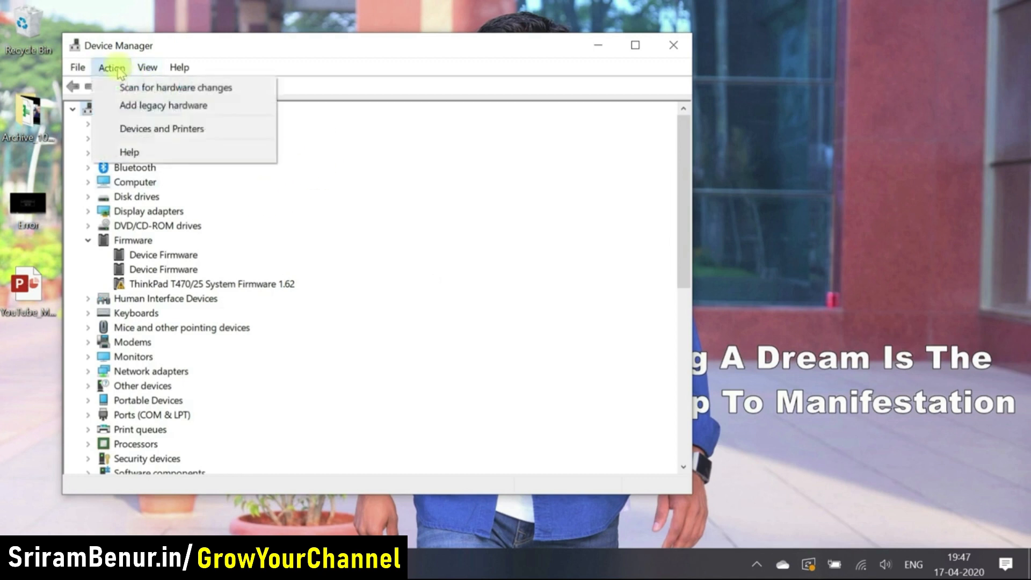
pyautogui.click(175, 87)
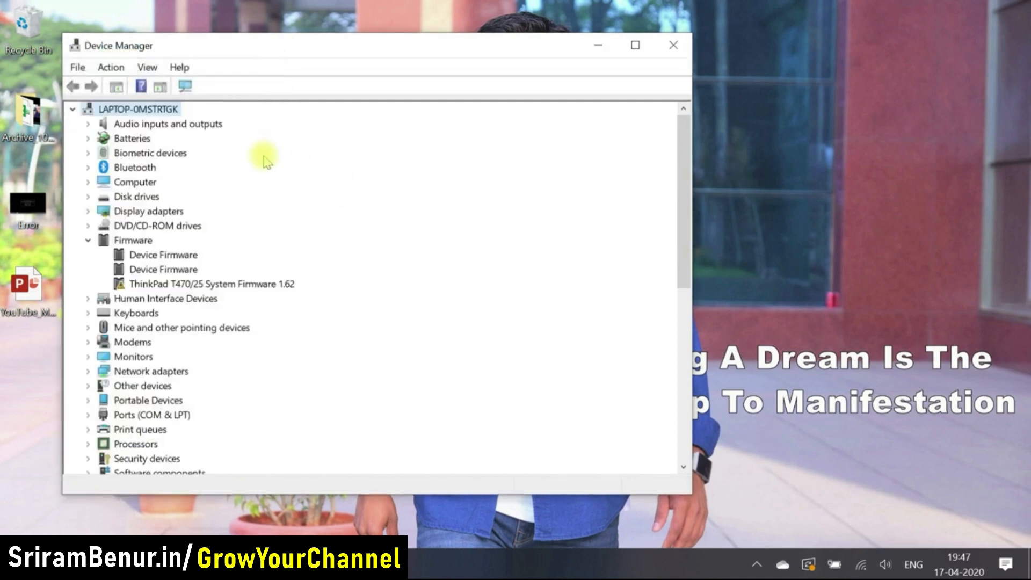
pyautogui.click(111, 67)
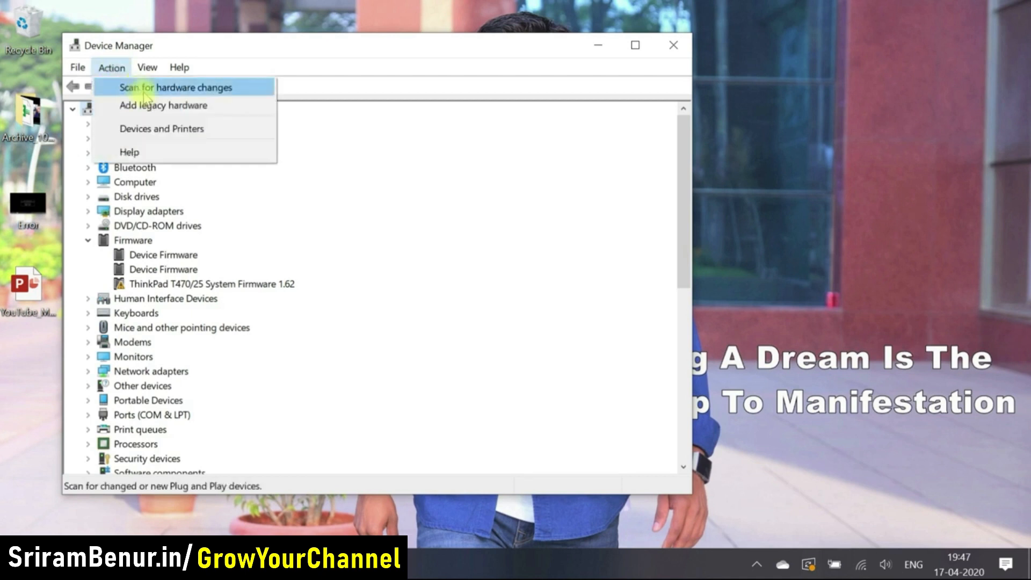
pyautogui.click(171, 87)
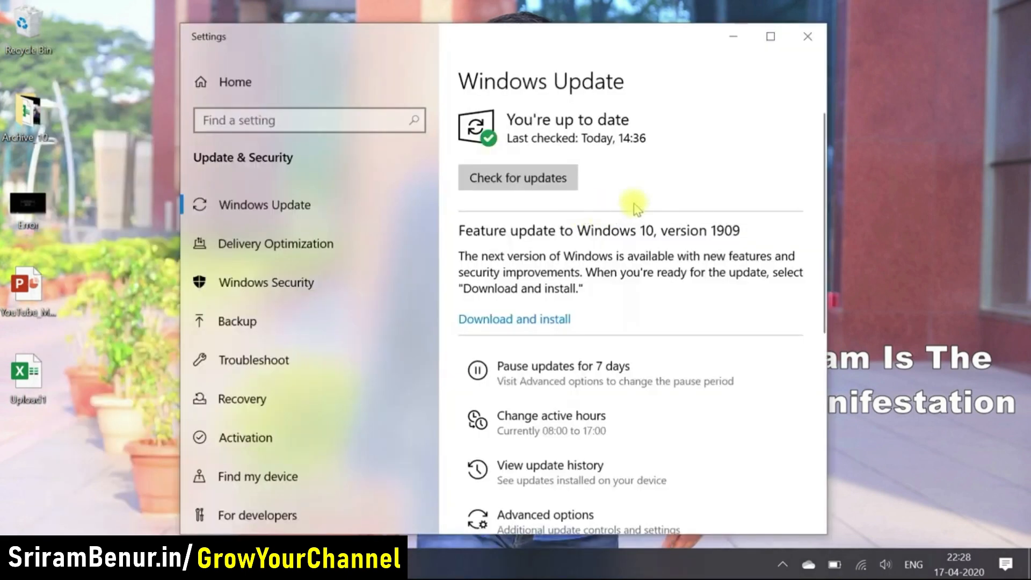
pyautogui.moveTo(648, 180)
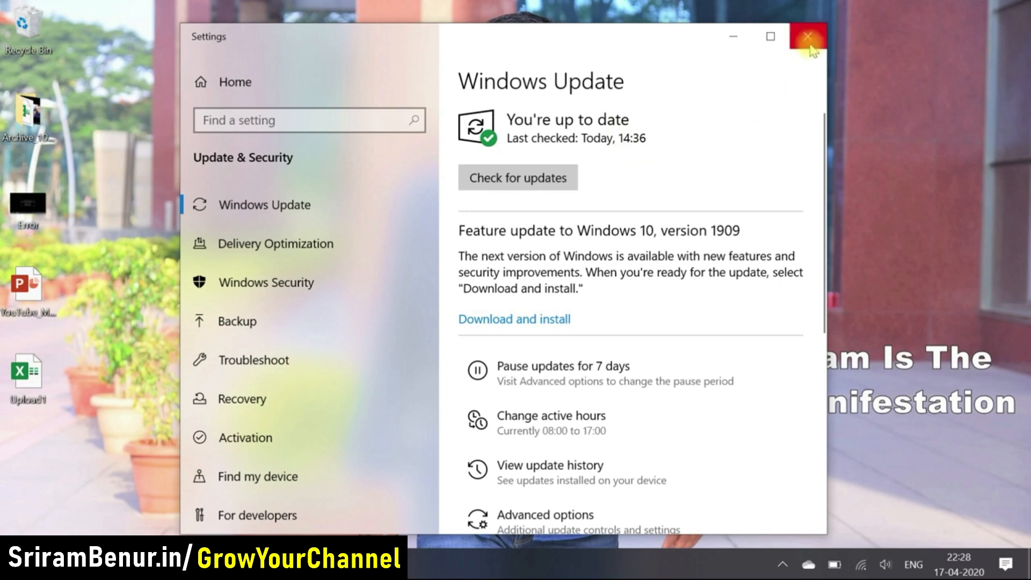
pyautogui.moveTo(808, 36)
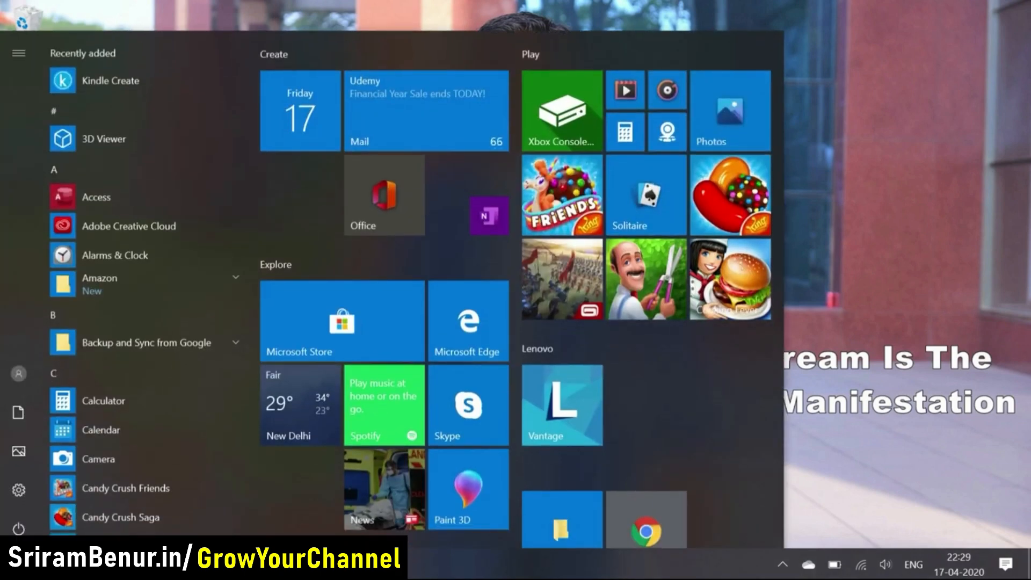
# Reopen Device Manager and select Integrated Camera now listed under Cameras
pyautogui.click(53, 529)
pyautogui.write('device')
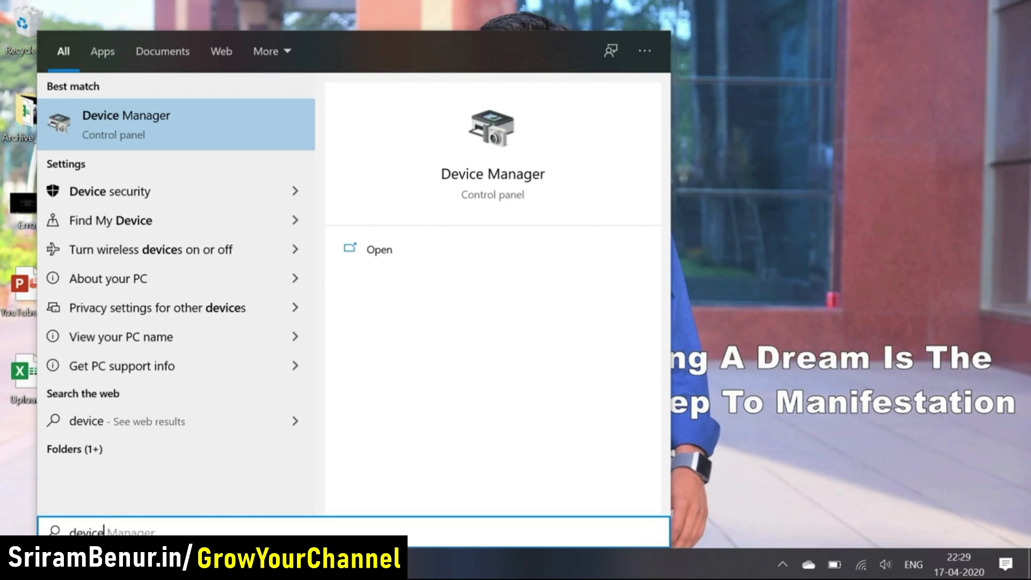
pyautogui.click(127, 115)
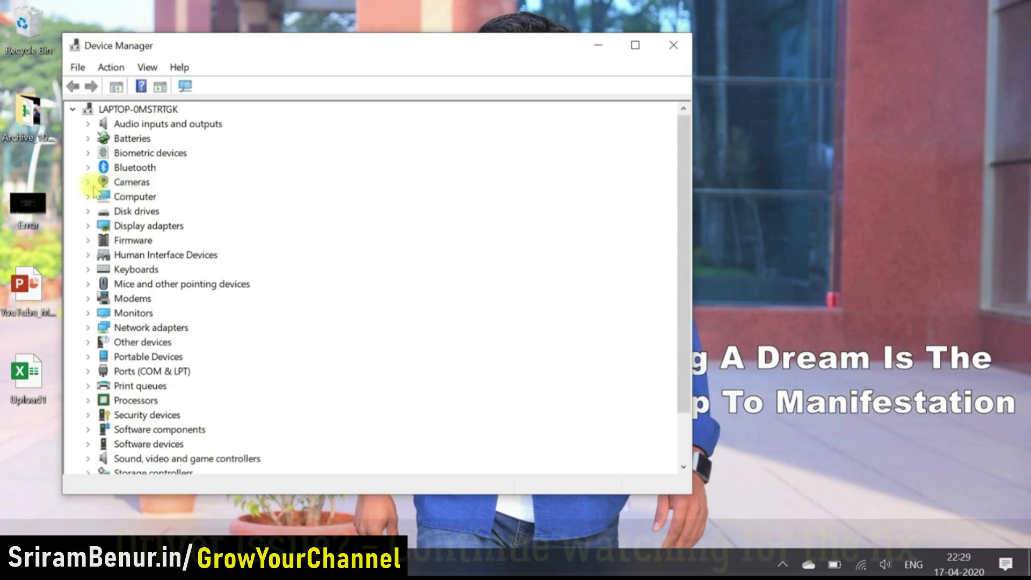
pyautogui.click(87, 182)
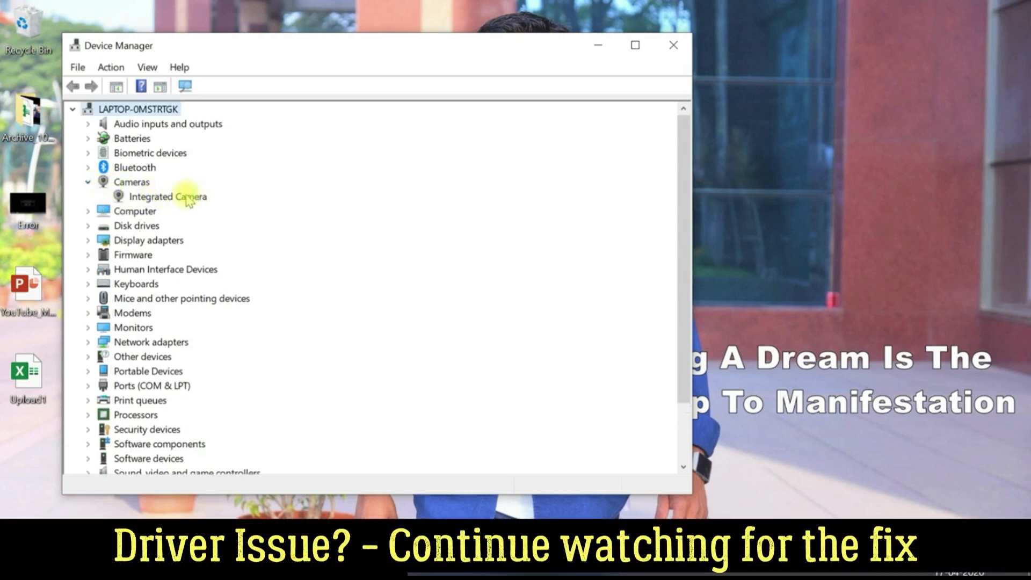
pyautogui.click(168, 196)
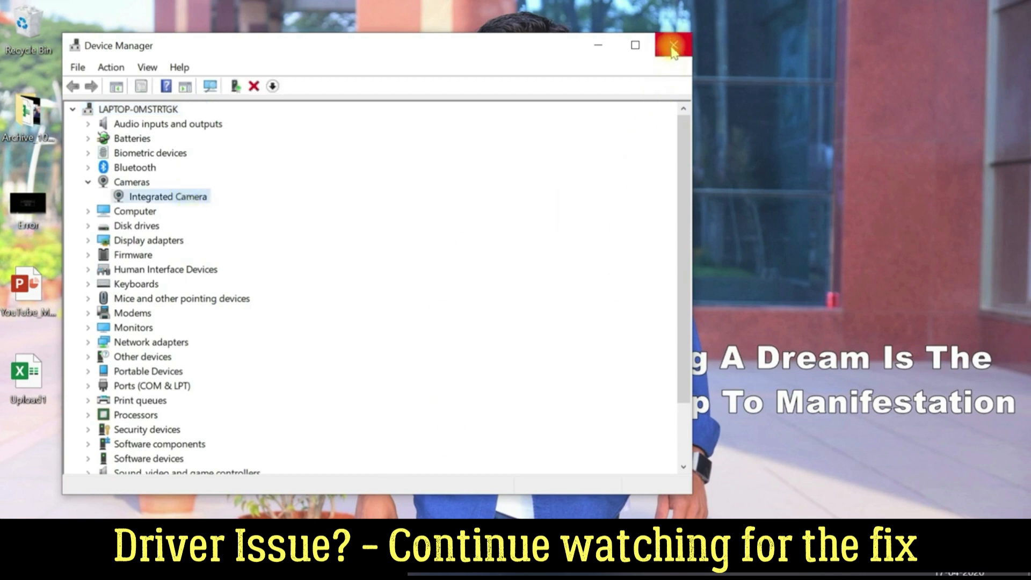
pyautogui.moveTo(672, 50)
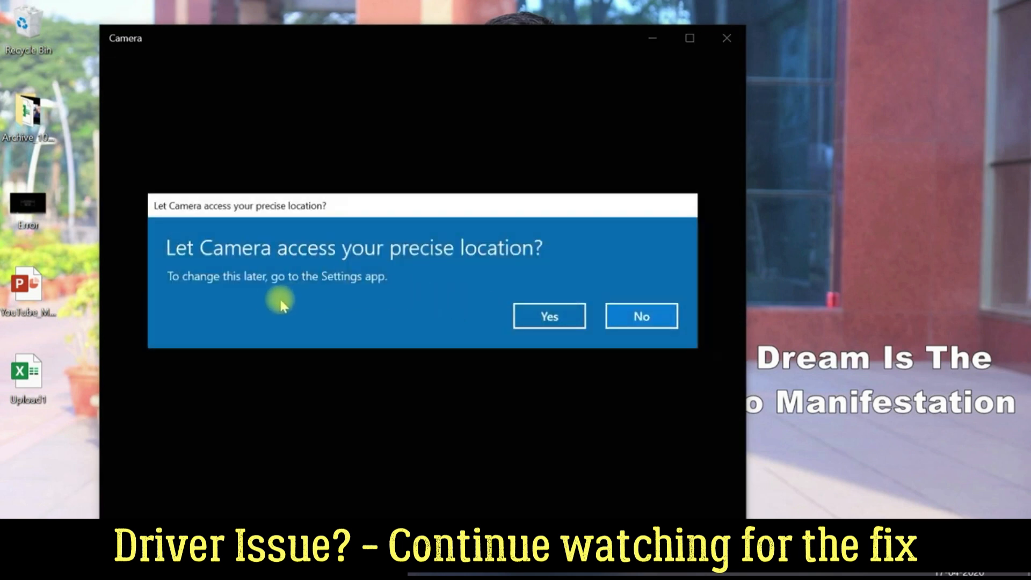
pyautogui.moveTo(450, 279)
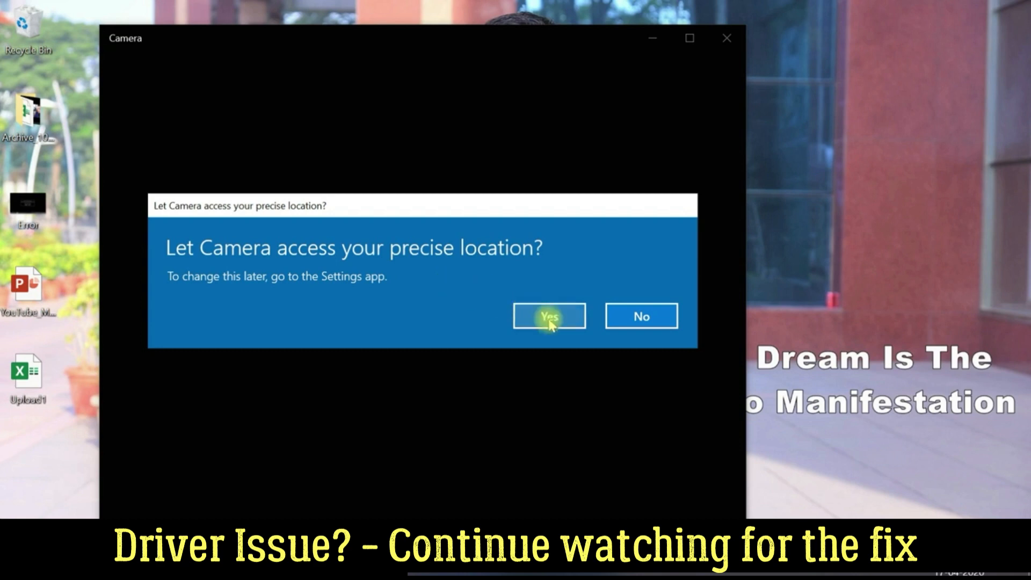
# Answer Yes to let the Camera app access precise location
pyautogui.click(549, 316)
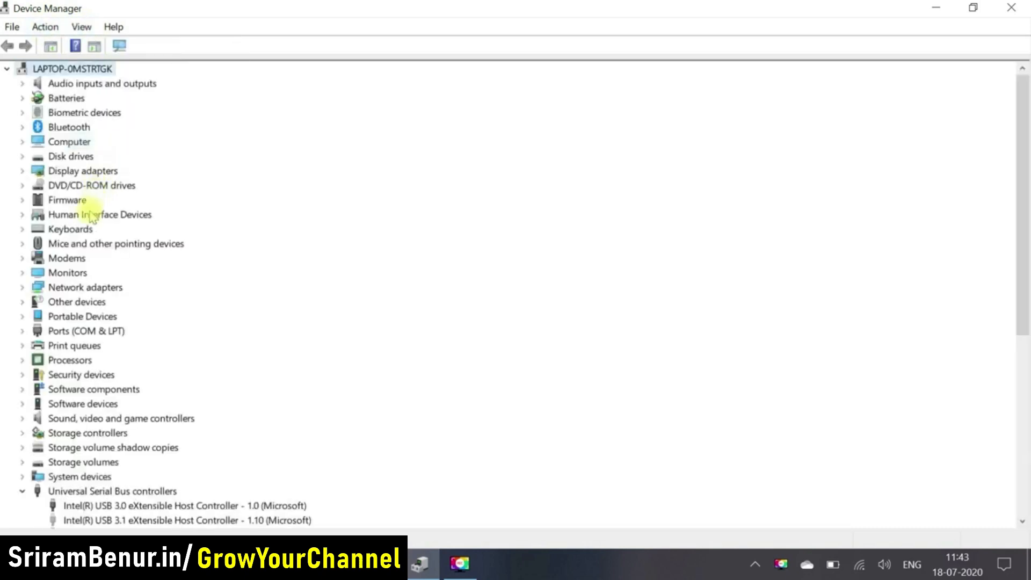
pyautogui.moveTo(66, 30)
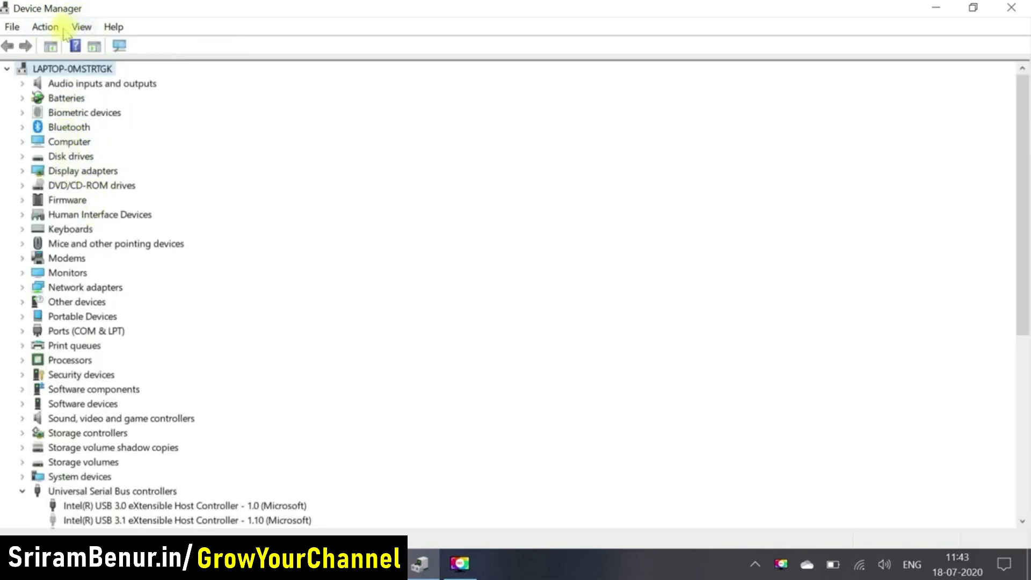
# Start Add legacy hardware from the Action menu and run the automatic hardware search, which finds nothing
pyautogui.click(45, 25)
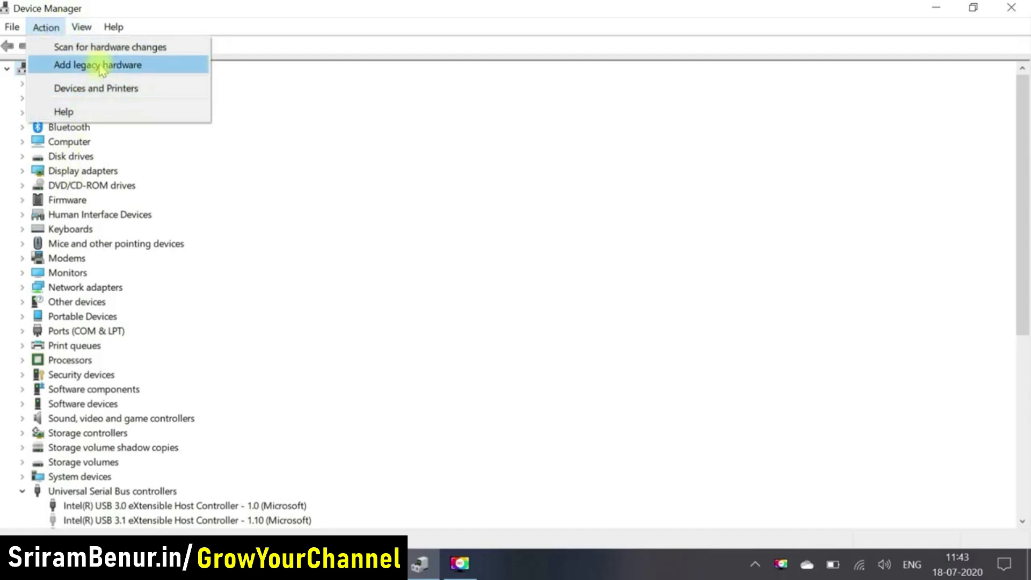
pyautogui.click(98, 65)
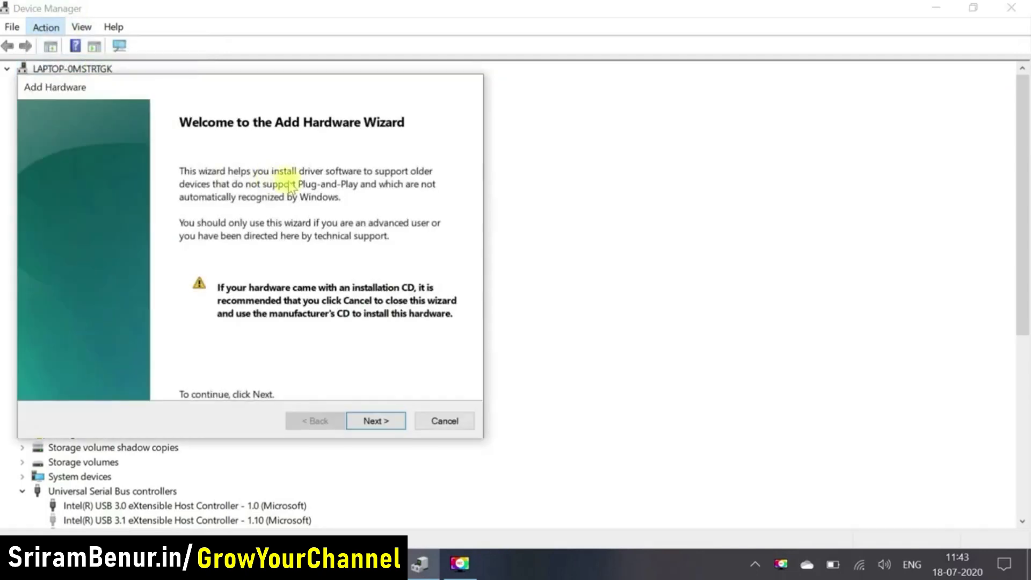
pyautogui.moveTo(375, 131)
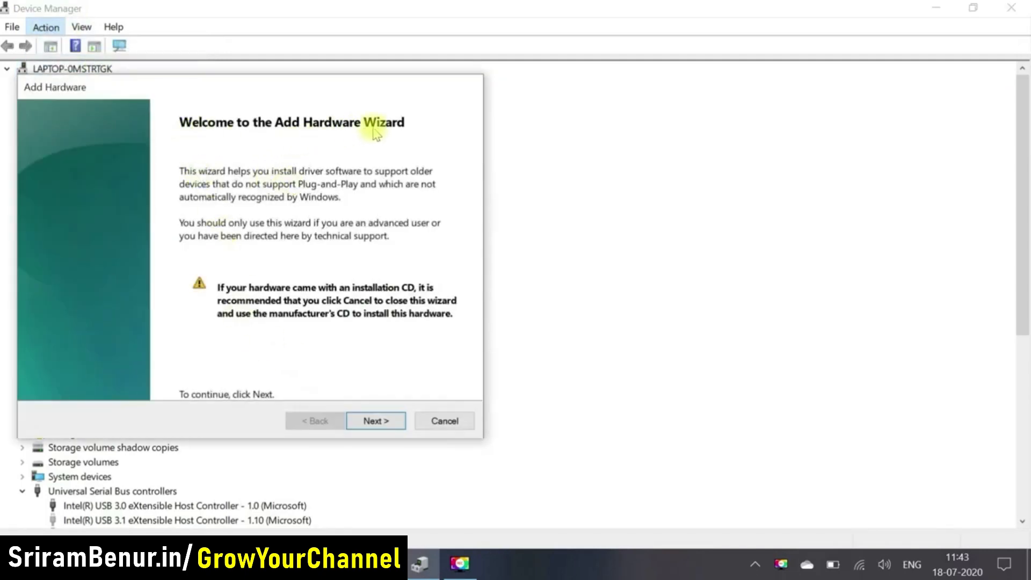
pyautogui.click(376, 422)
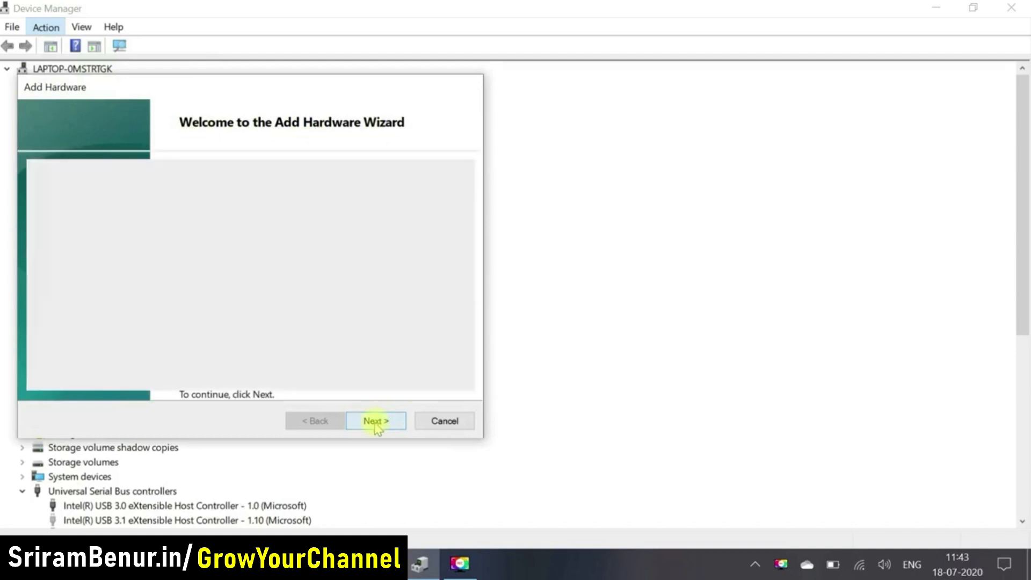
pyautogui.click(376, 421)
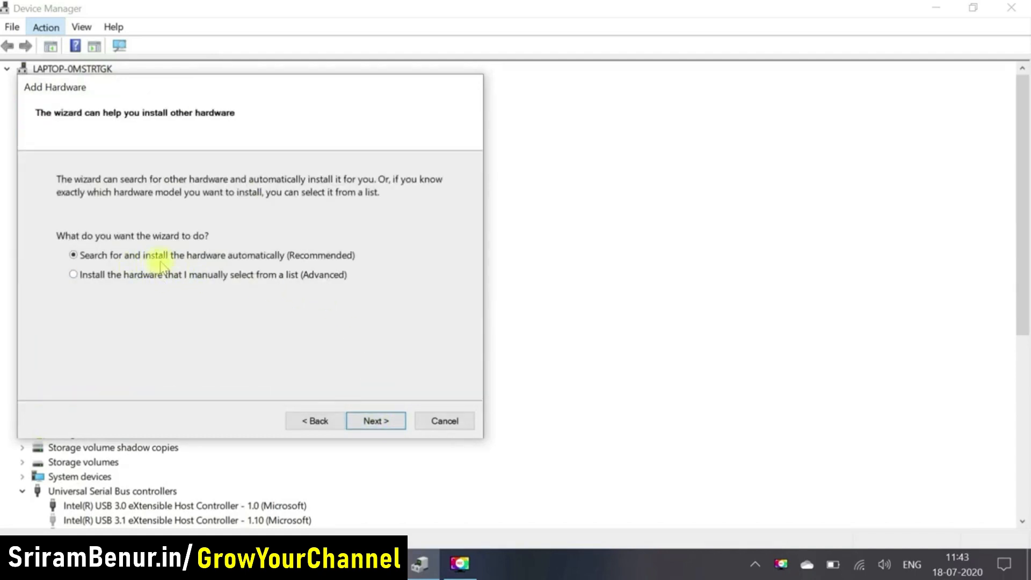
pyautogui.moveTo(322, 275)
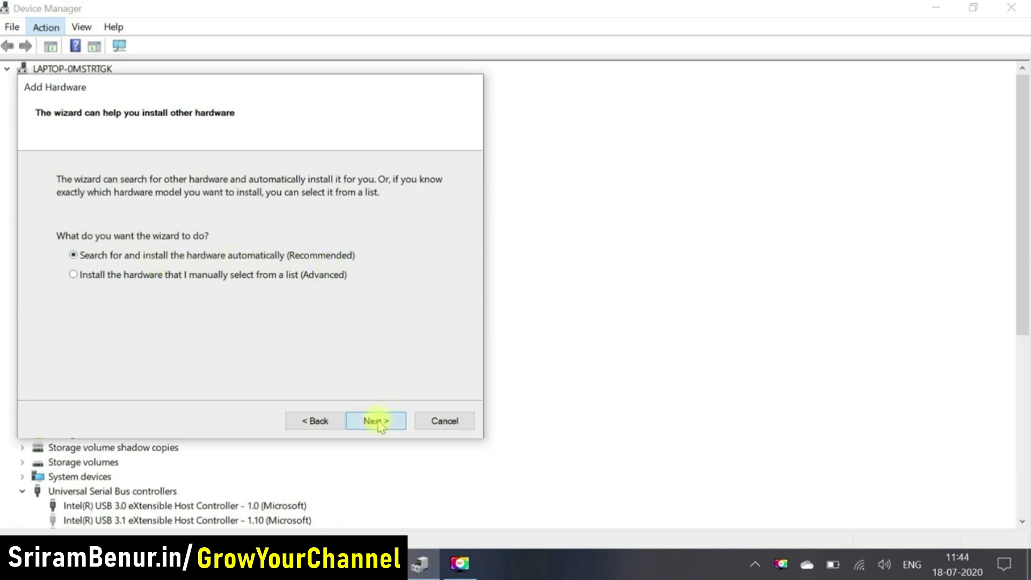
pyautogui.click(376, 421)
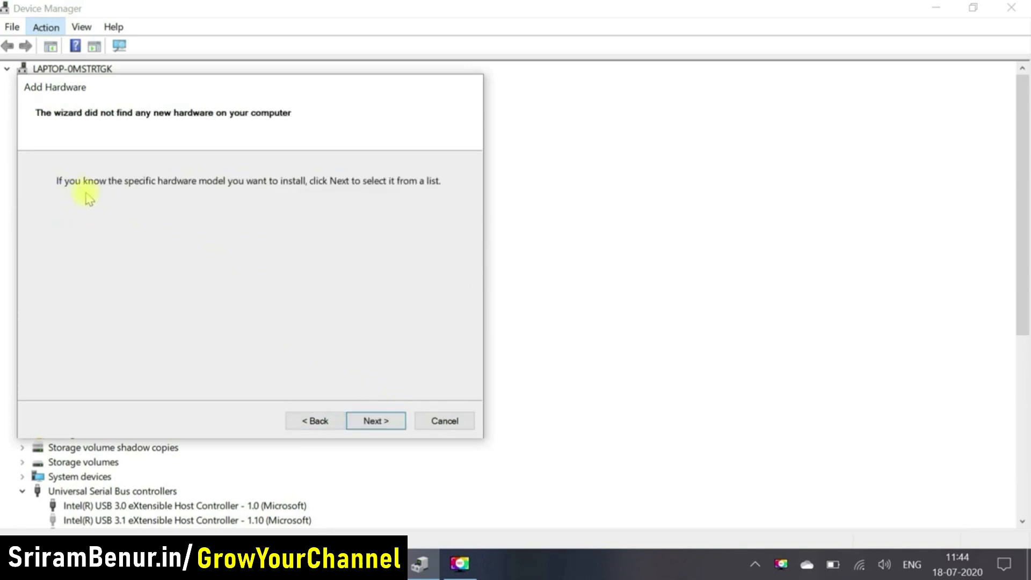
pyautogui.moveTo(341, 201)
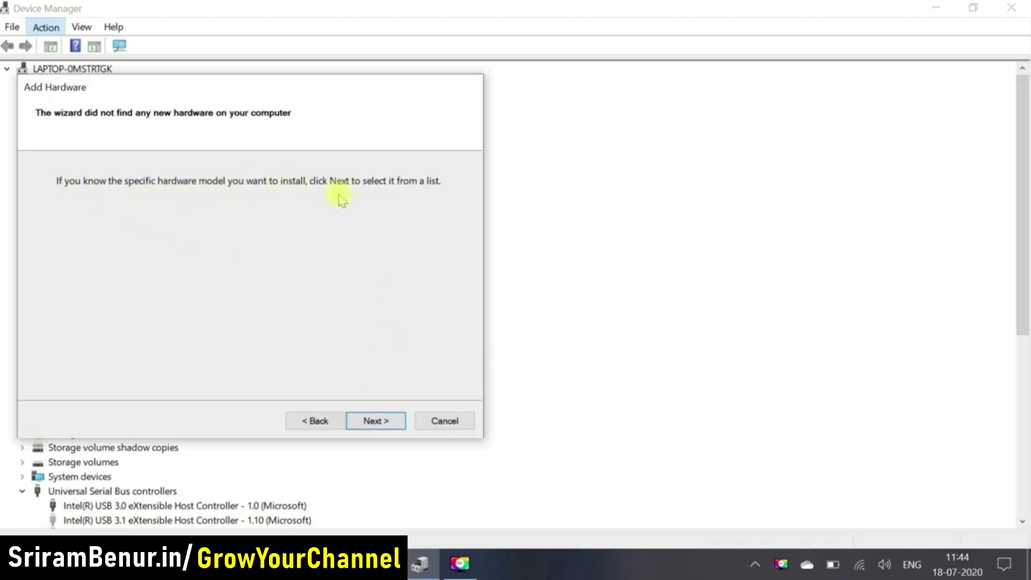
# Pick Cameras from the hardware-type list, find no camera drivers offered, and go back to the list
pyautogui.click(376, 420)
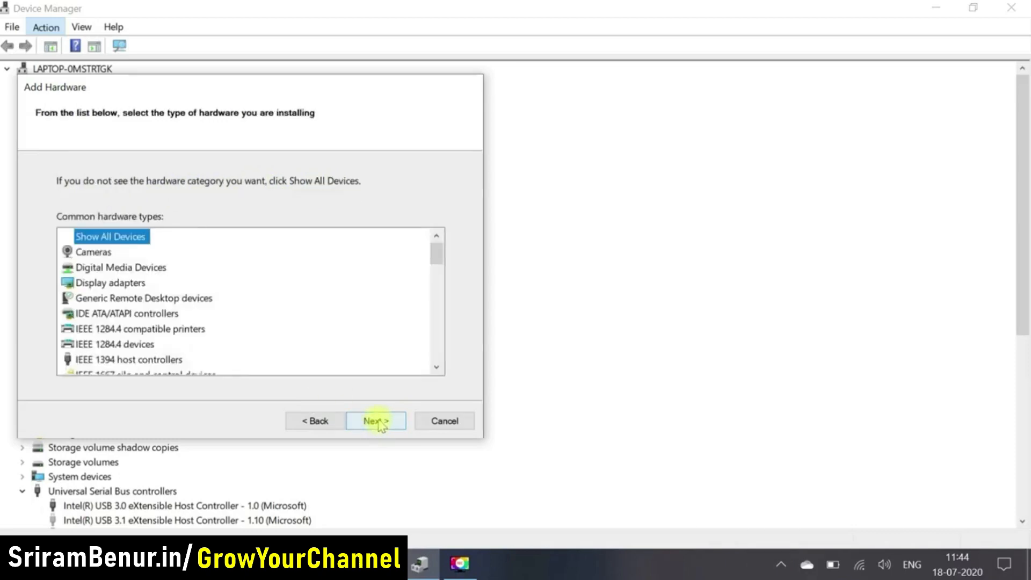
pyautogui.click(92, 251)
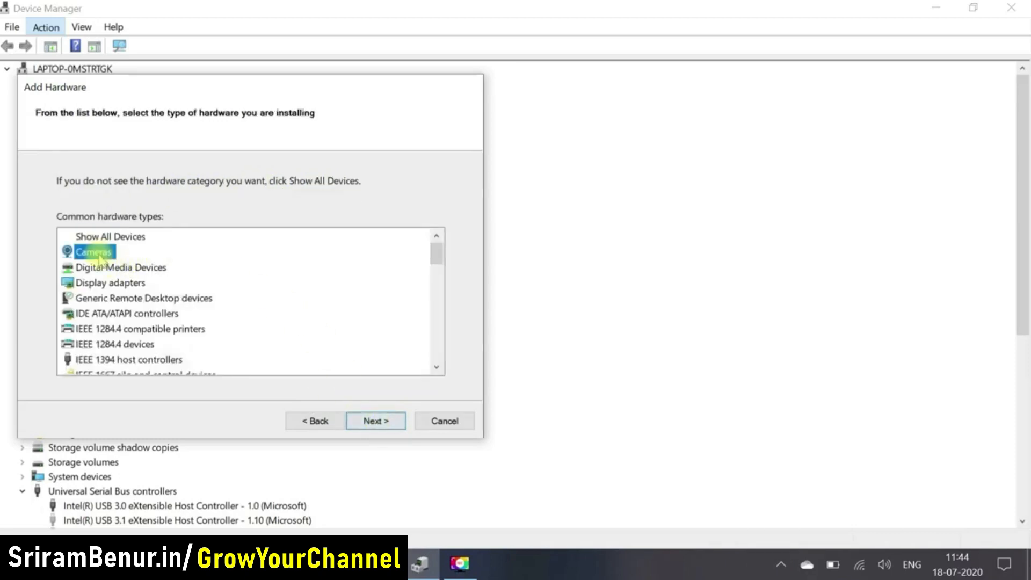
pyautogui.click(375, 421)
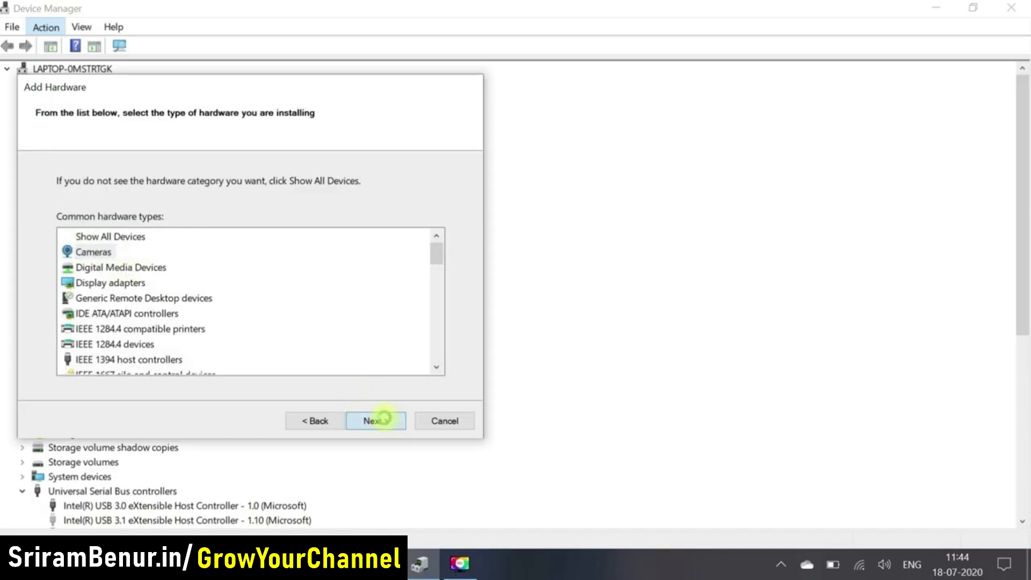
pyautogui.click(376, 421)
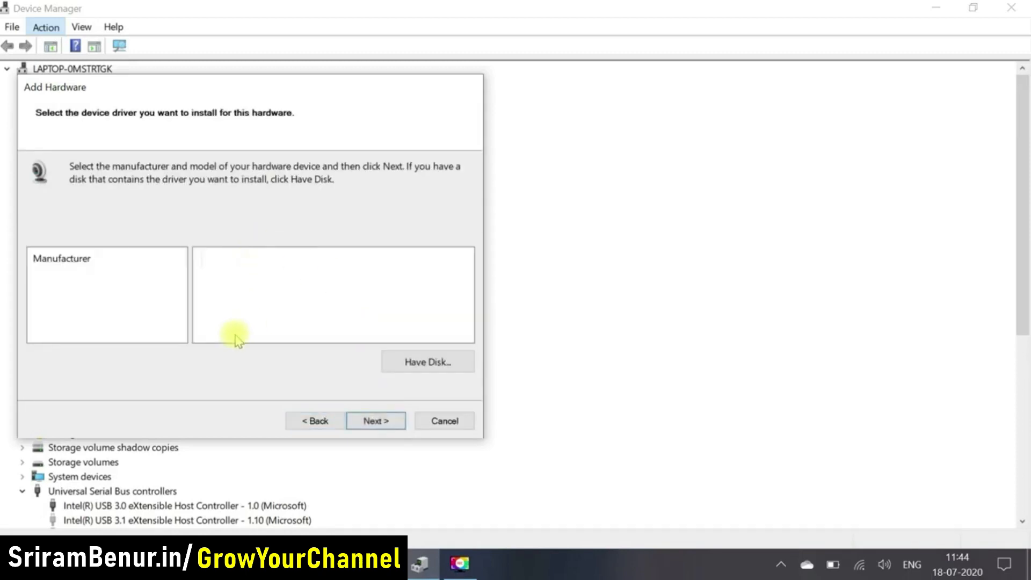
pyautogui.moveTo(98, 276)
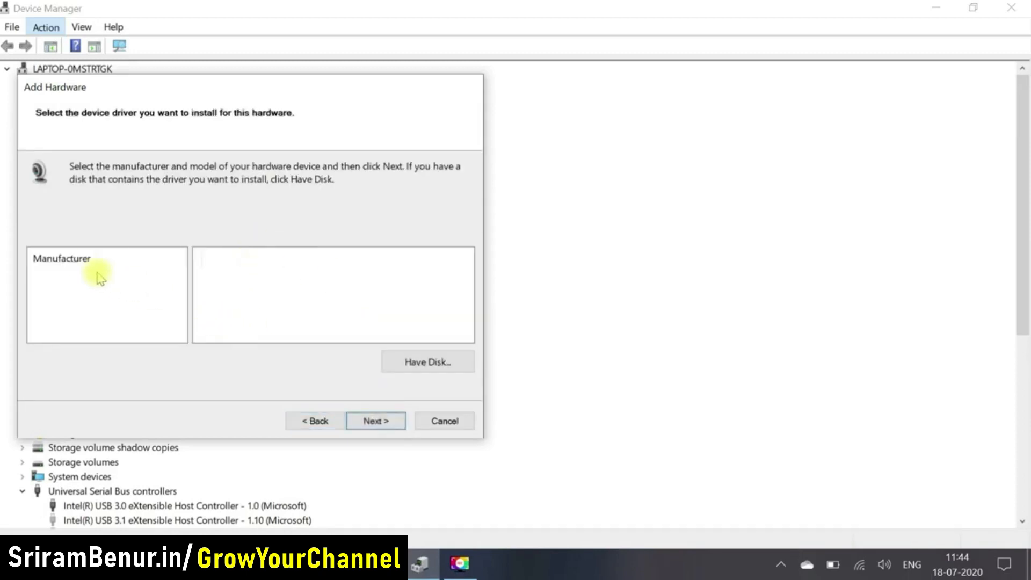
pyautogui.click(79, 258)
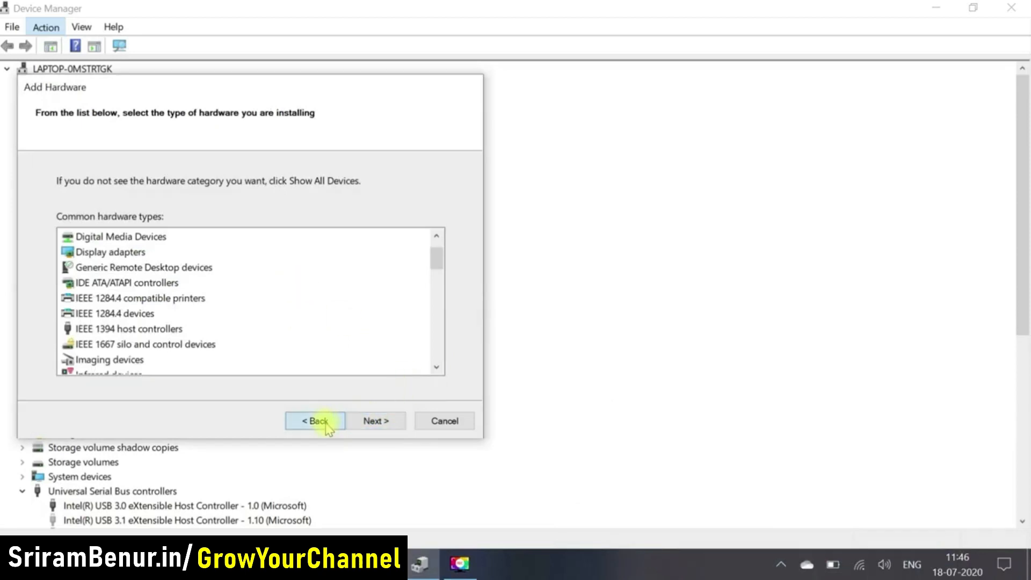
# Rerun the automatic search and continue through to the Imaging devices driver page
pyautogui.click(315, 421)
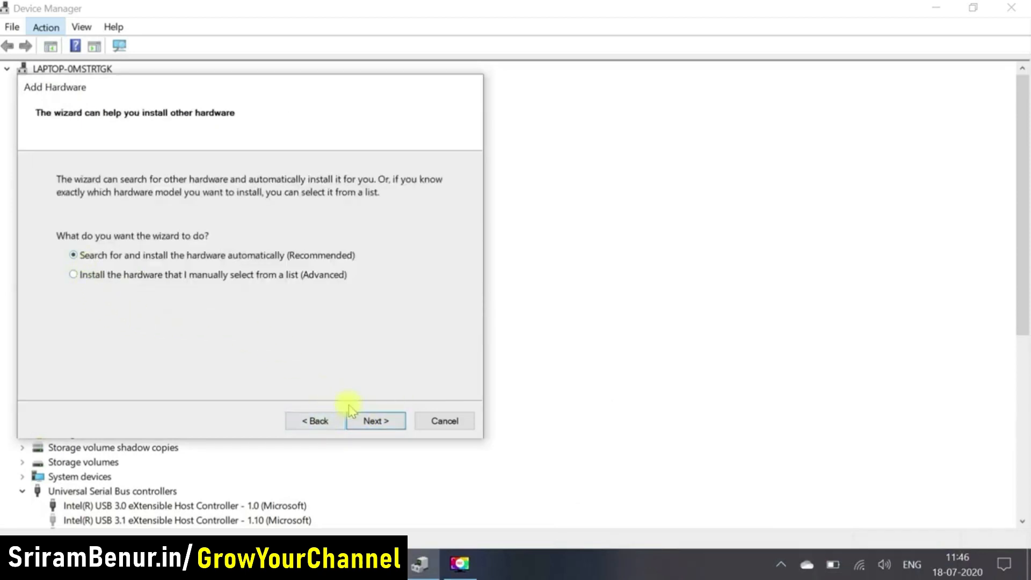
pyautogui.click(375, 420)
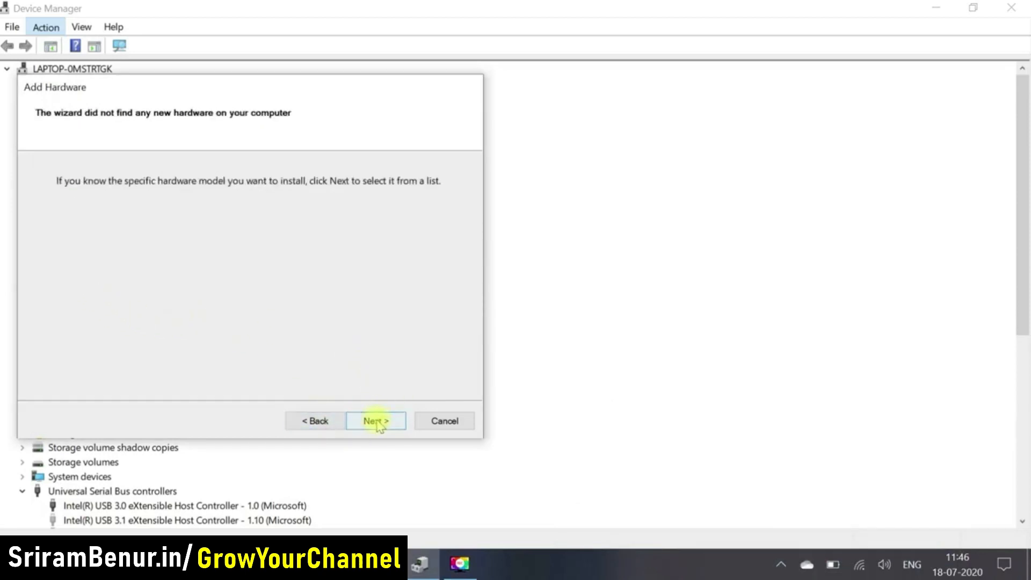
pyautogui.click(375, 420)
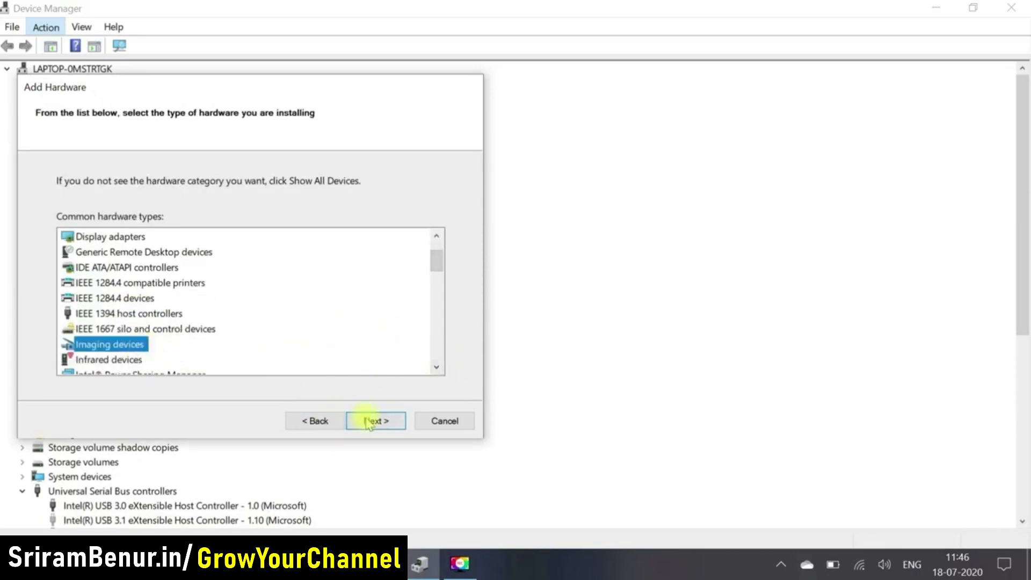
pyautogui.click(375, 420)
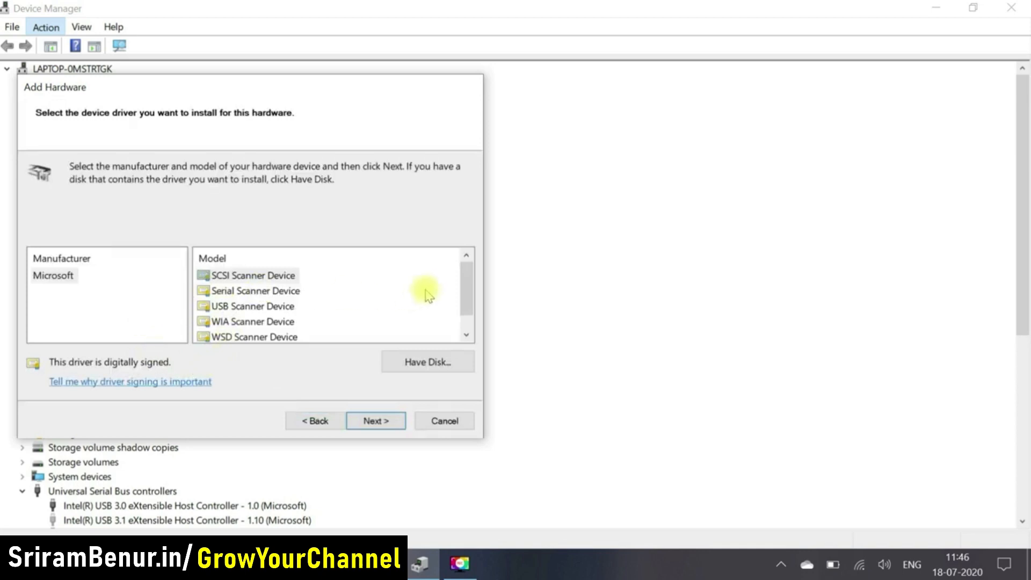
# Select Microsoft as manufacturer and review its Model list of scanner devices
pyautogui.click(53, 275)
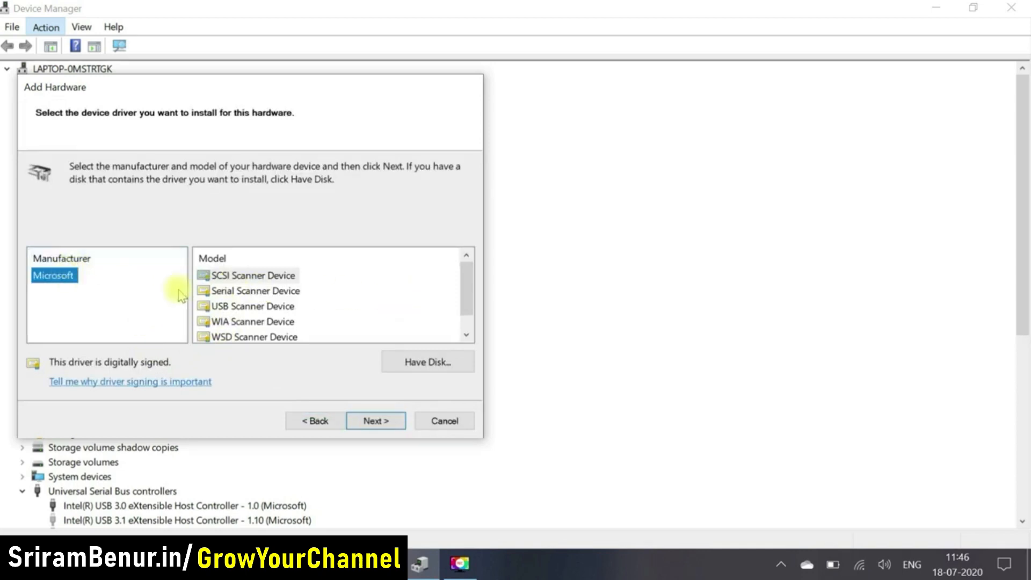
pyautogui.scroll(-3)
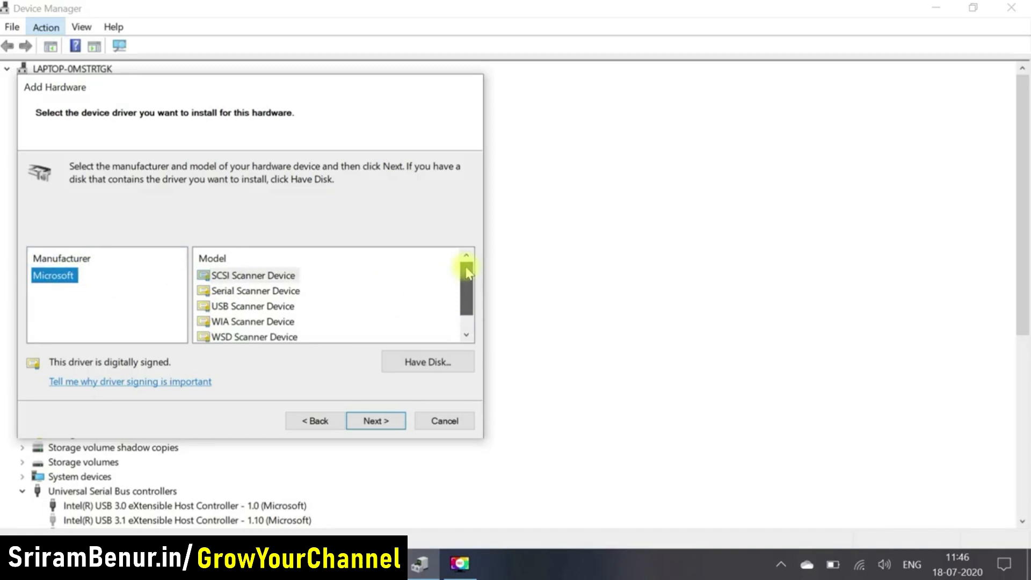
pyautogui.click(466, 271)
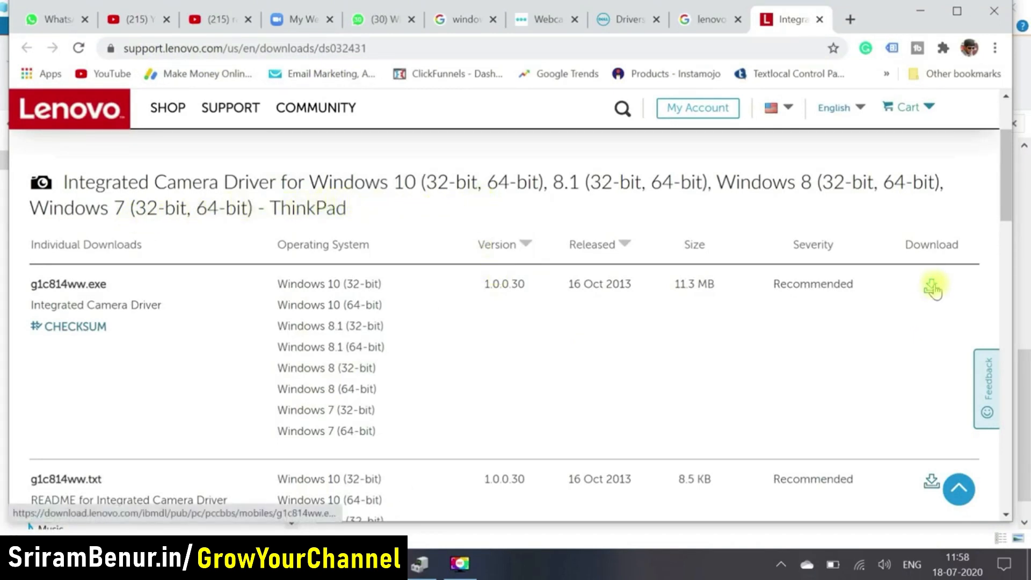
# Download the Integrated Camera Driver g1c814ww.exe from Lenovo and accept its license agreement
pyautogui.click(932, 287)
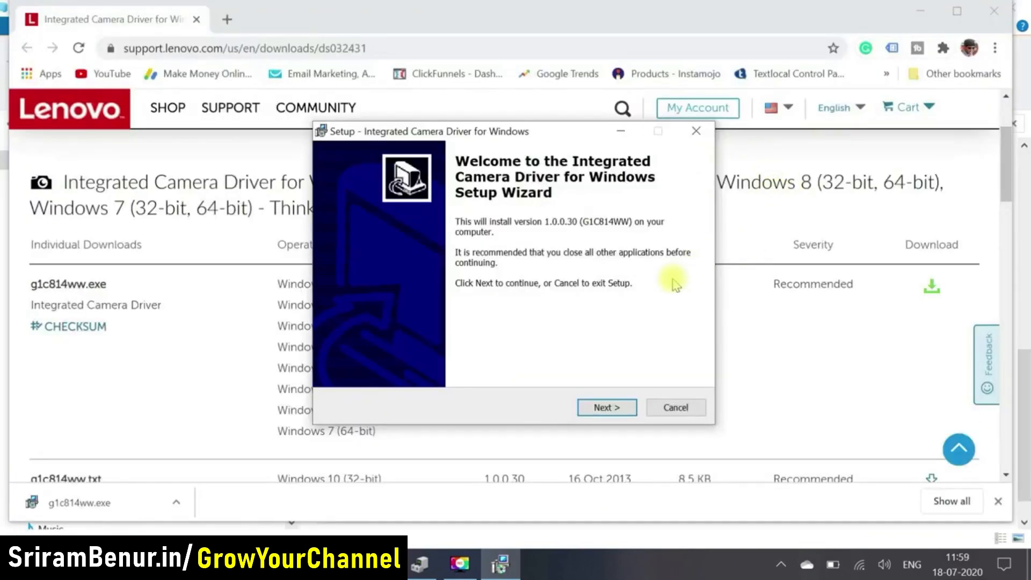
pyautogui.click(606, 407)
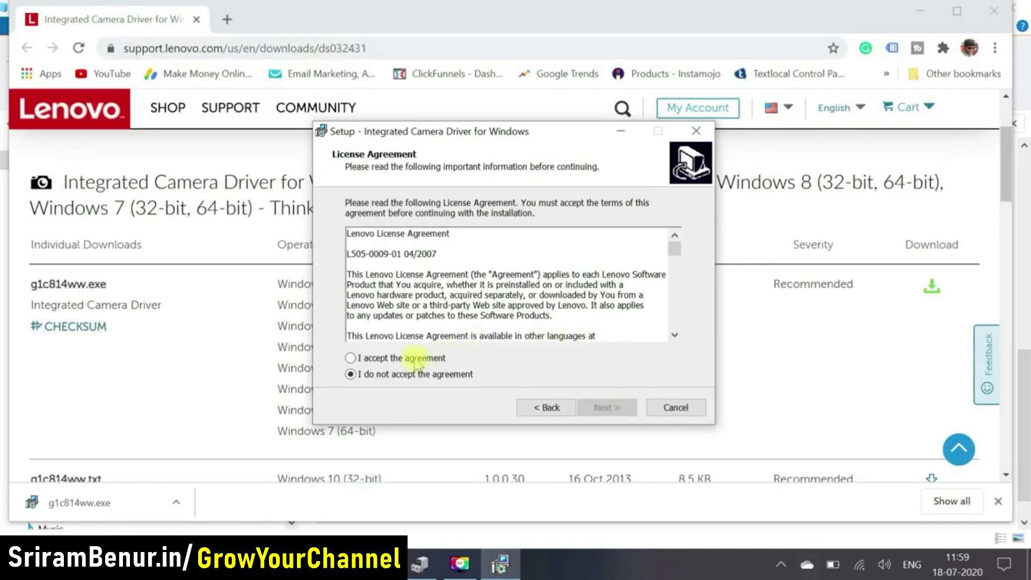
pyautogui.click(350, 358)
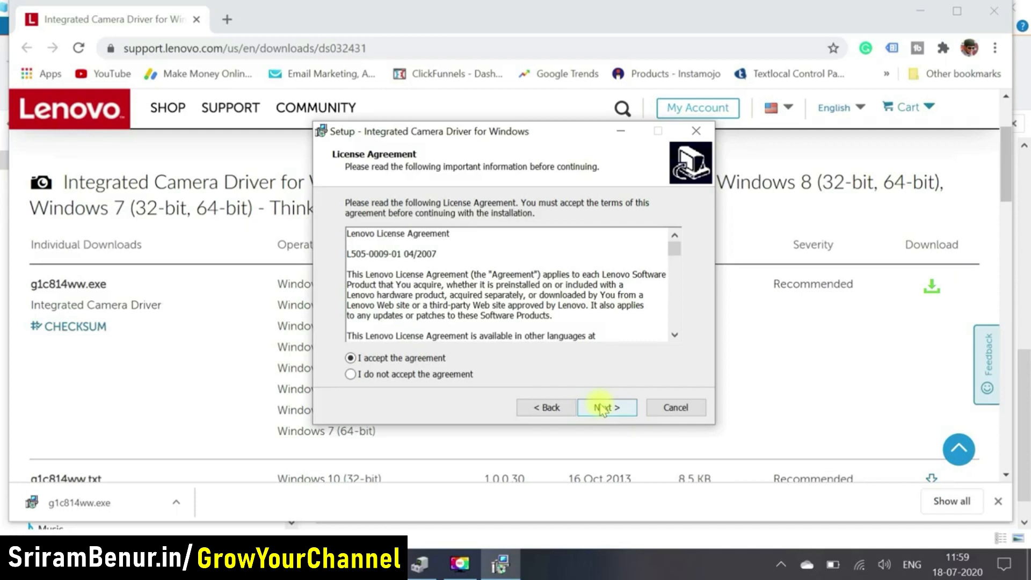
pyautogui.click(606, 408)
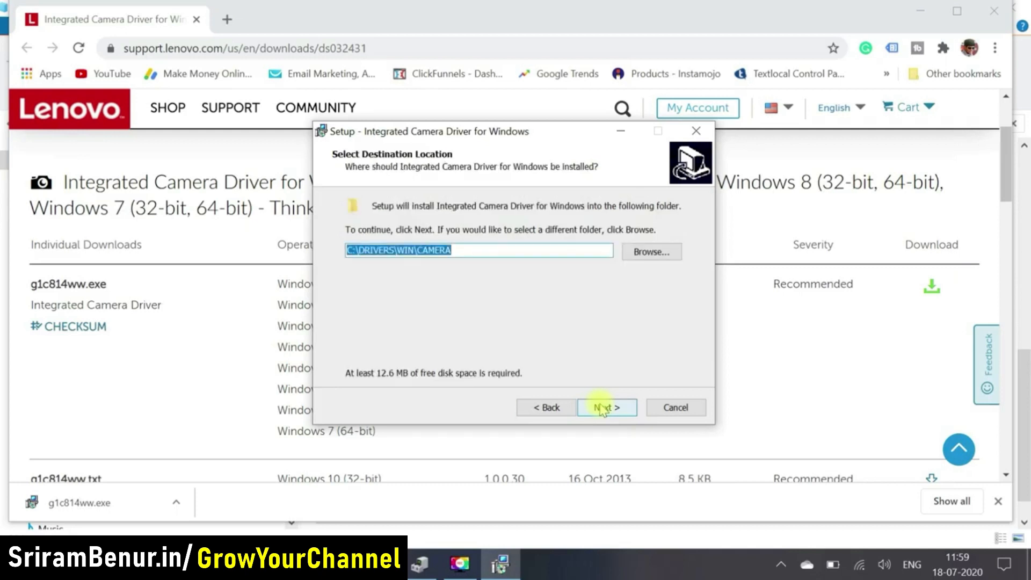
# Extract the driver to the default C:\DRIVERS\WIN\CAMERA folder and finish with Install now checked
pyautogui.click(606, 407)
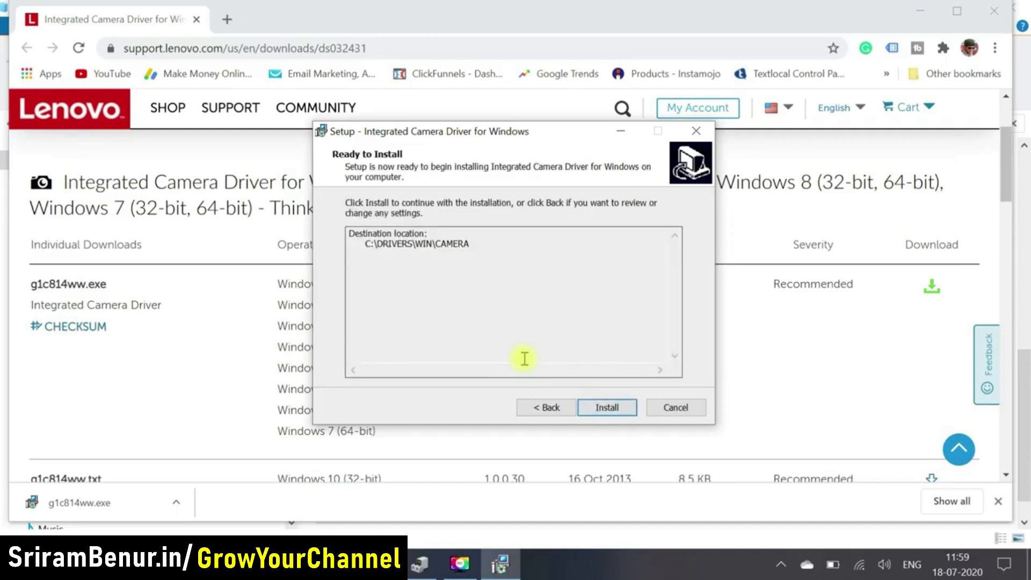
pyautogui.click(606, 407)
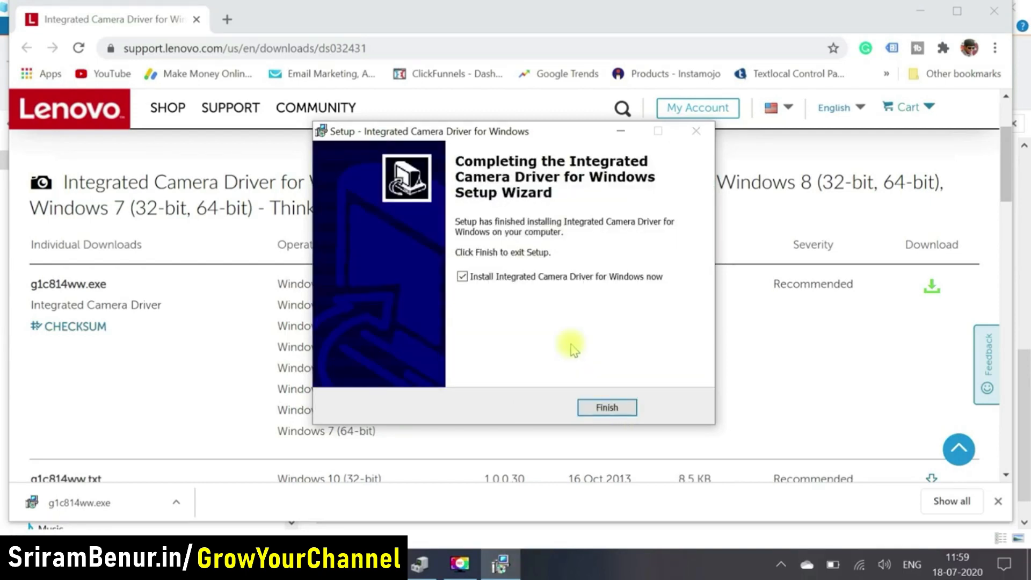
pyautogui.click(606, 407)
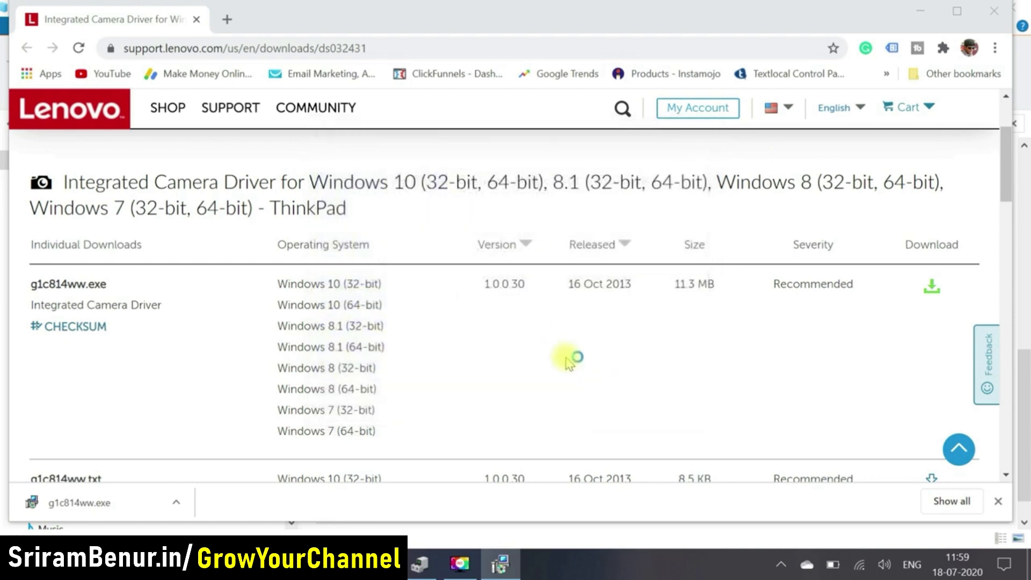
# Install the Integrated Camera Driver package in the InstallShield Wizard
pyautogui.click(79, 503)
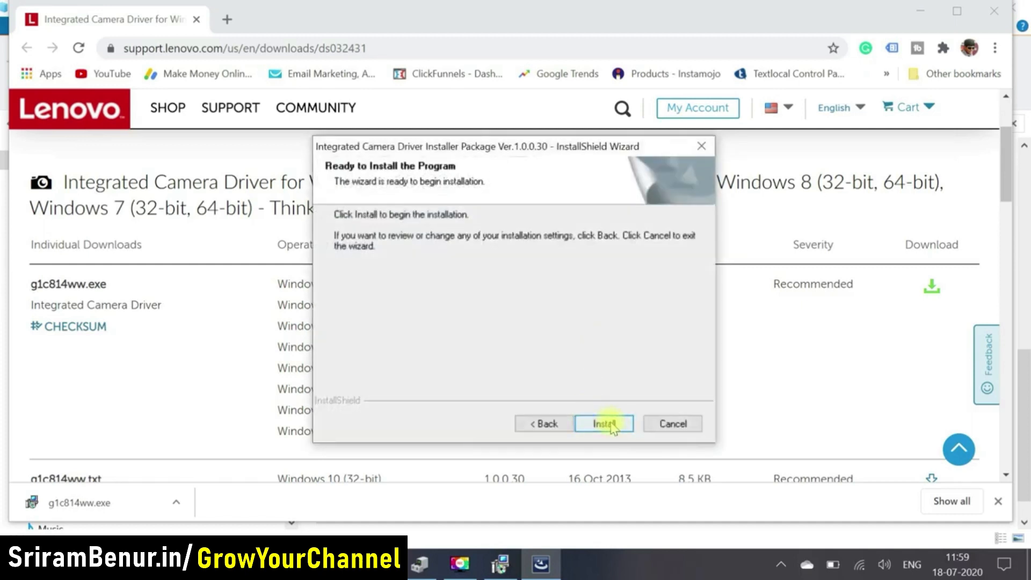
pyautogui.click(603, 423)
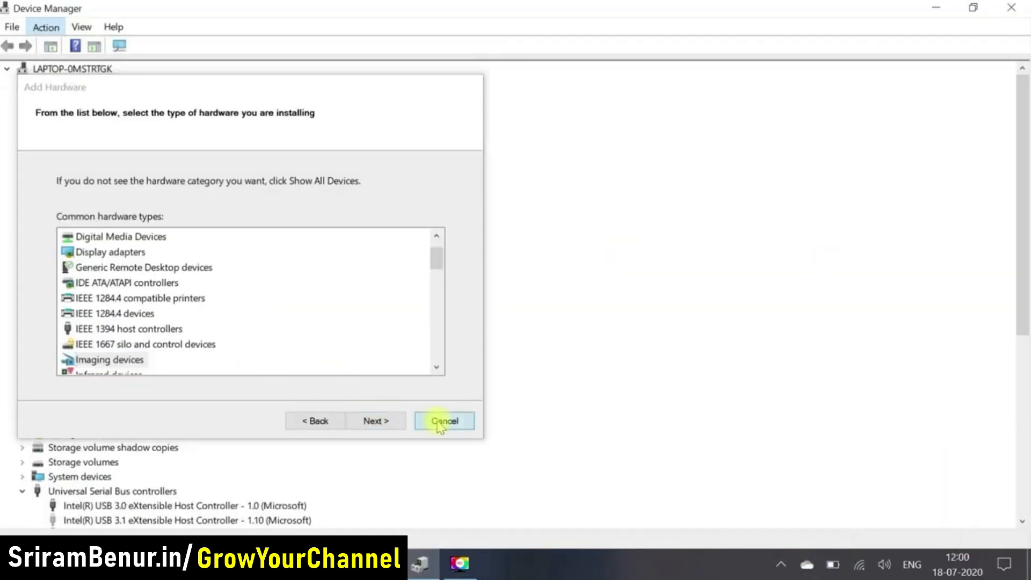
# Cancel the Add Hardware wizard, scan for hardware changes, and bring up a blank Notepad
pyautogui.click(444, 421)
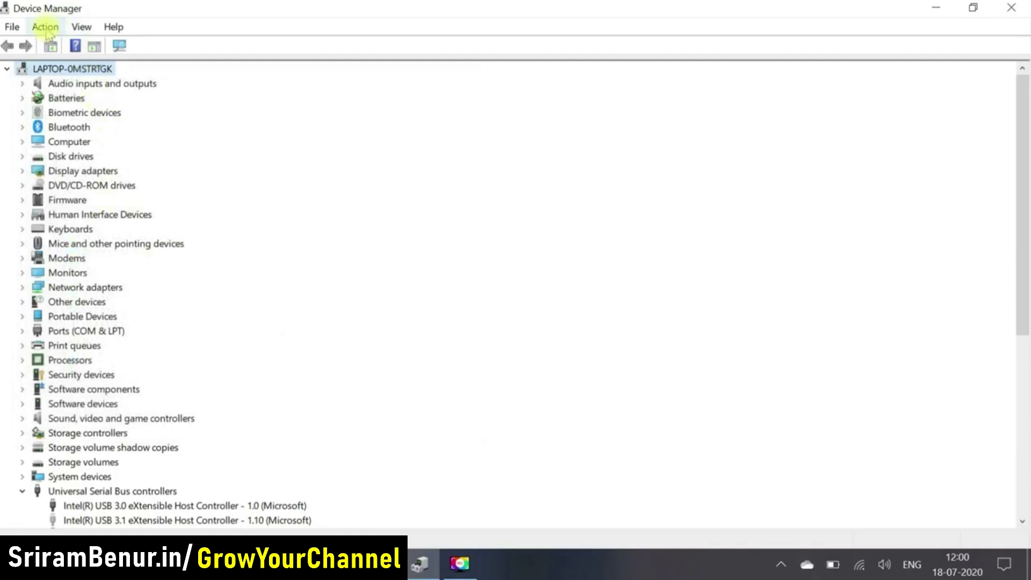
pyautogui.click(45, 26)
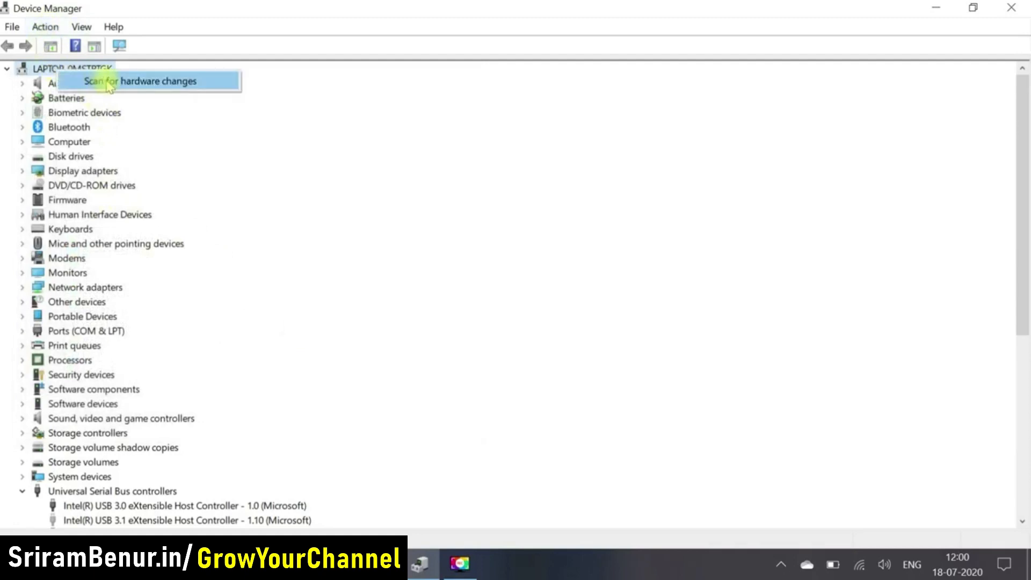
pyautogui.click(150, 80)
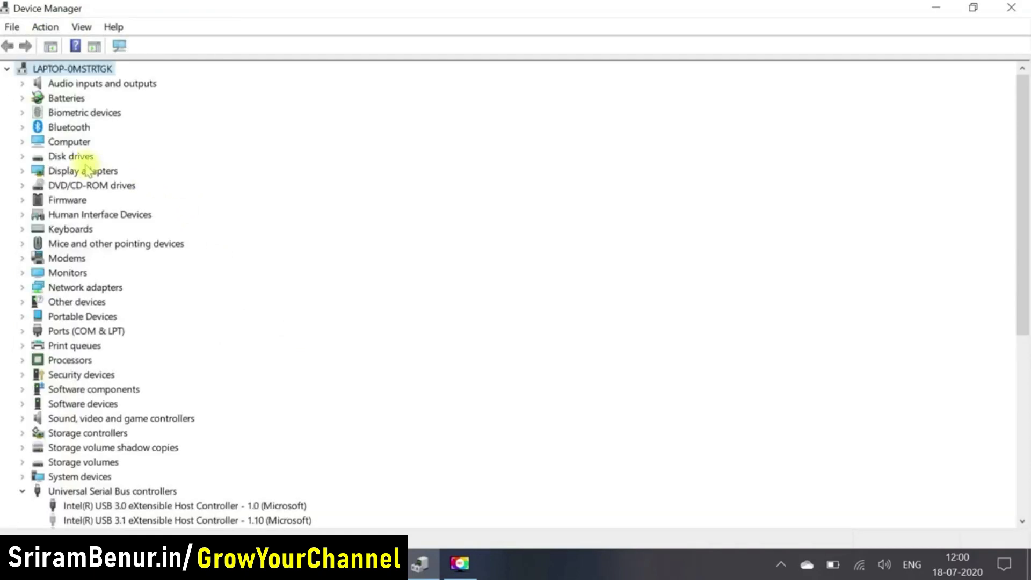
pyautogui.moveTo(80, 26)
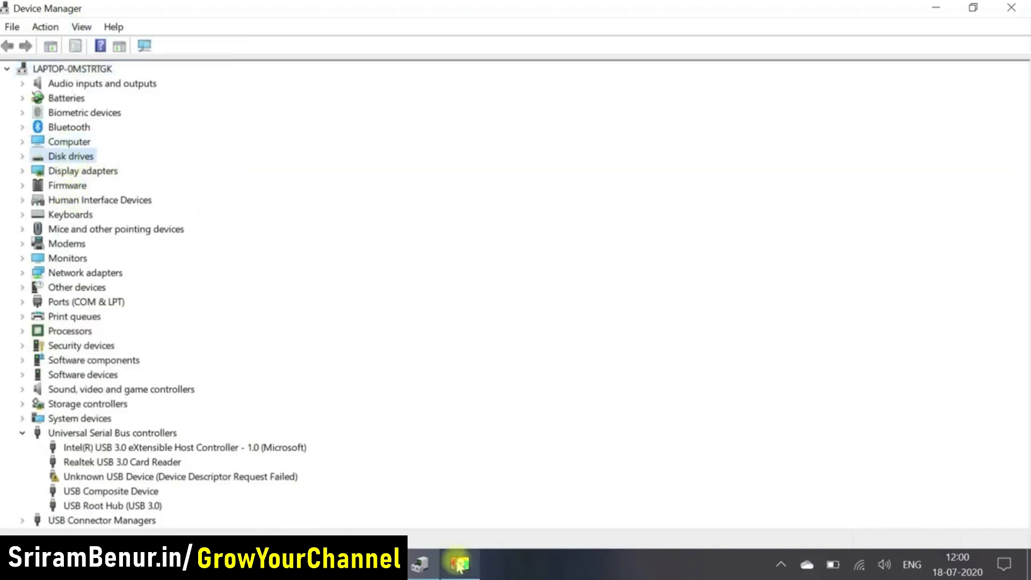
pyautogui.click(459, 564)
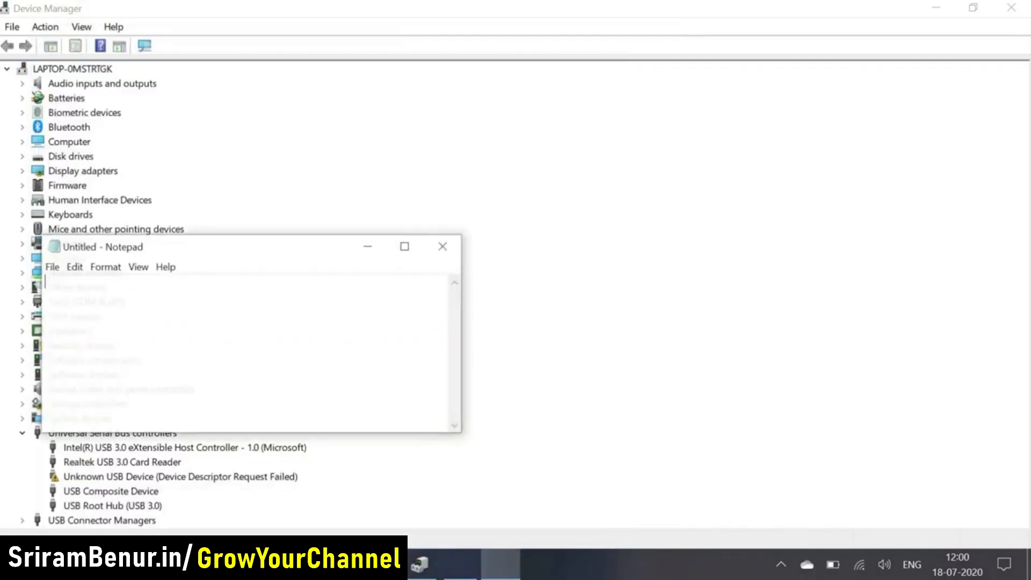
# Write the note 'Restart the system' in Notepad
pyautogui.write('Restart th')
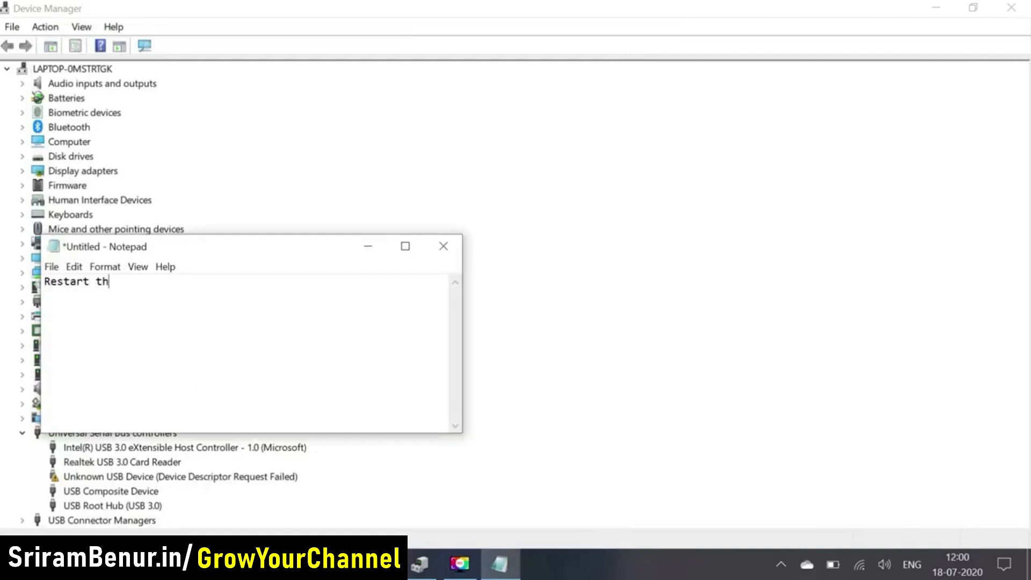
pyautogui.write('e system')
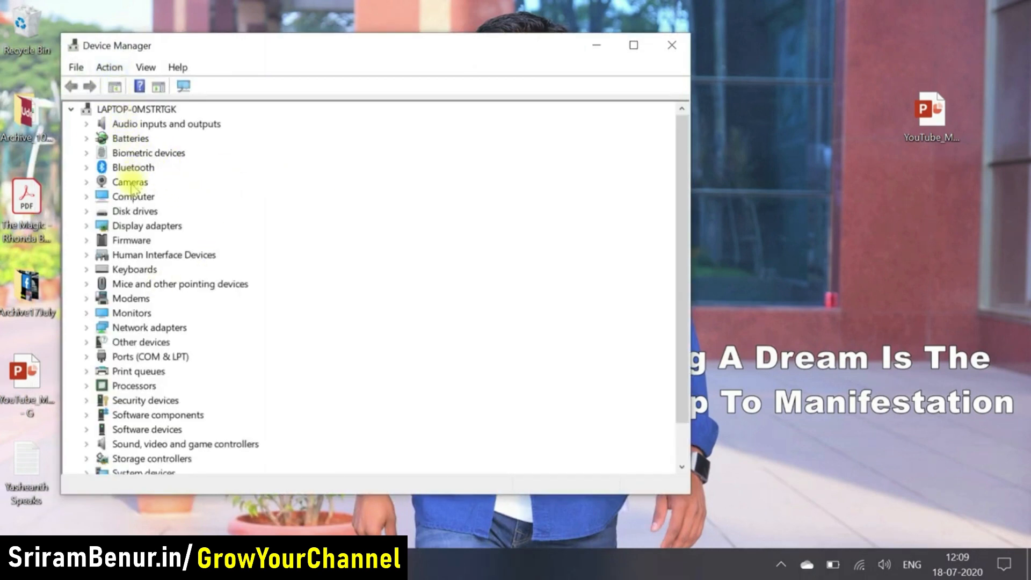
# Expand Cameras to confirm Integrated Camera is listed, then search Start for 'camera'
pyautogui.click(130, 181)
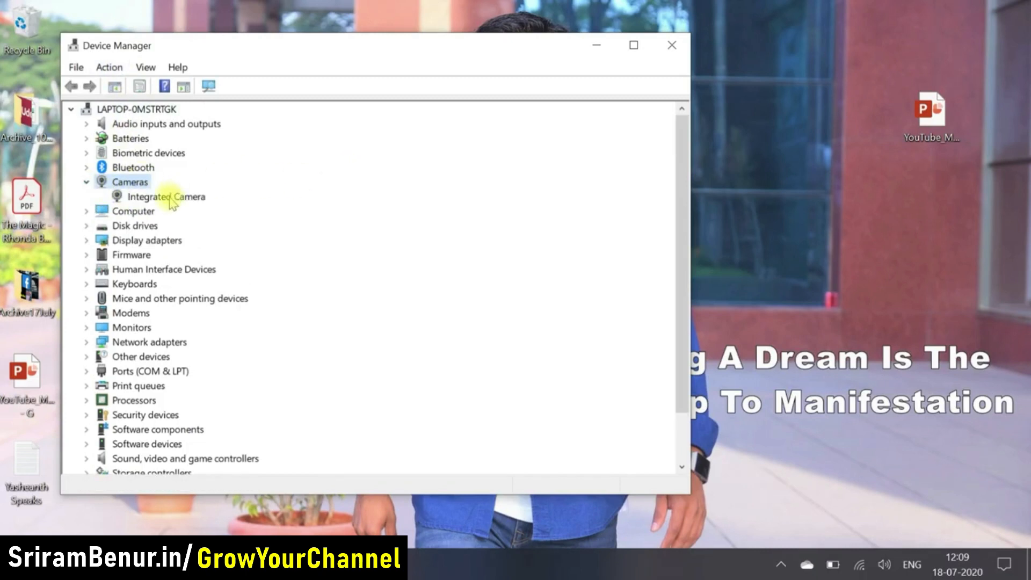
pyautogui.click(86, 181)
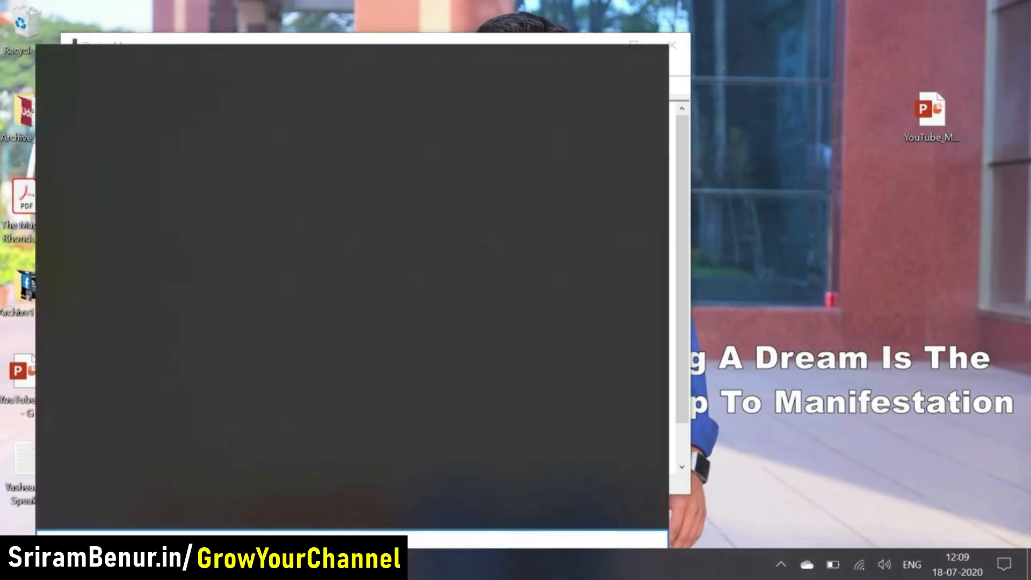
pyautogui.write('camera')
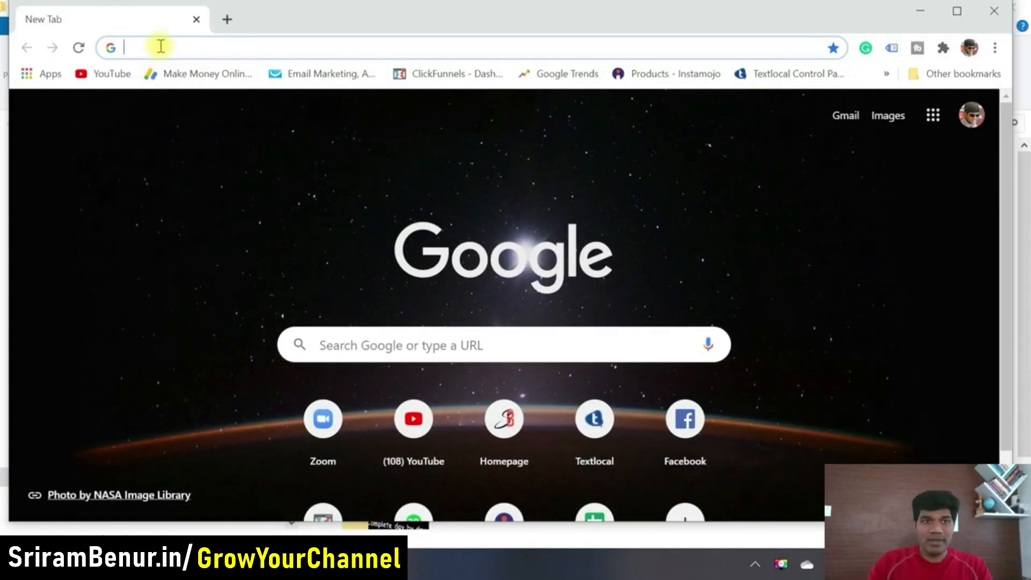
# Search Google for Dell camera drivers, go to the Realtek IR Camera Driver page, and dismiss the cookie notice
pyautogui.write('dell camera driver')
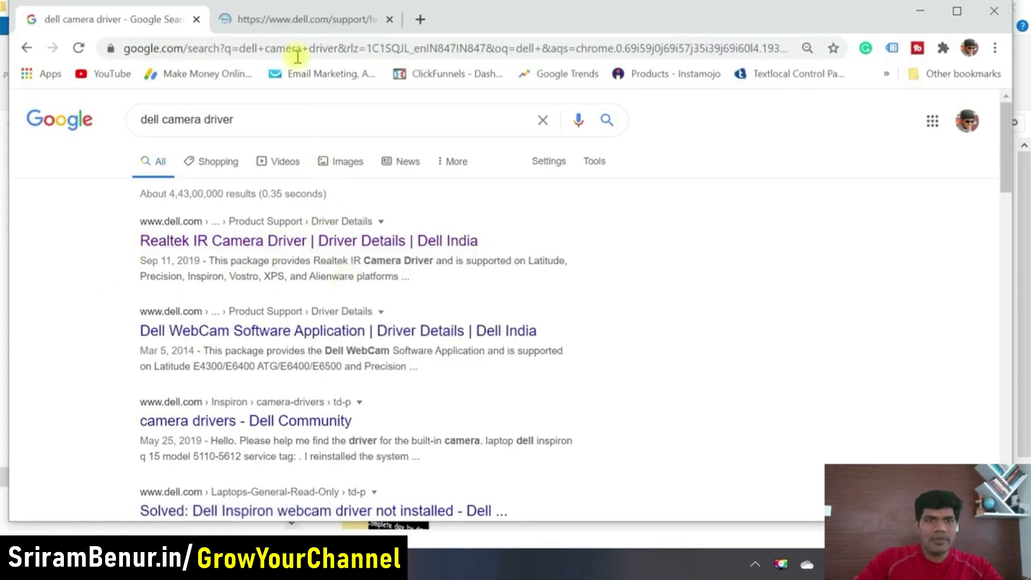
pyautogui.click(224, 240)
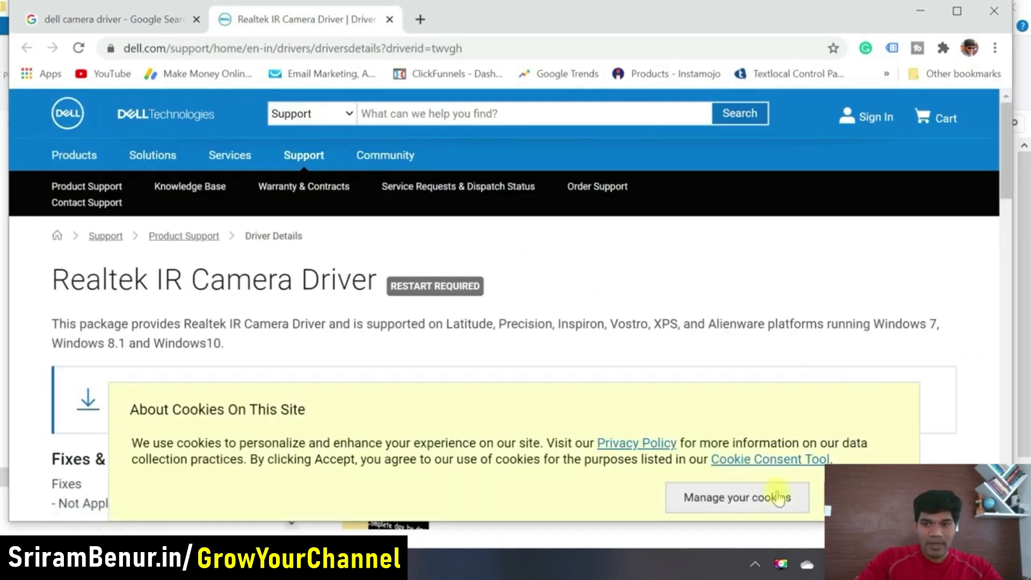
pyautogui.click(738, 498)
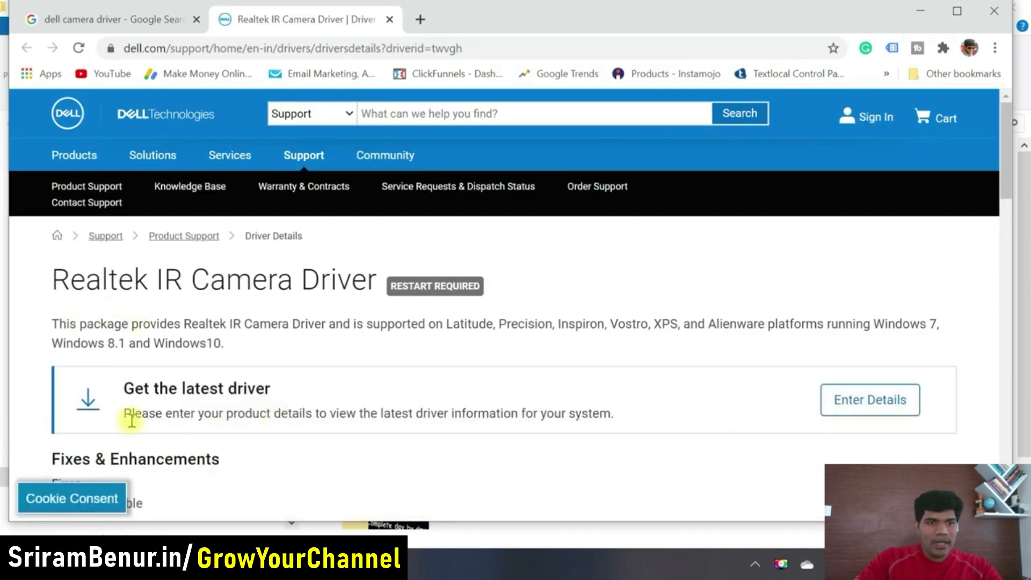
pyautogui.moveTo(236, 431)
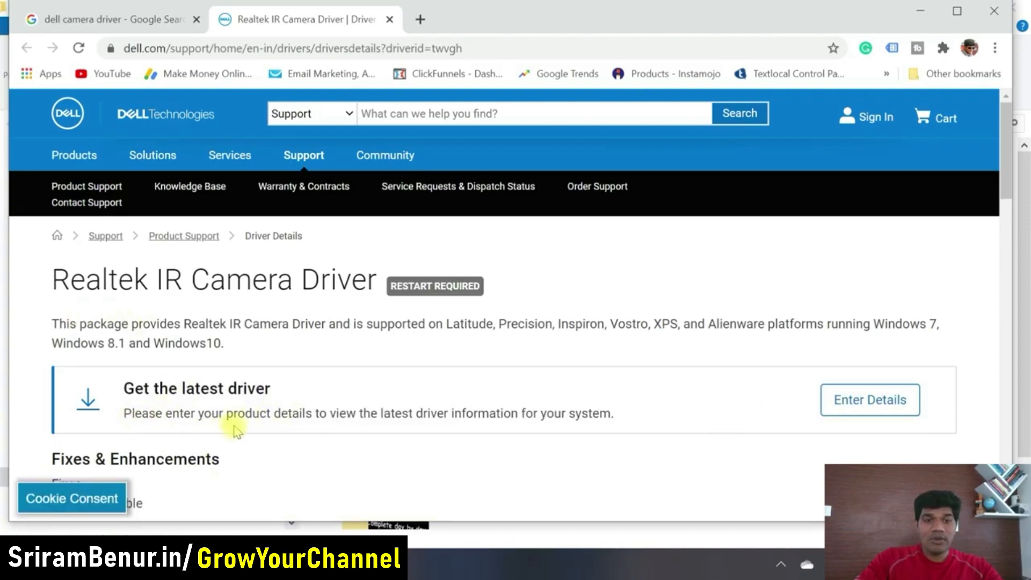
pyautogui.moveTo(447, 433)
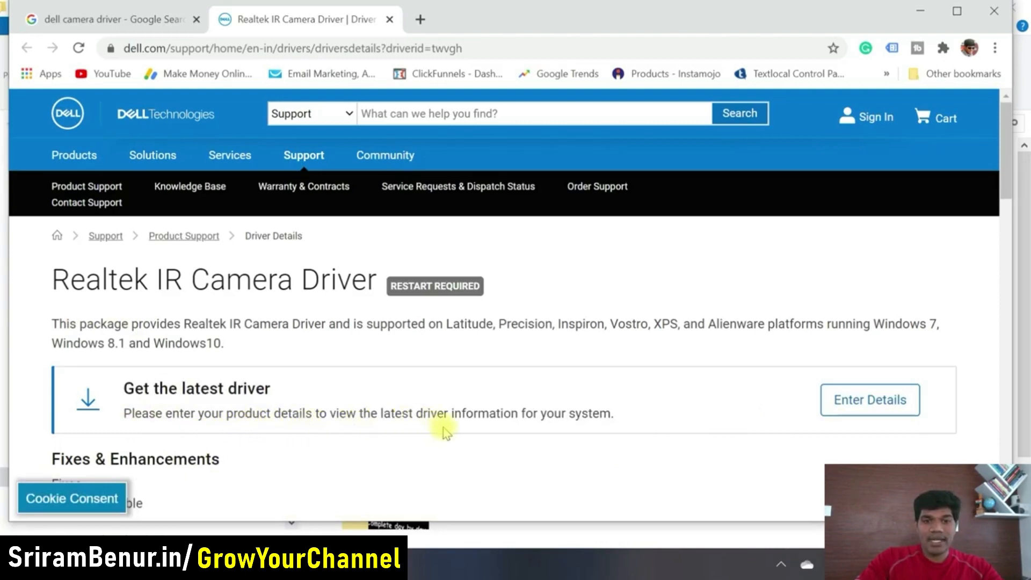
pyautogui.moveTo(898, 436)
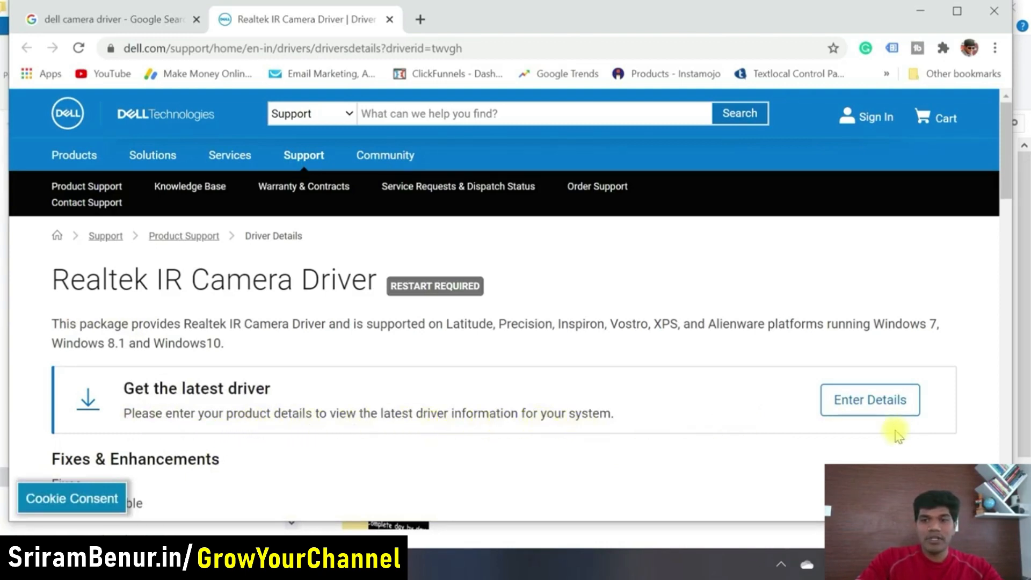